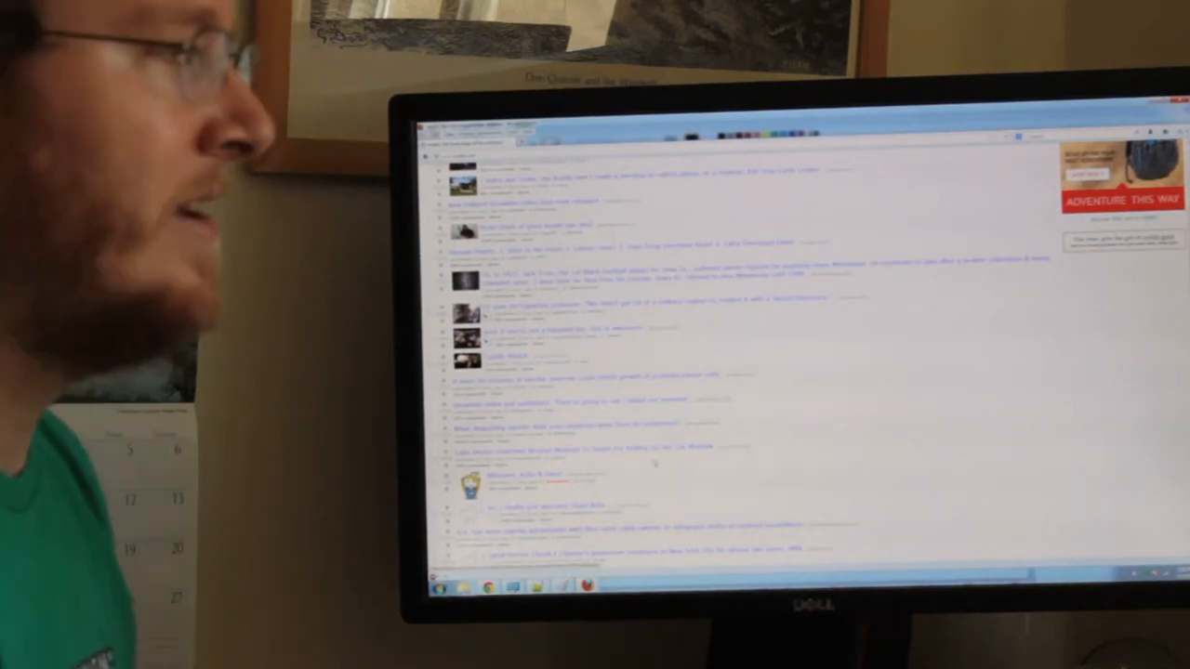
Scroll down through the Boing Boing front page feed past the Lost City of Uranus post
{"action": "scroll", "scroll_direction": "down", "scroll_amount": 3}
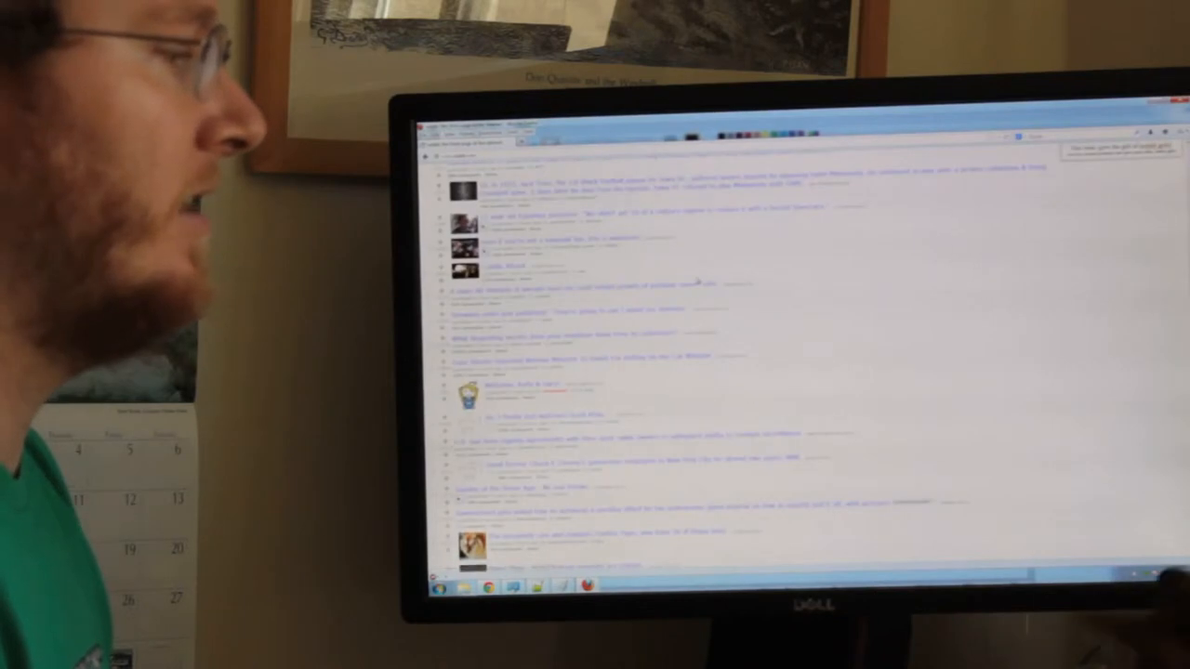
{"action": "scroll", "scroll_direction": "down", "scroll_amount": 3}
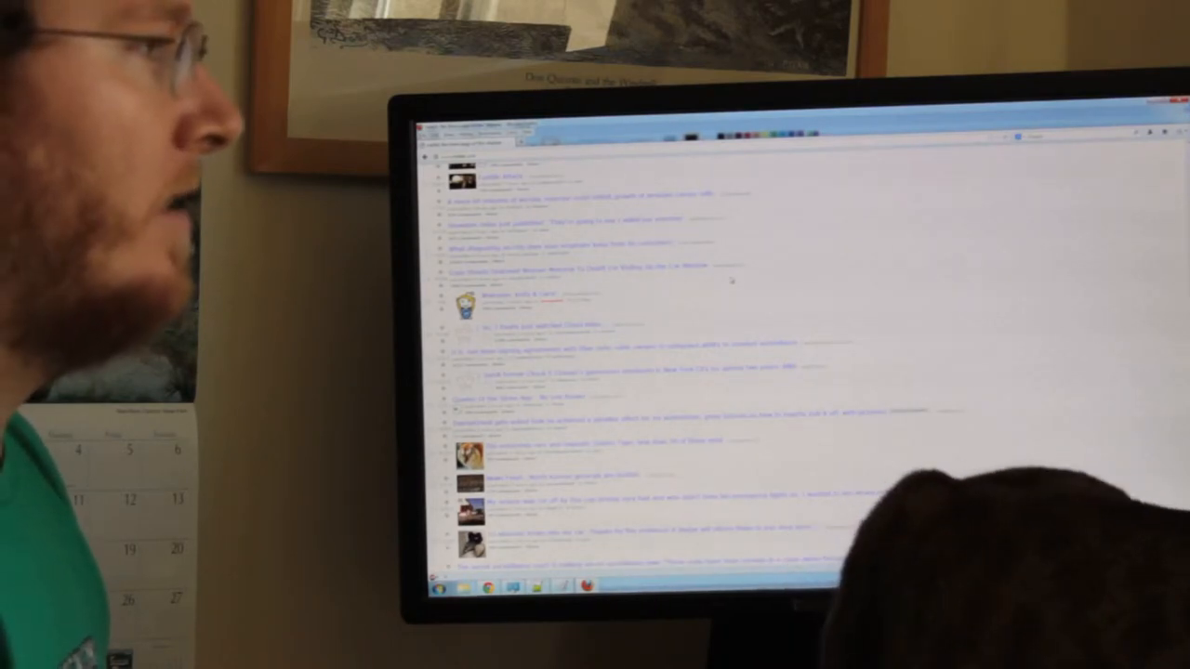
{"action": "scroll", "scroll_direction": "down", "scroll_amount": 3}
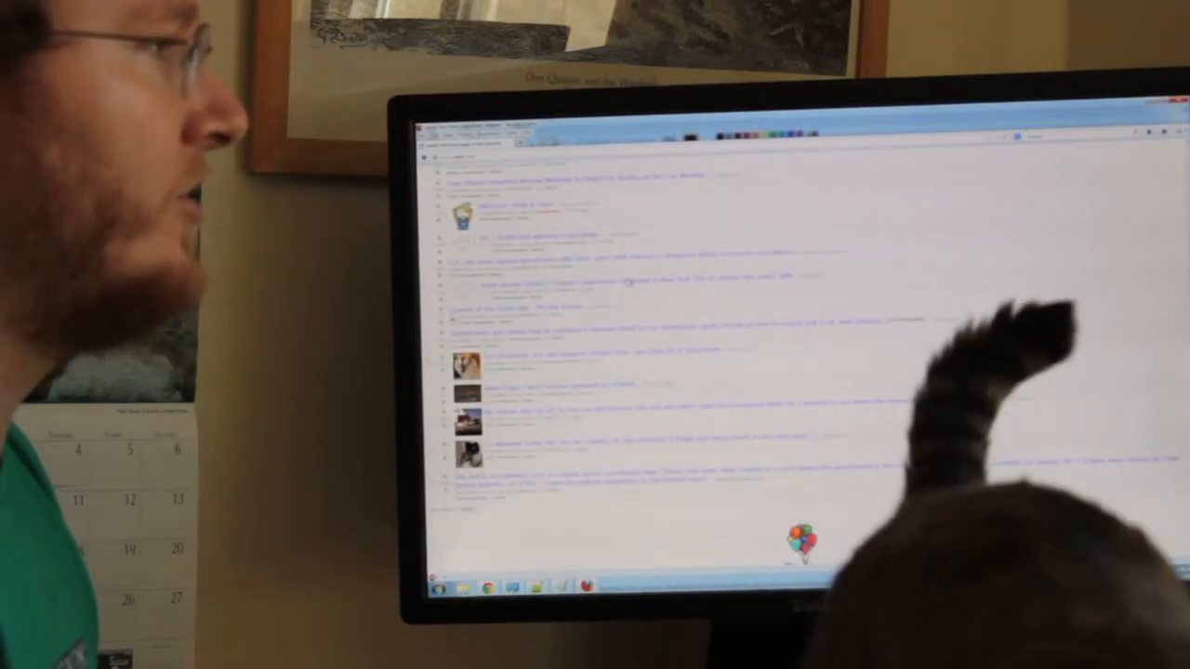
{"action": "scroll", "scroll_direction": "down", "scroll_amount": 3}
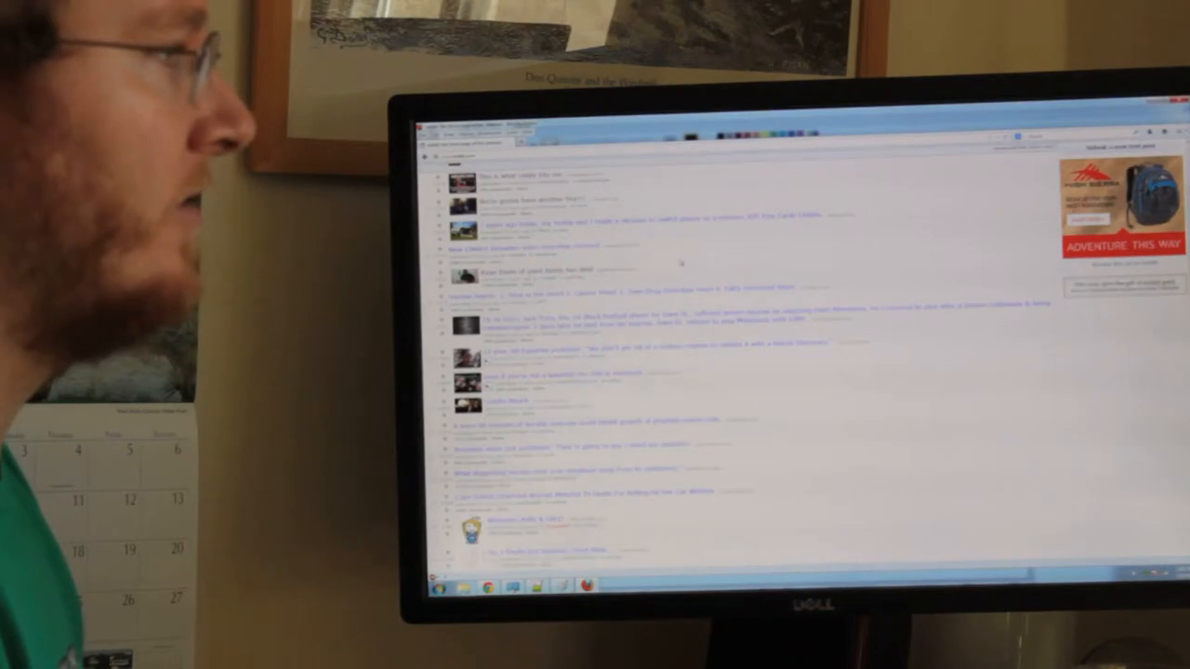
{"action": "scroll", "scroll_direction": "down", "scroll_amount": 3}
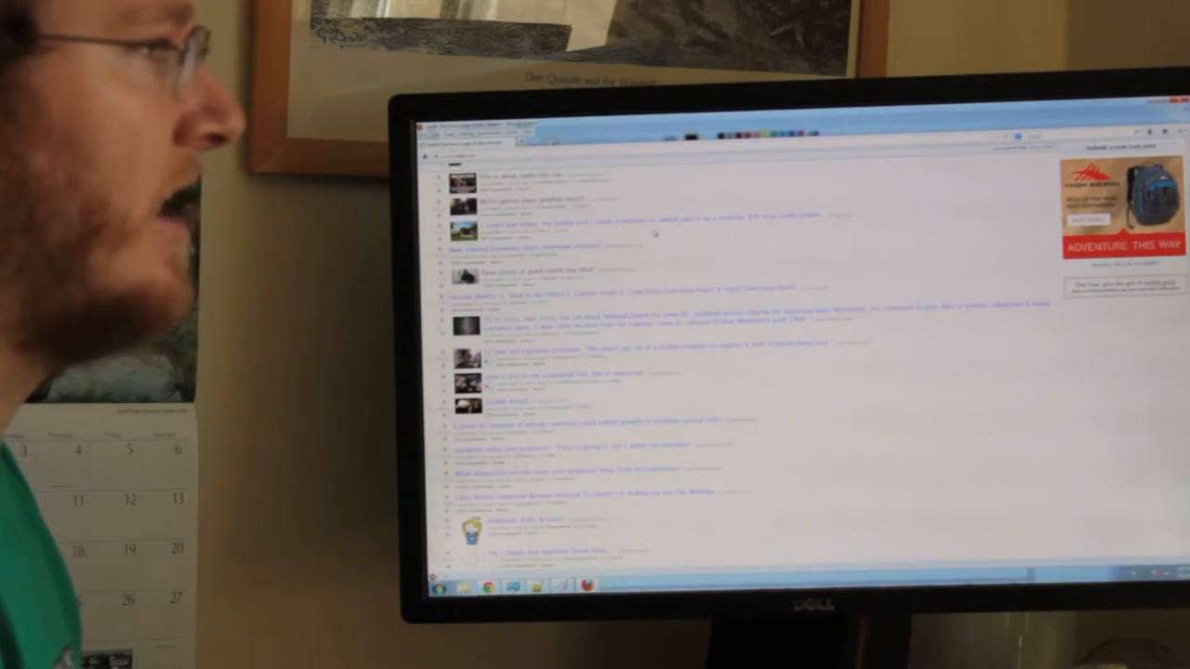
{"action": "scroll", "scroll_direction": "down", "scroll_amount": 3}
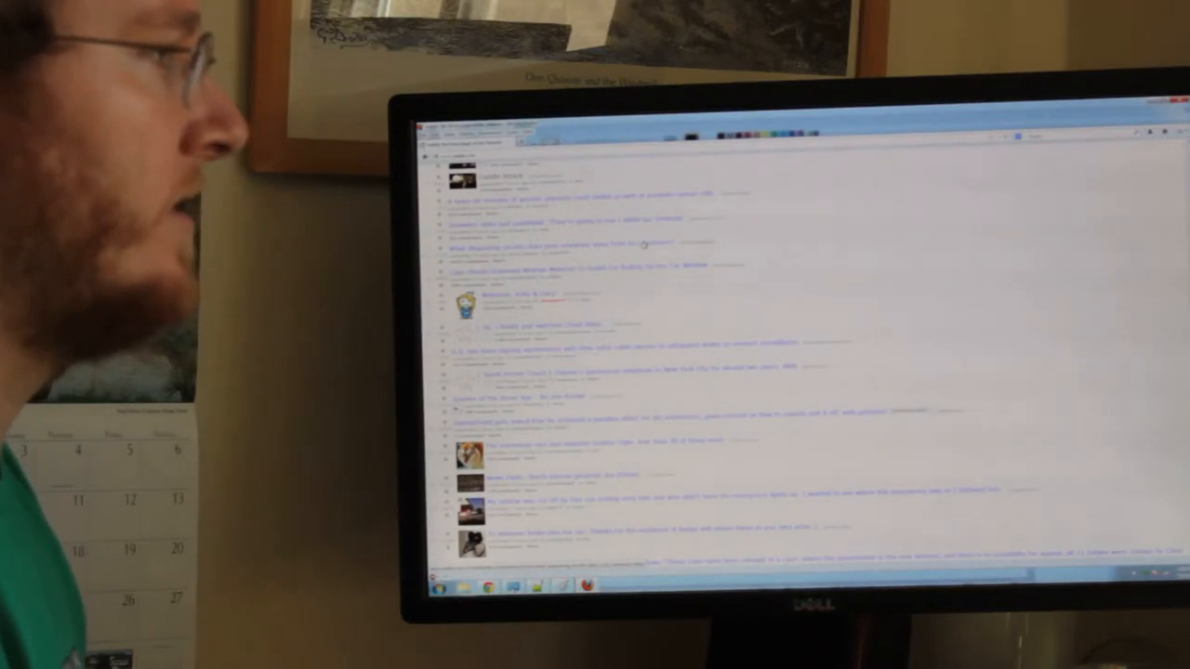
{"action": "scroll", "scroll_direction": "down", "scroll_amount": 3}
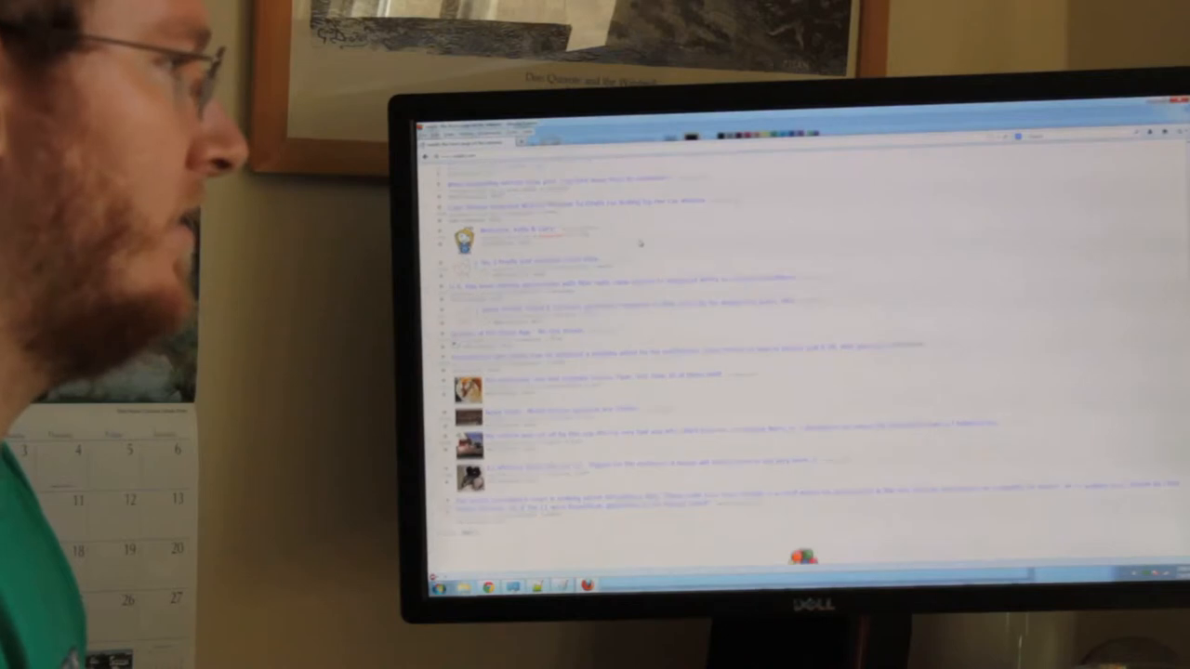
{"action": "scroll", "scroll_direction": "down", "scroll_amount": 3}
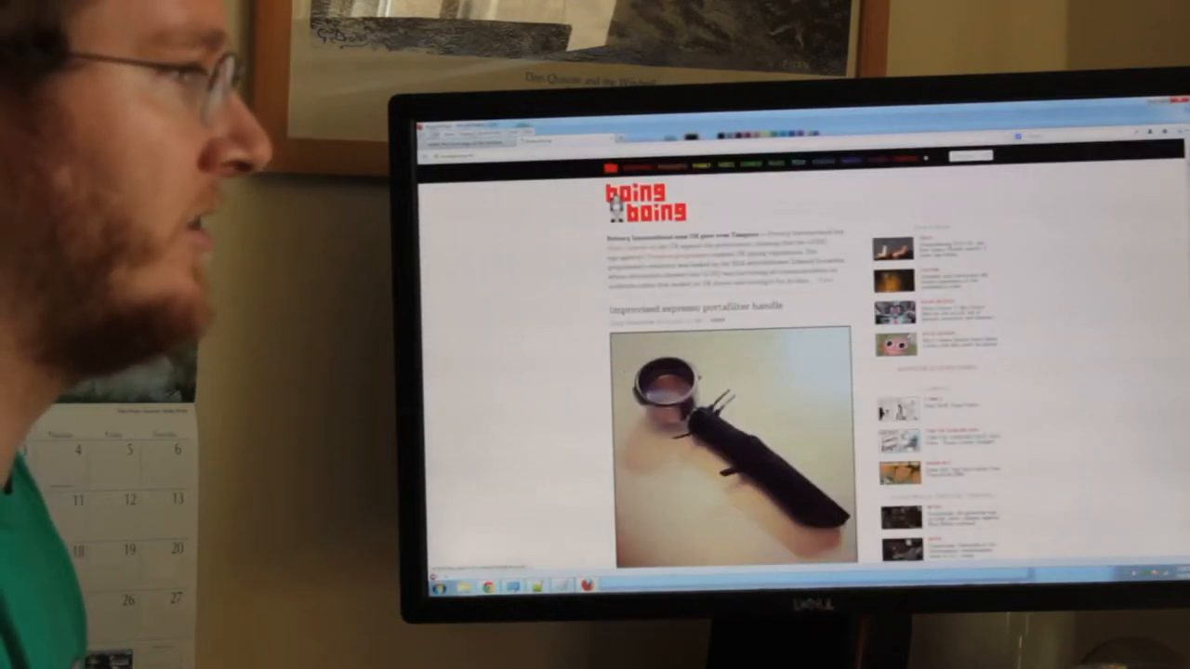
{"action": "scroll", "scroll_direction": "down", "scroll_amount": 3}
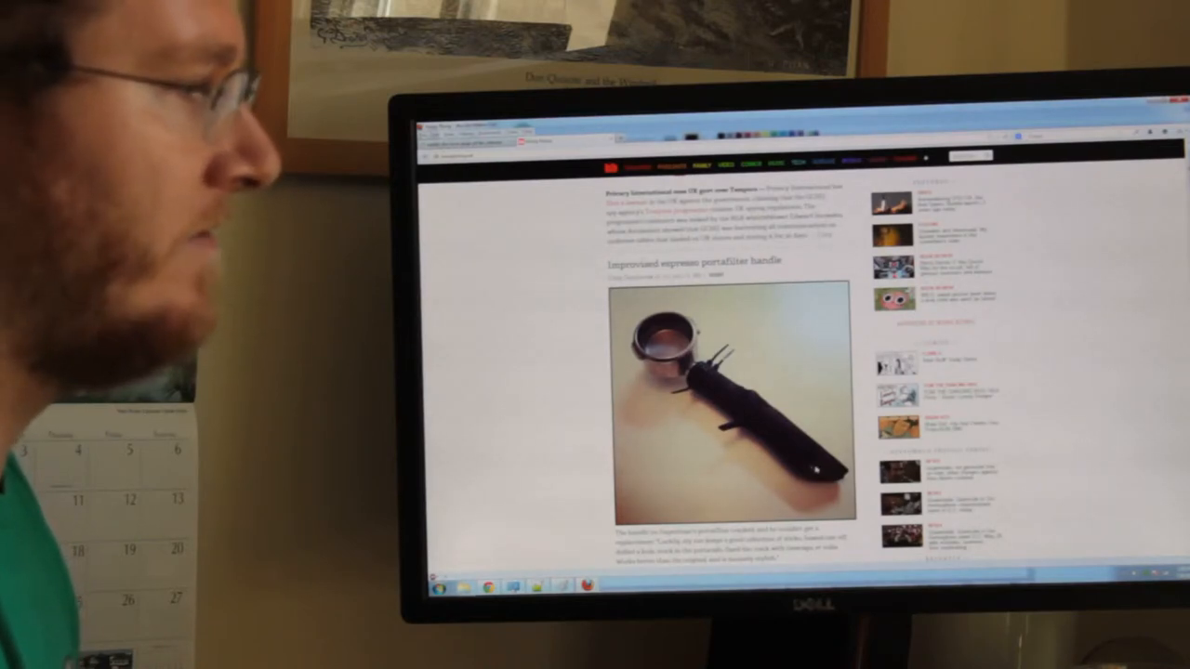
{"action": "scroll", "scroll_direction": "down", "scroll_amount": 3}
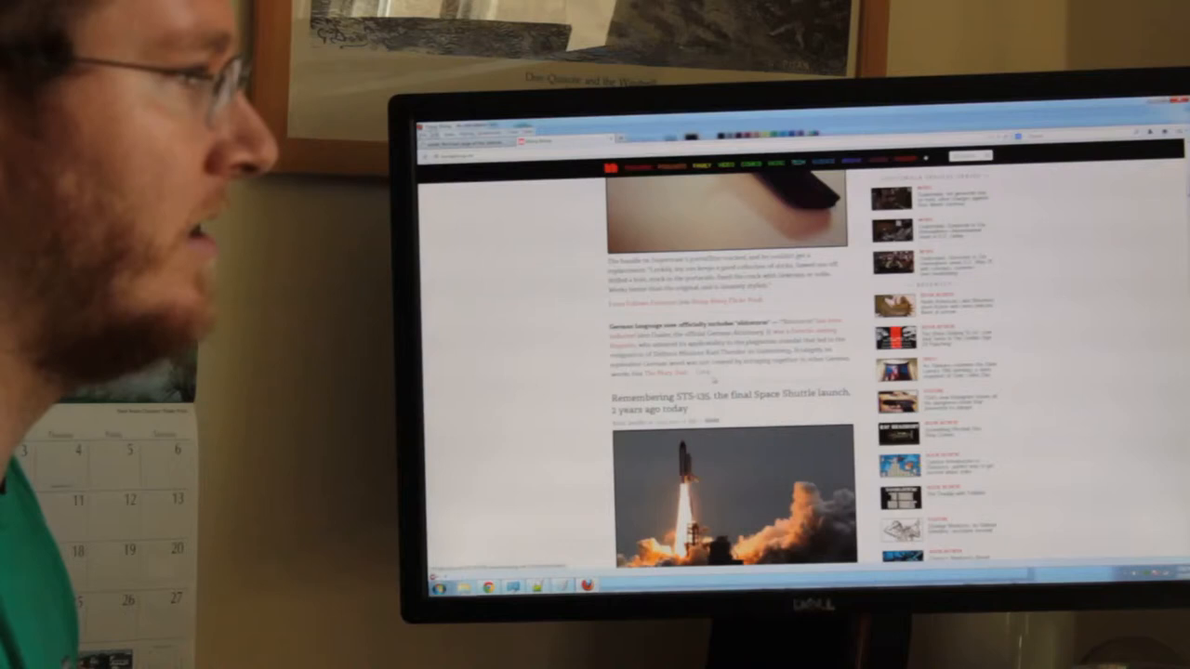
{"action": "scroll", "scroll_direction": "down", "scroll_amount": 3}
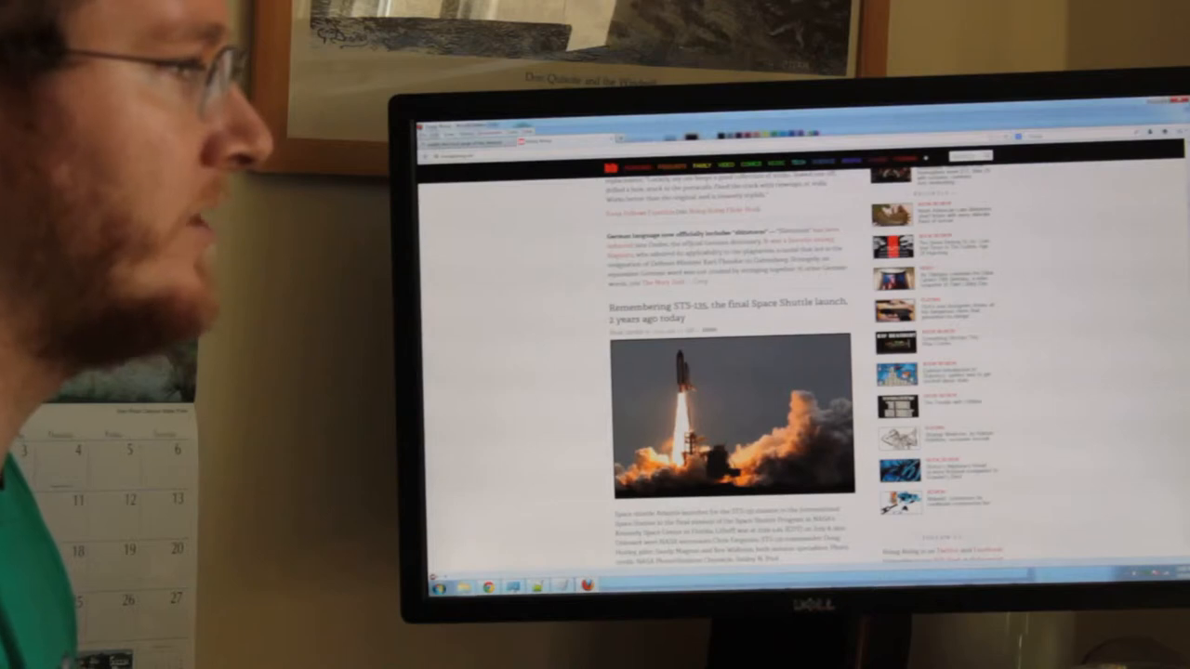
{"action": "scroll", "scroll_direction": "down", "scroll_amount": 3}
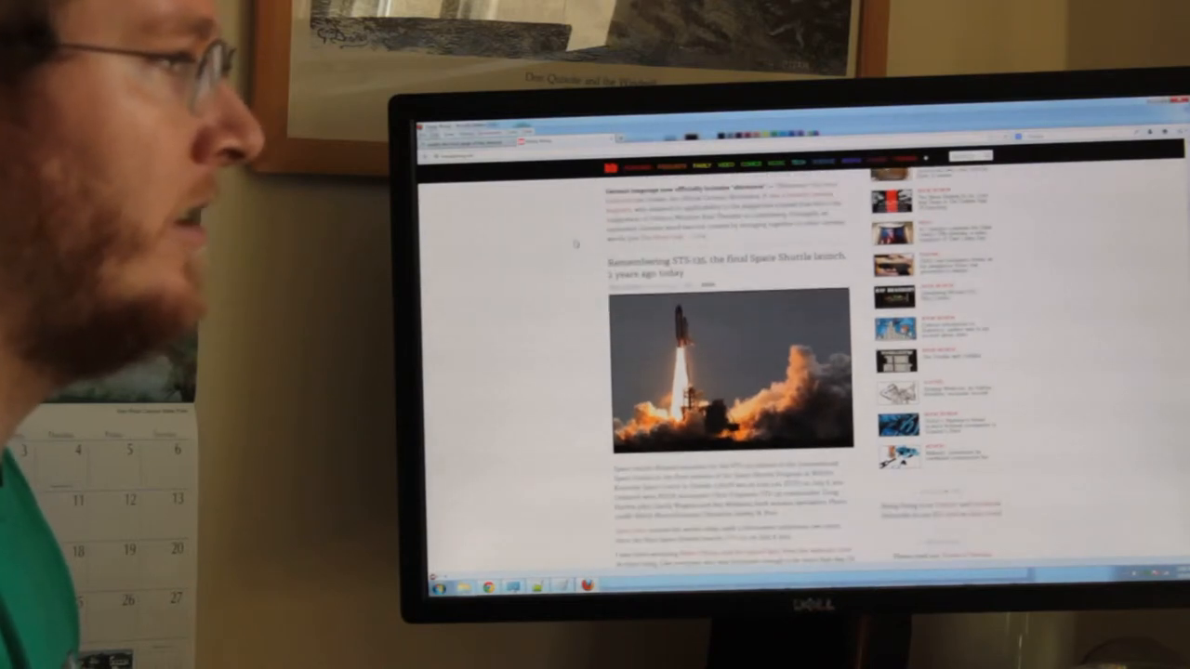
{"action": "scroll", "scroll_direction": "down", "scroll_amount": 3}
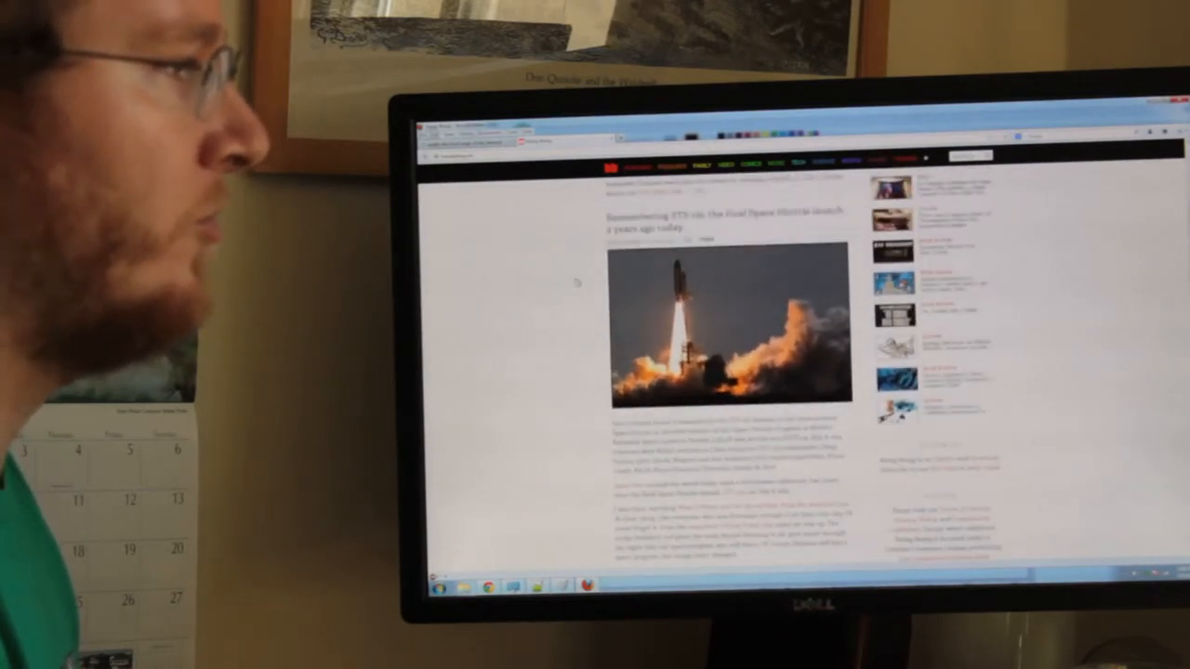
{"action": "scroll", "scroll_direction": "down", "scroll_amount": 3}
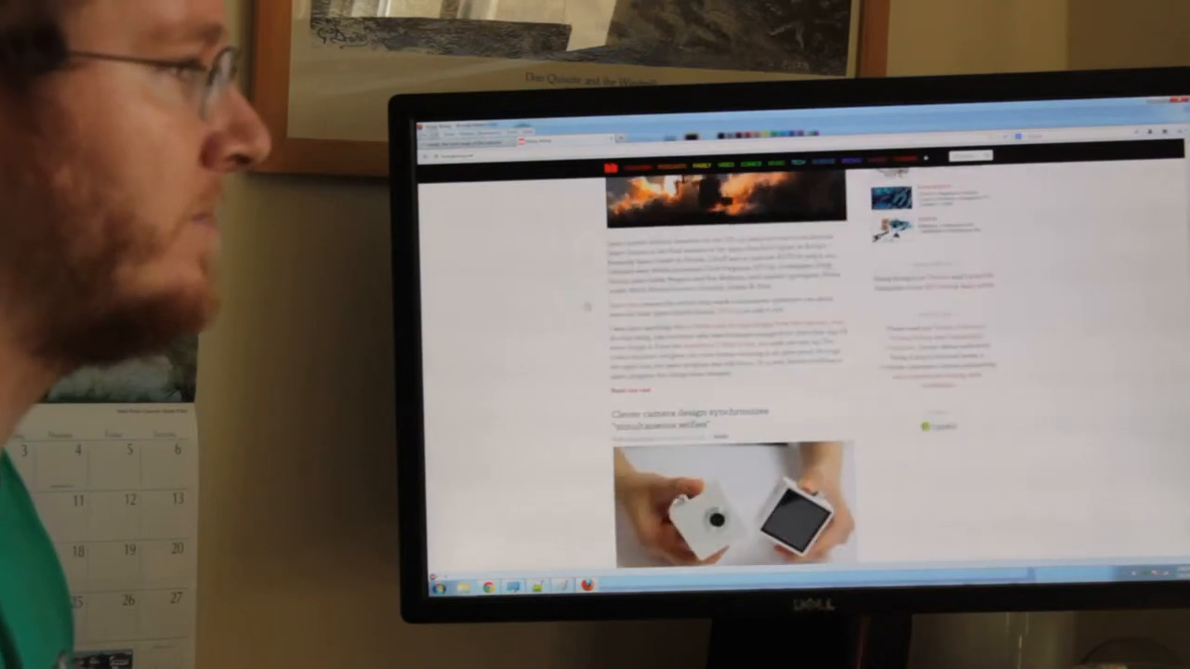
{"action": "scroll", "scroll_direction": "down", "scroll_amount": 3}
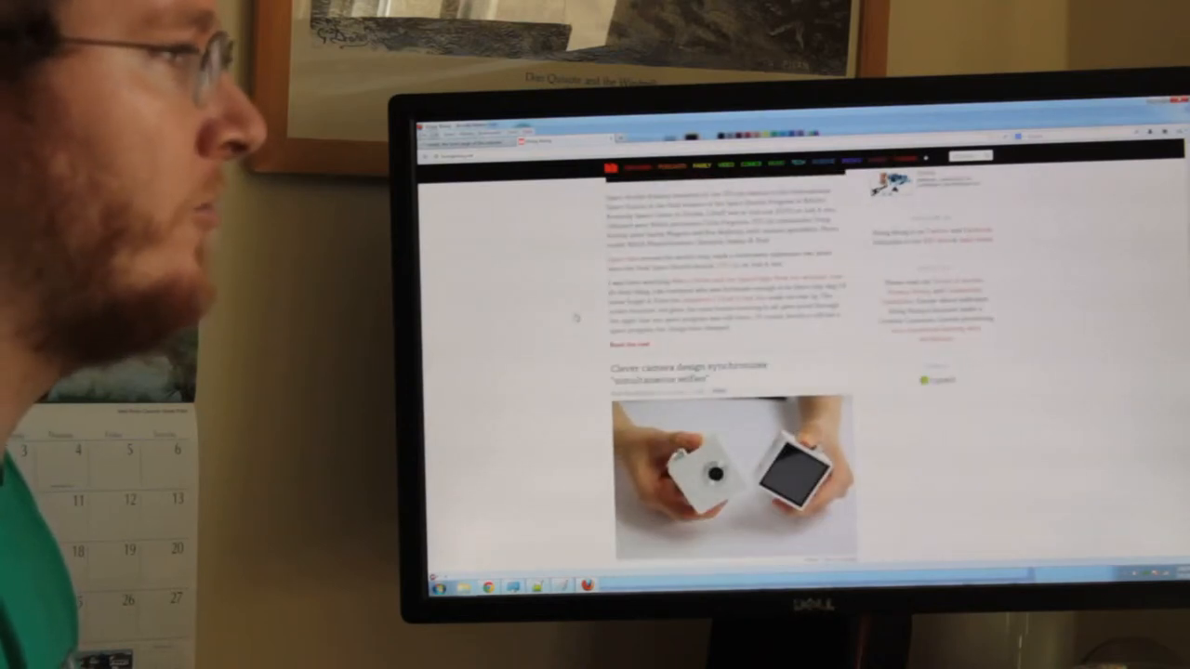
{"action": "scroll", "scroll_direction": "down", "scroll_amount": 3}
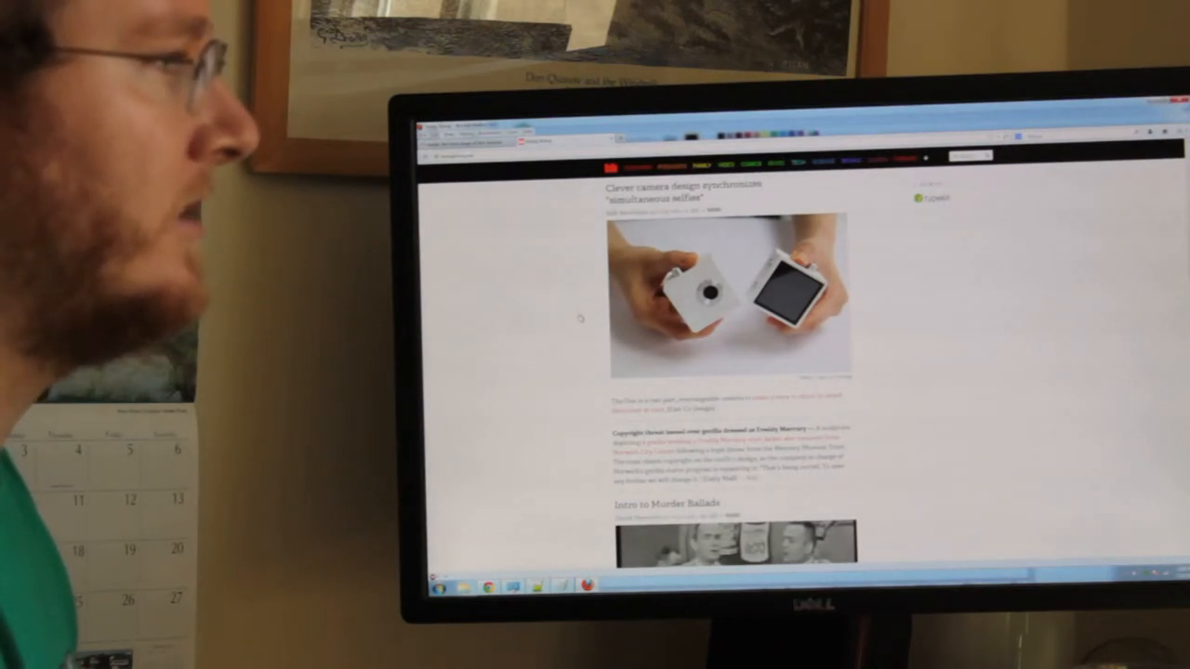
{"action": "scroll", "scroll_direction": "down", "scroll_amount": 3}
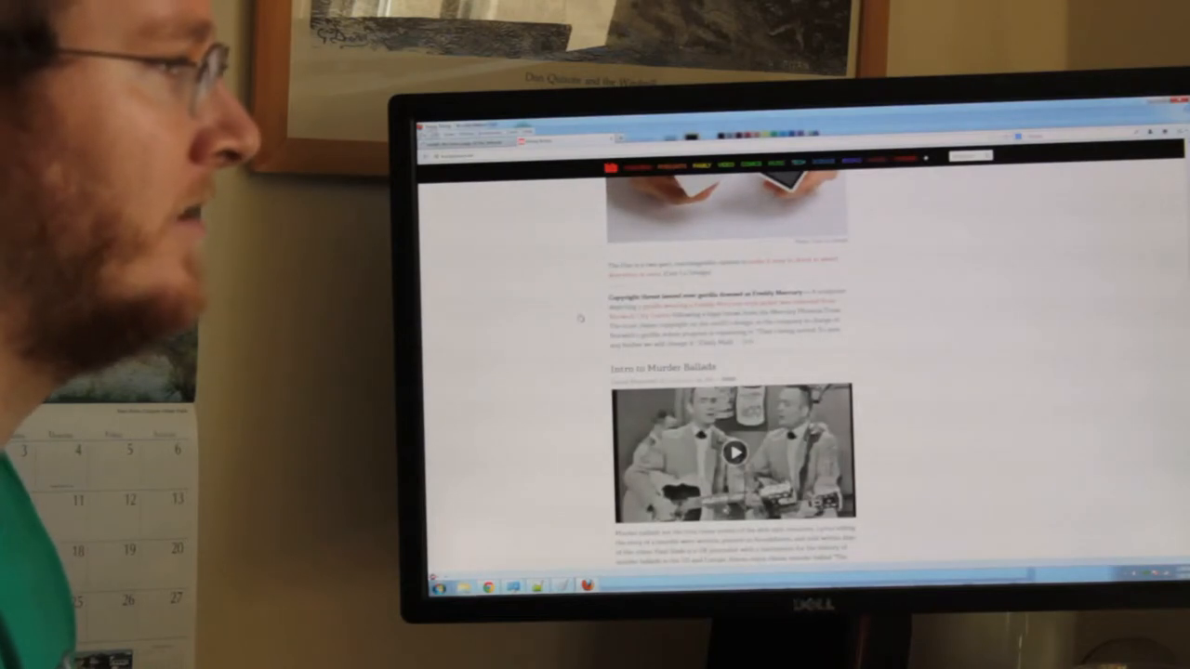
{"action": "scroll", "scroll_direction": "down", "scroll_amount": 3}
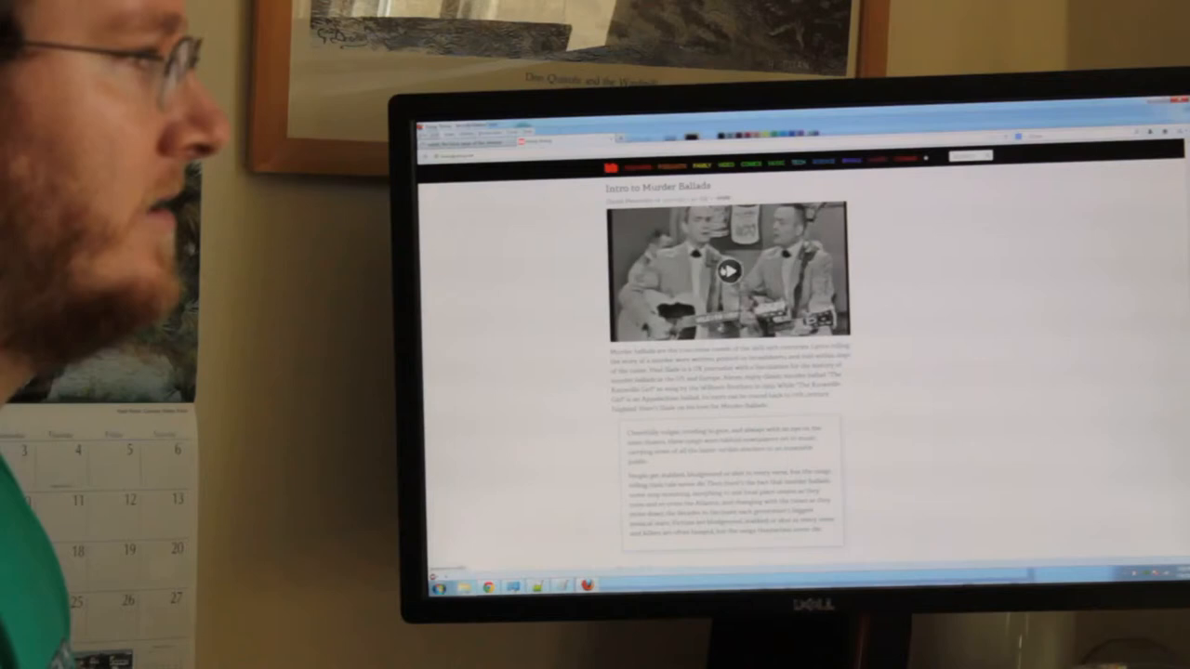
Start the Intro to Murder Ballads video and keep browsing down the feed
{"action": "left_click", "coordinate": [731, 270]}
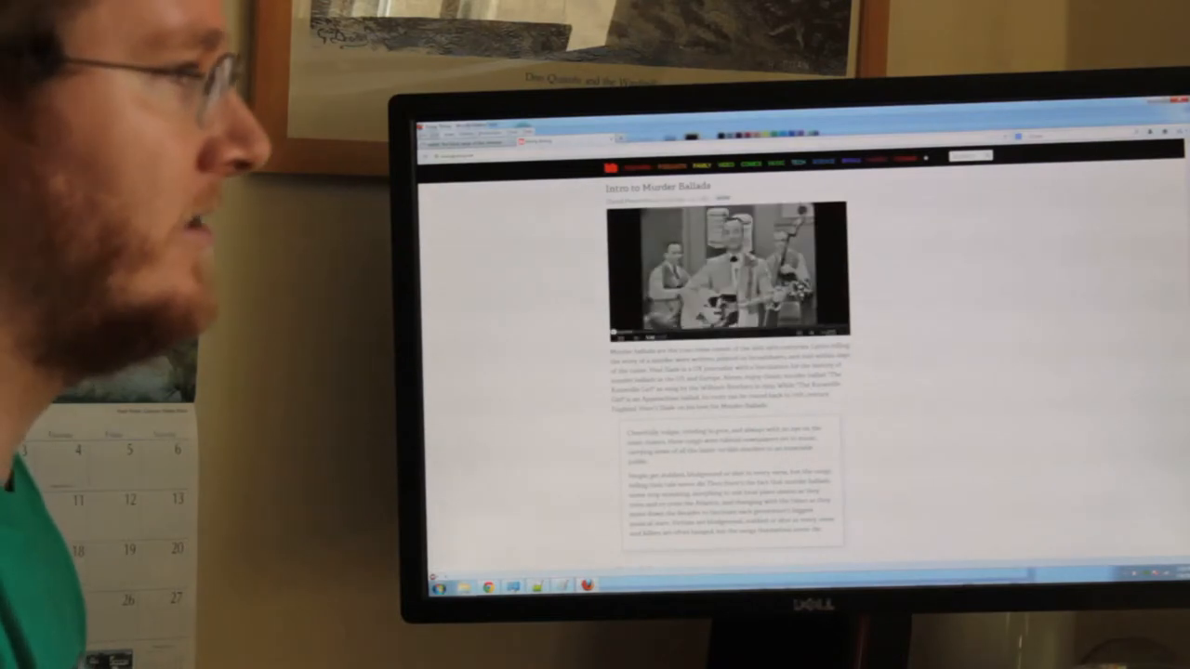
{"action": "scroll", "scroll_direction": "down", "scroll_amount": 3}
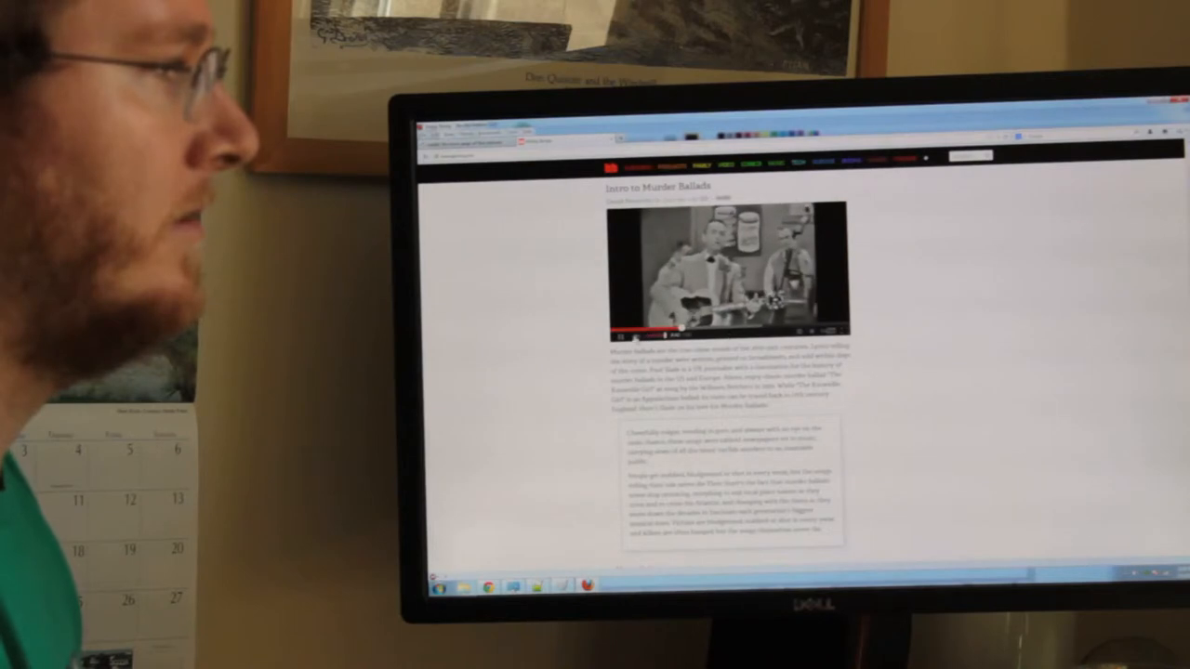
{"action": "scroll", "scroll_direction": "down", "scroll_amount": 3}
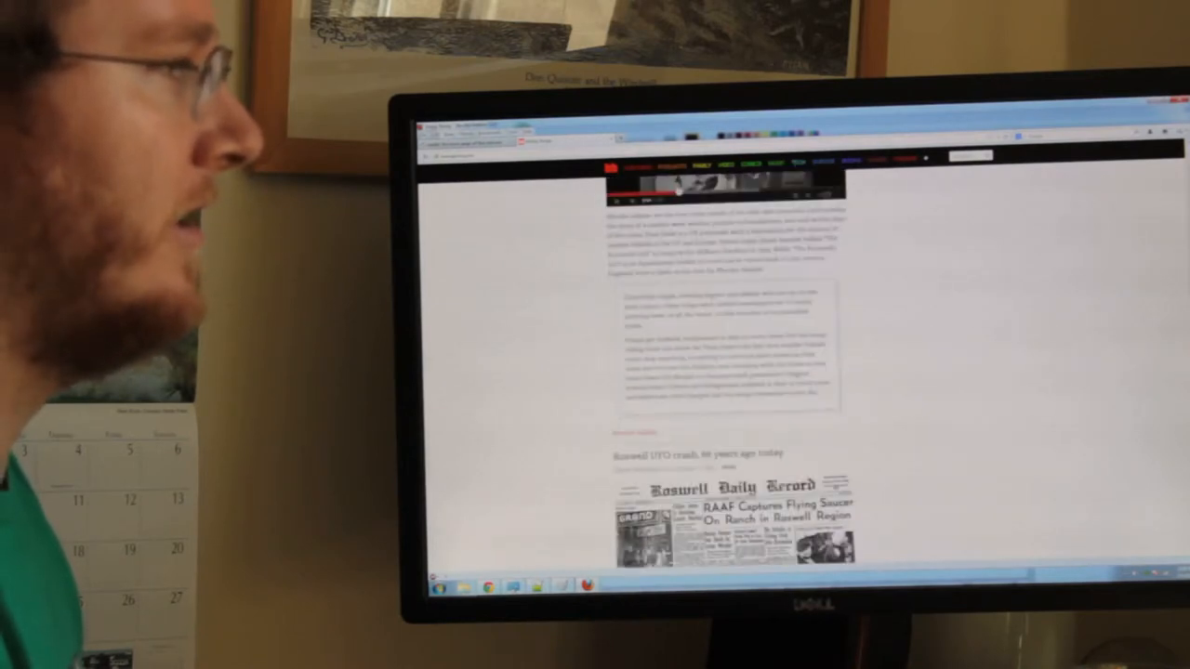
{"action": "scroll", "scroll_direction": "down", "scroll_amount": 3}
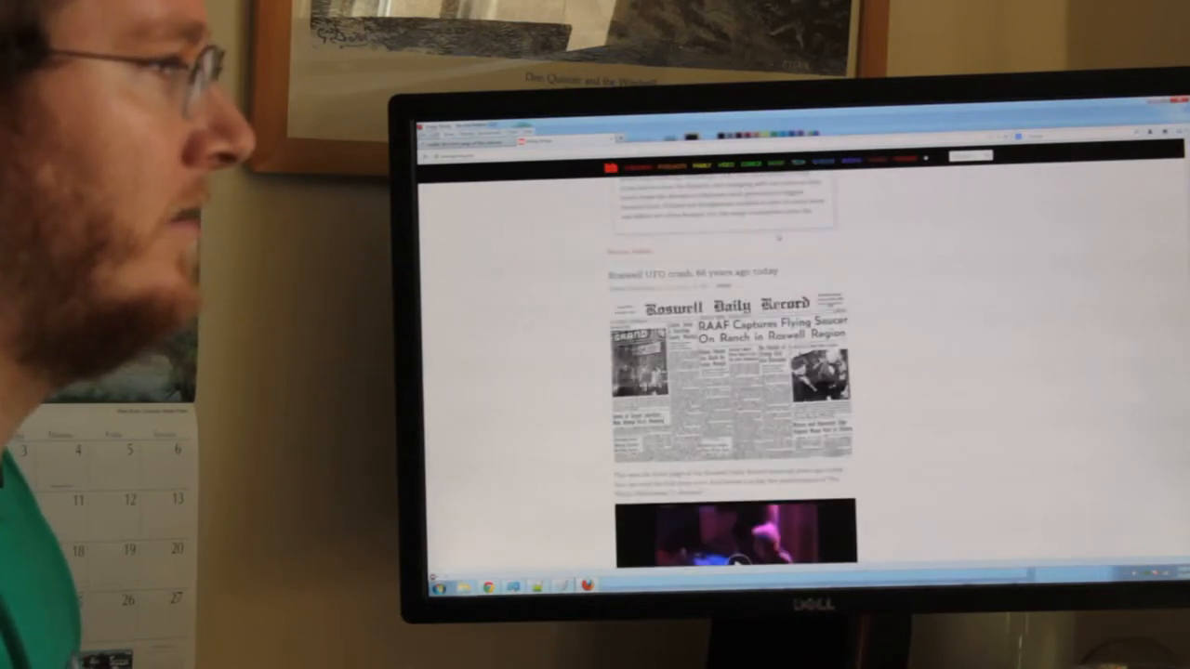
{"action": "scroll", "scroll_direction": "down", "scroll_amount": 3}
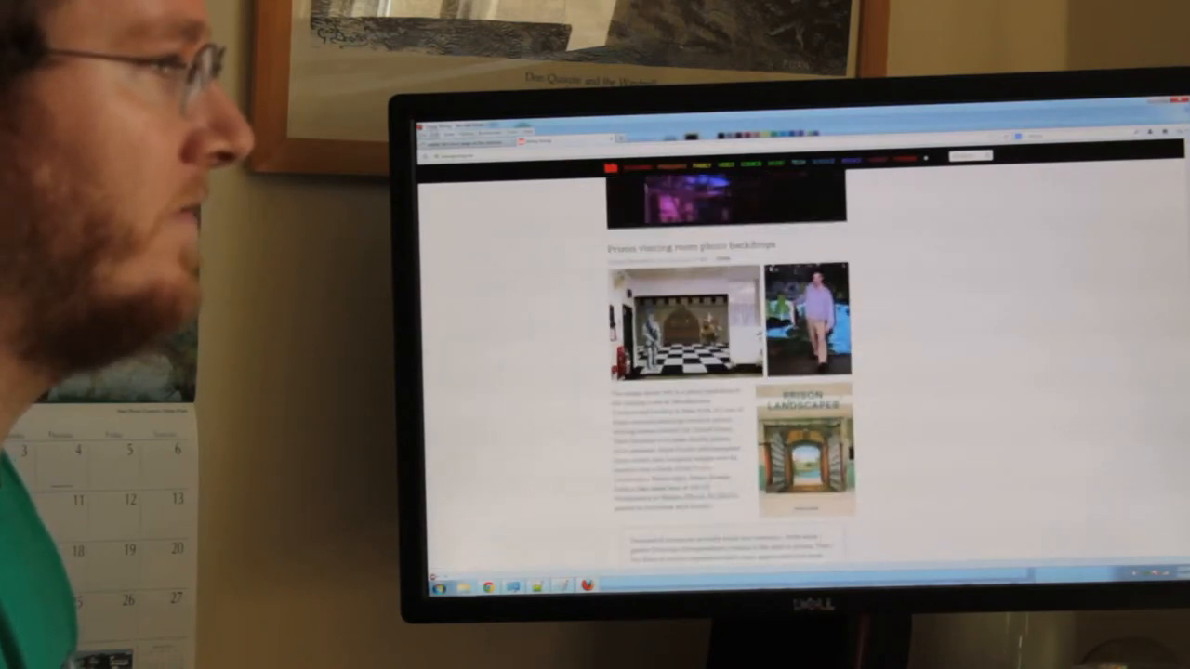
{"action": "scroll", "scroll_direction": "down", "scroll_amount": 3}
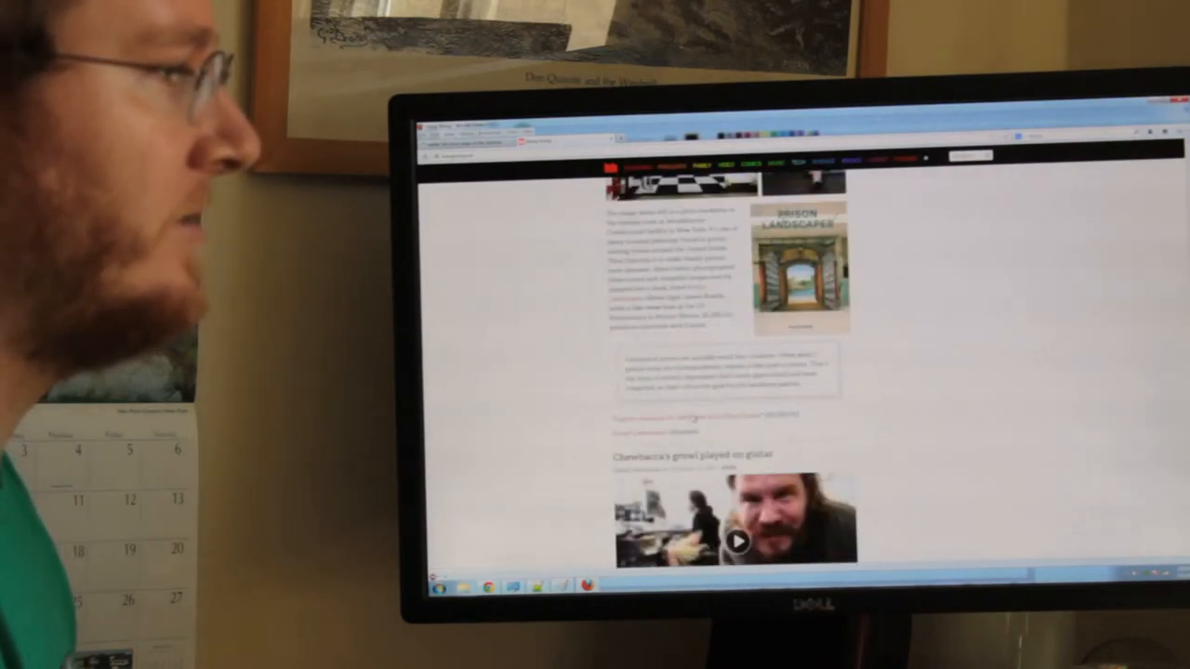
{"action": "scroll", "scroll_direction": "down", "scroll_amount": 3}
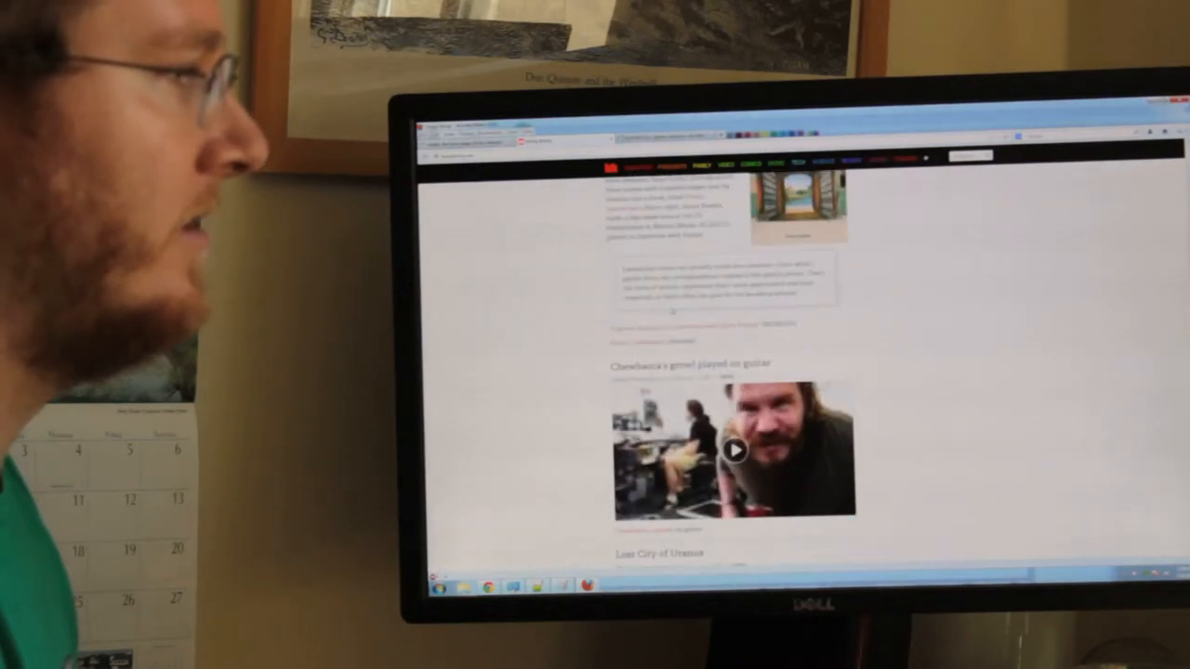
{"action": "scroll", "scroll_direction": "down", "scroll_amount": 3}
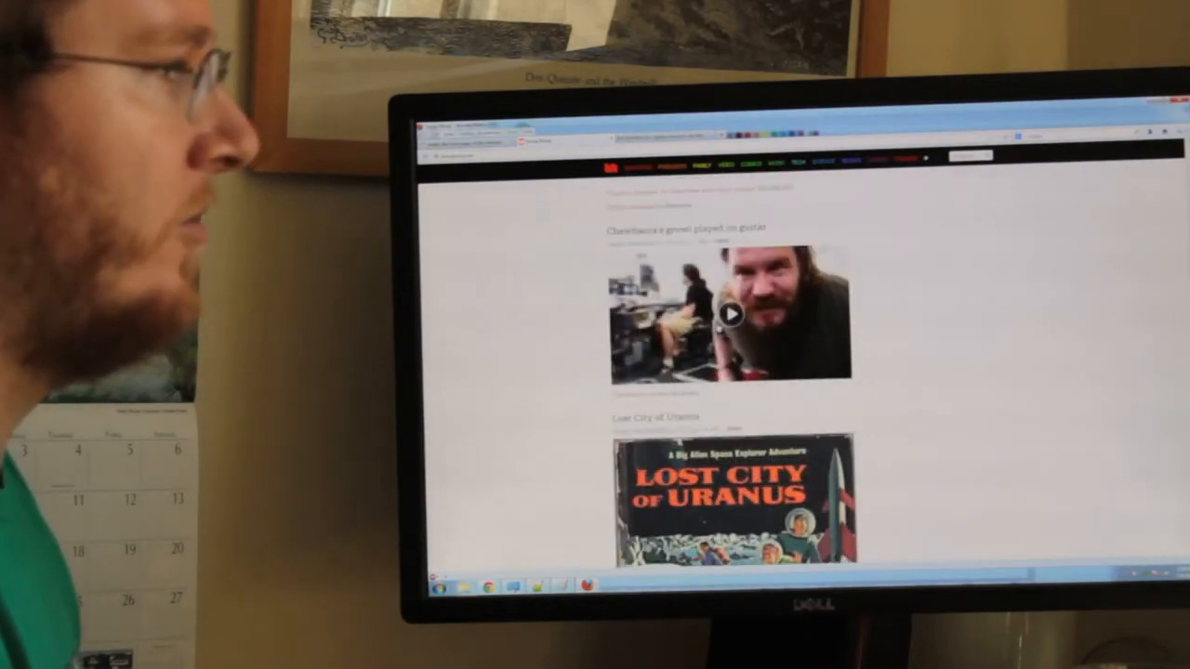
Play the Chewbacca's growl on guitar video and scroll on toward BLDG BLOG
{"action": "left_click", "coordinate": [733, 316]}
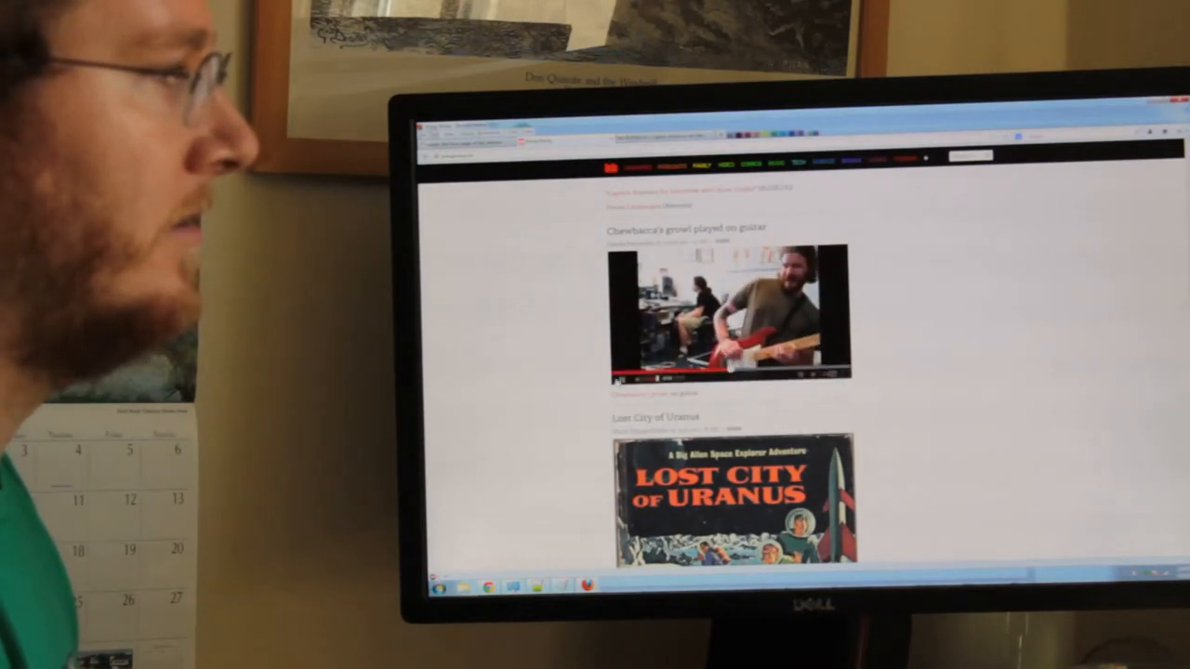
{"action": "scroll", "scroll_direction": "down", "scroll_amount": 3}
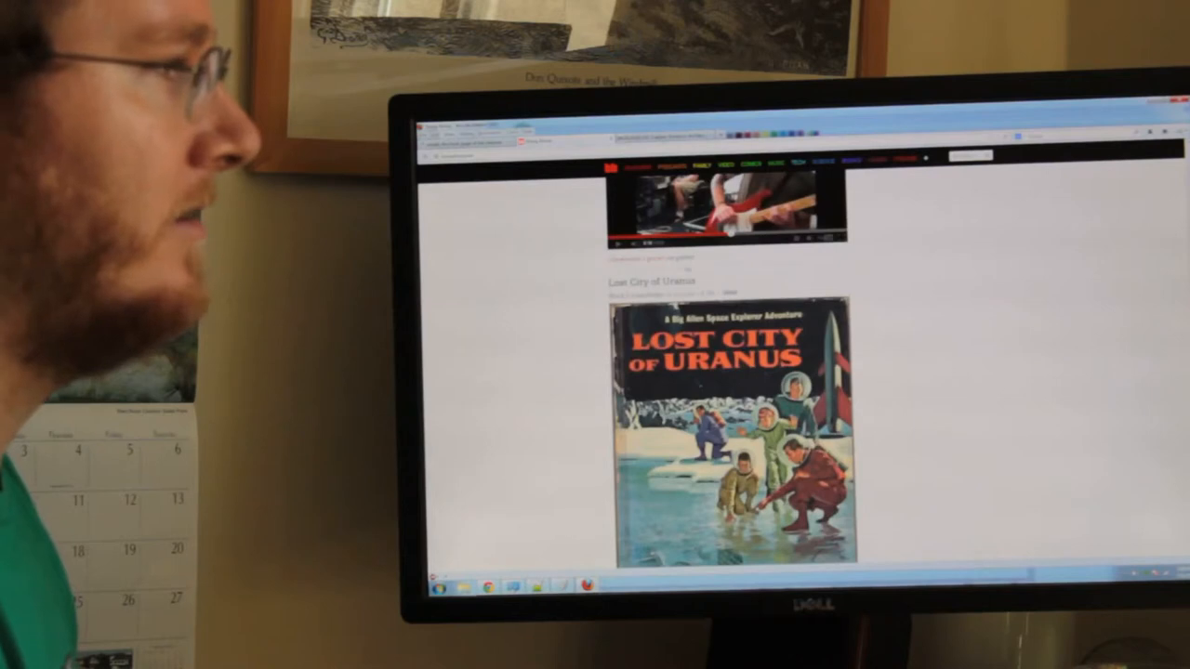
{"action": "scroll", "scroll_direction": "down", "scroll_amount": 3}
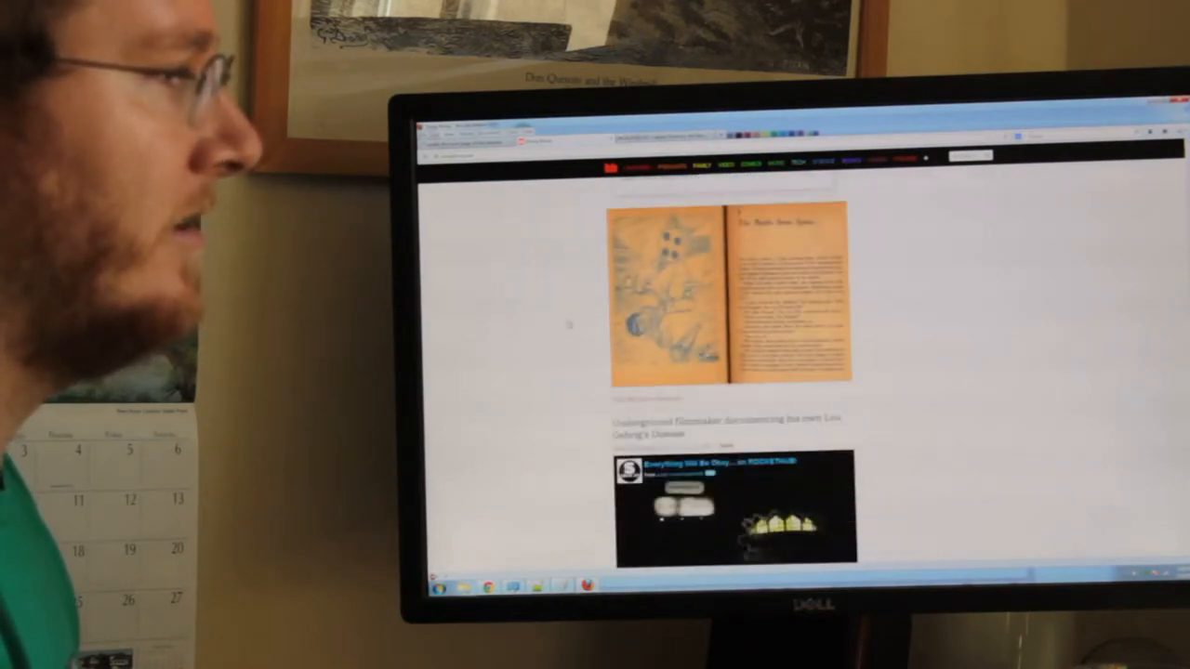
{"action": "scroll", "scroll_direction": "down", "scroll_amount": 3}
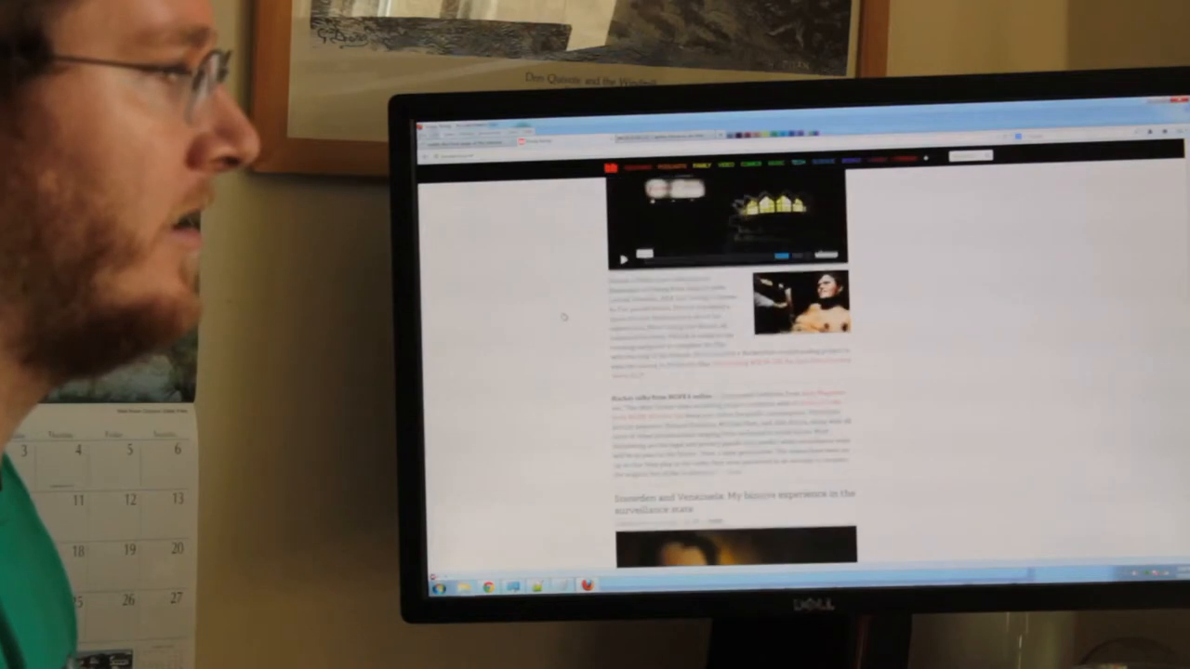
{"action": "scroll", "scroll_direction": "down", "scroll_amount": 3}
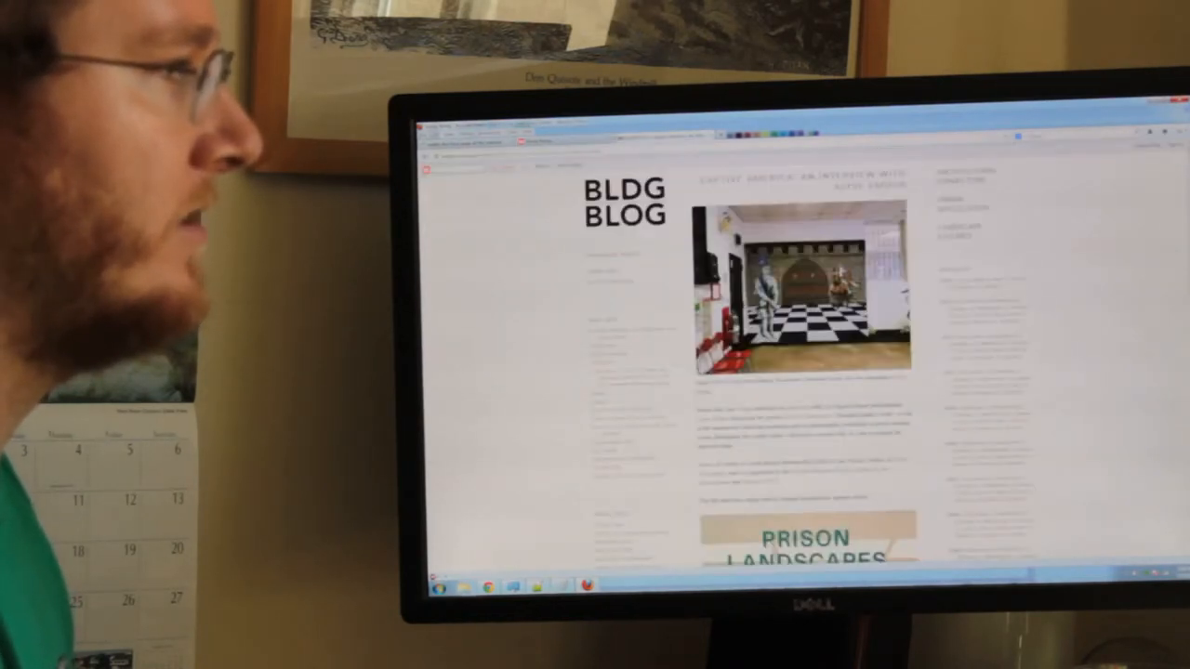
Scroll through BLDG BLOG's Captive America interview down to the prisoner backdrop photographs
{"action": "scroll", "scroll_direction": "down", "scroll_amount": 3}
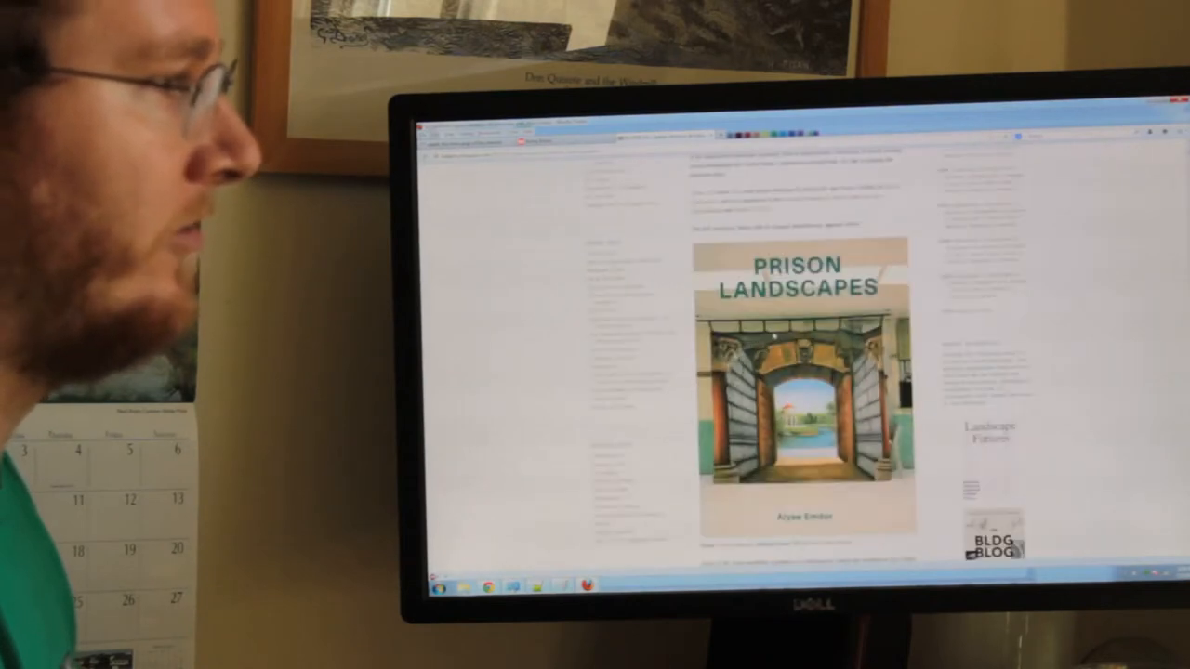
{"action": "scroll", "scroll_direction": "down", "scroll_amount": 3}
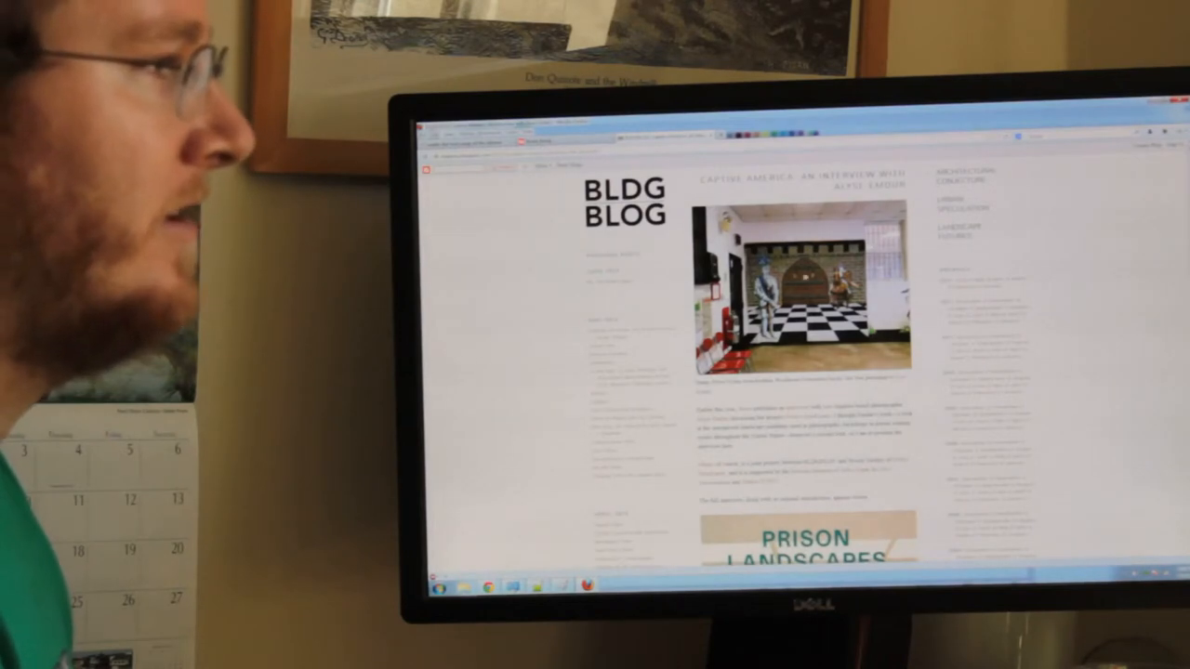
{"action": "scroll", "scroll_direction": "down", "scroll_amount": 3}
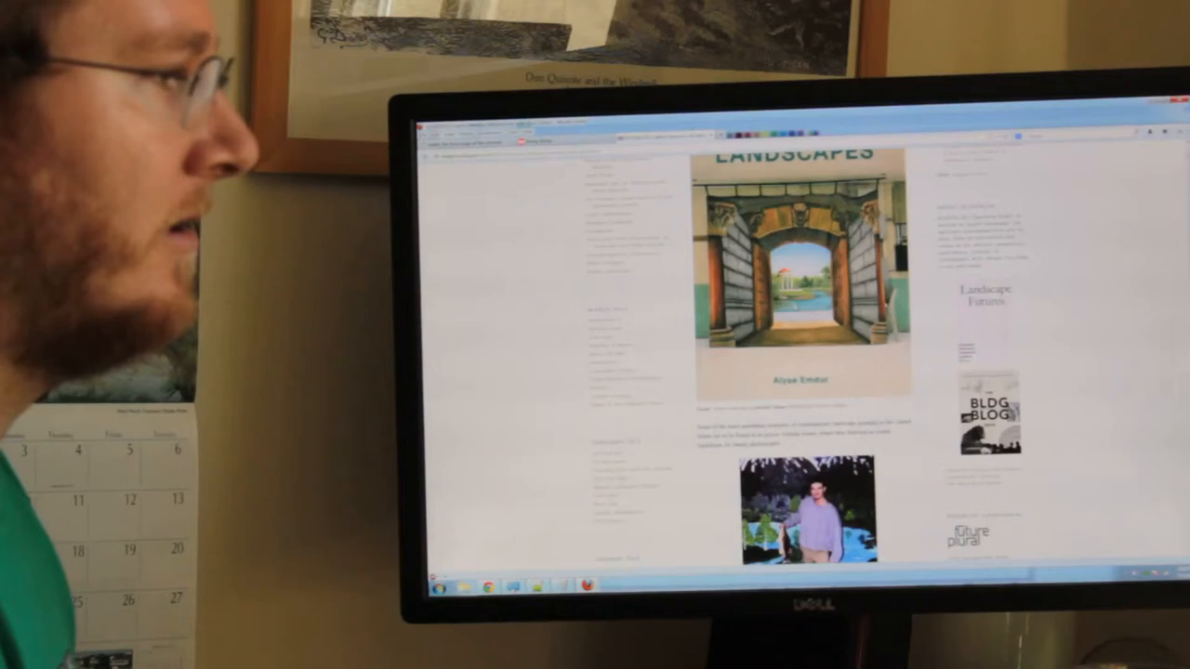
{"action": "scroll", "scroll_direction": "down", "scroll_amount": 3}
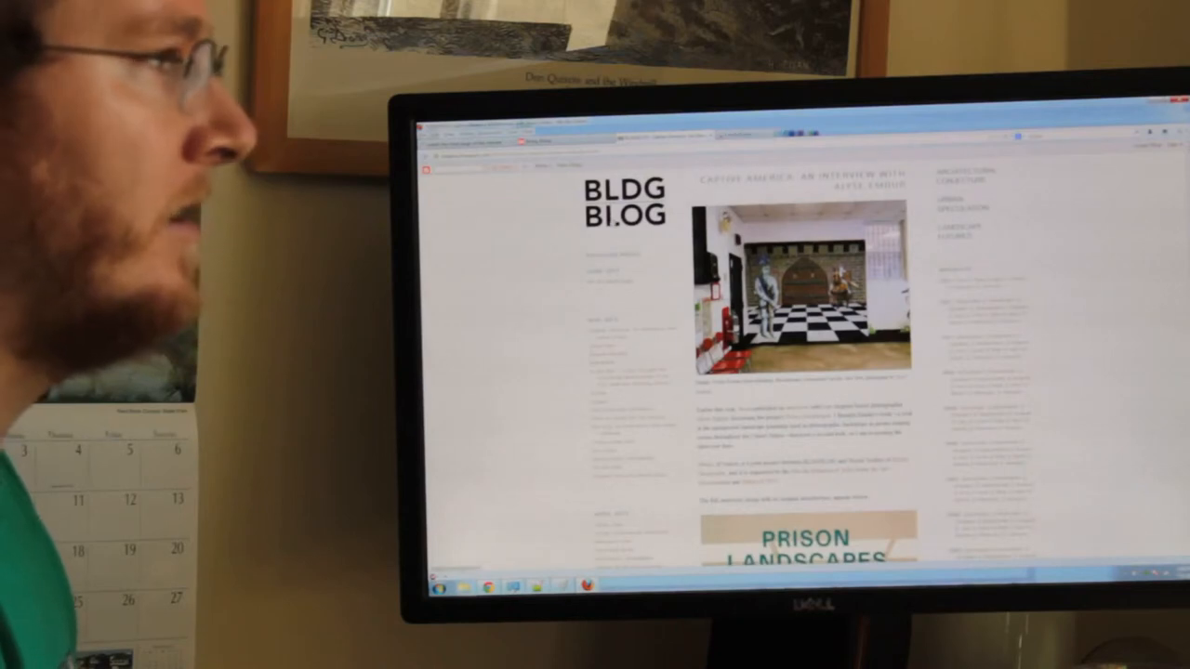
{"action": "scroll", "scroll_direction": "down", "scroll_amount": 3}
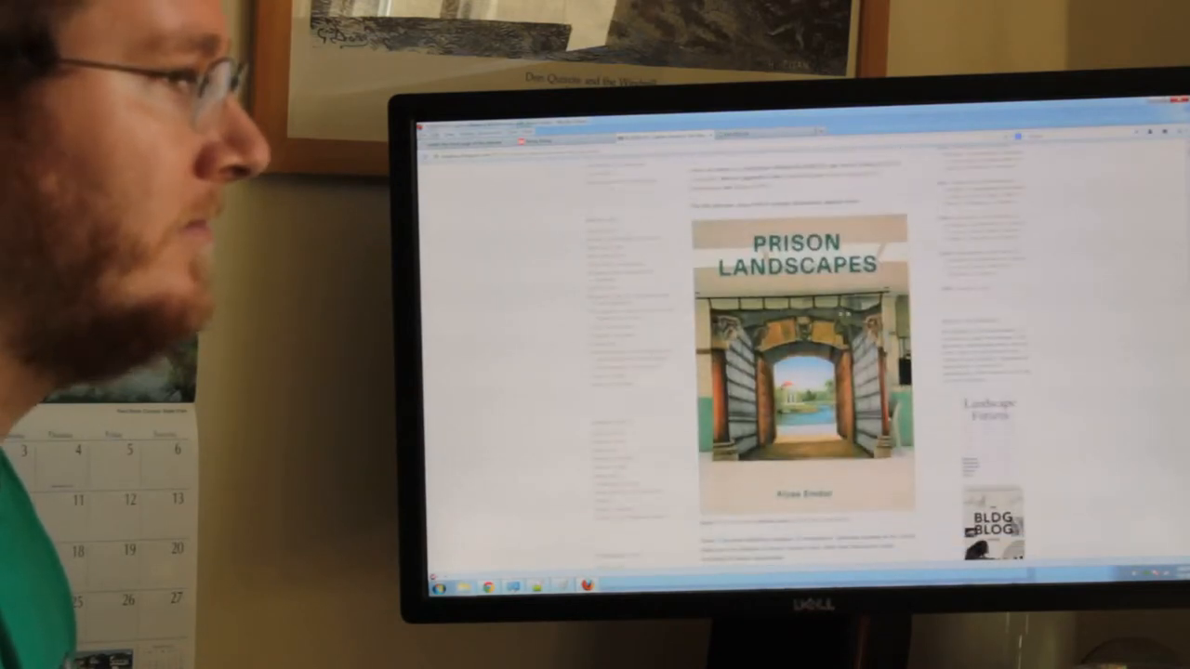
{"action": "scroll", "scroll_direction": "down", "scroll_amount": 3}
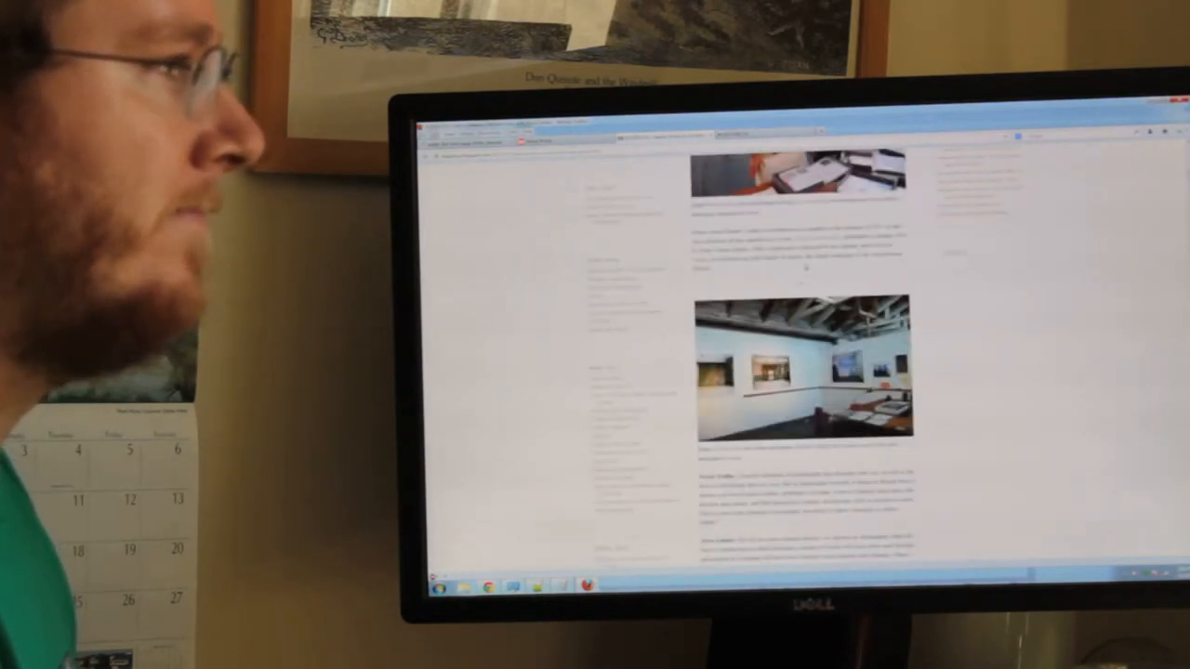
{"action": "scroll", "scroll_direction": "down", "scroll_amount": 3}
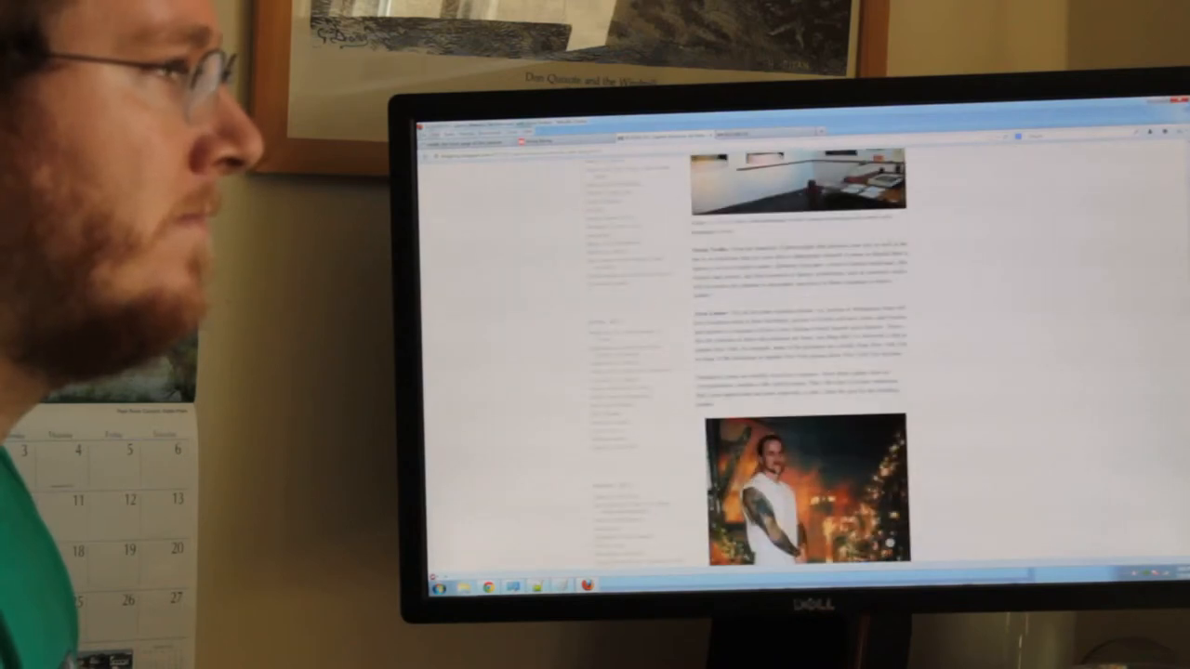
{"action": "scroll", "scroll_direction": "down", "scroll_amount": 3}
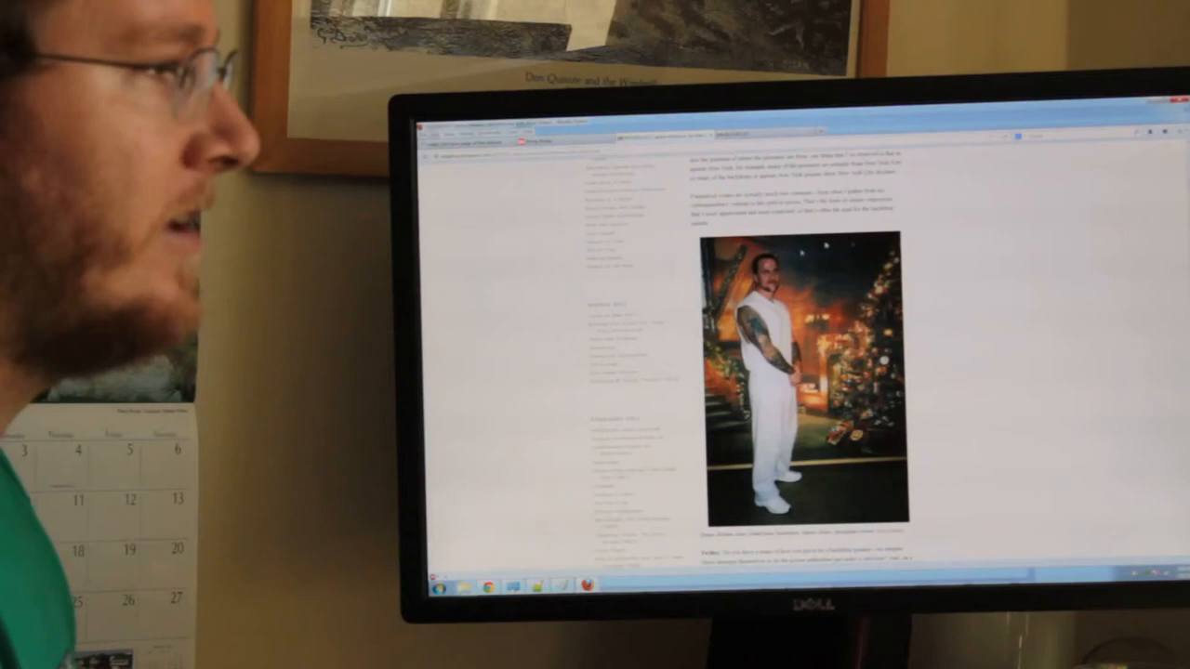
{"action": "scroll", "scroll_direction": "down", "scroll_amount": 3}
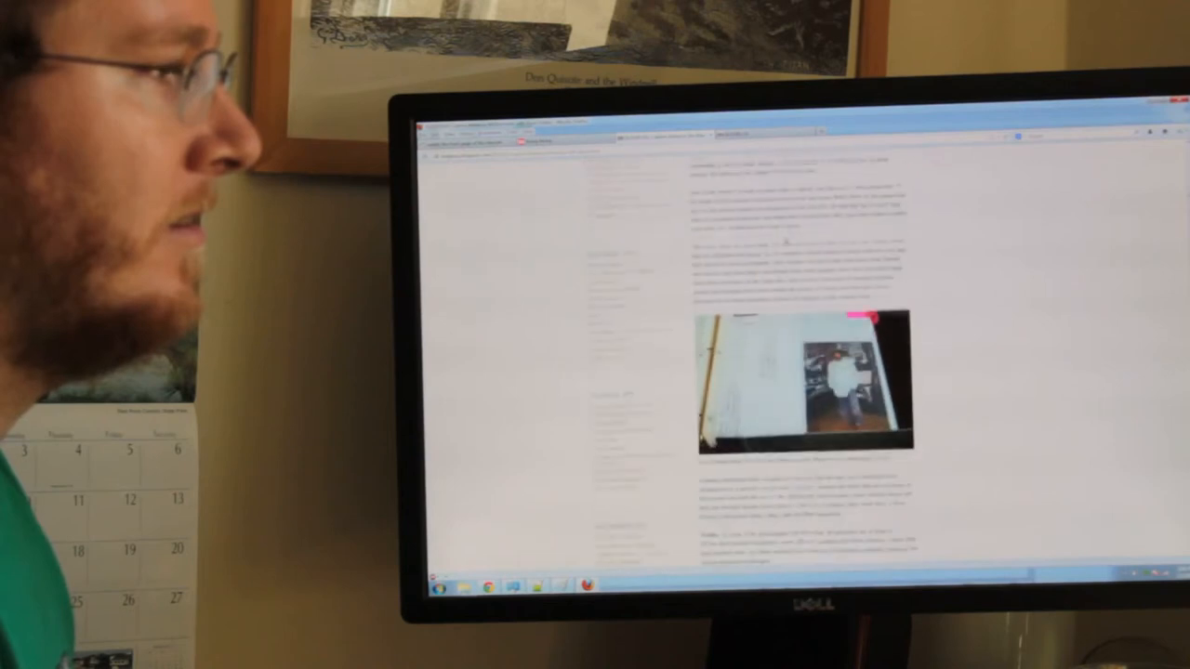
{"action": "scroll", "scroll_direction": "down", "scroll_amount": 3}
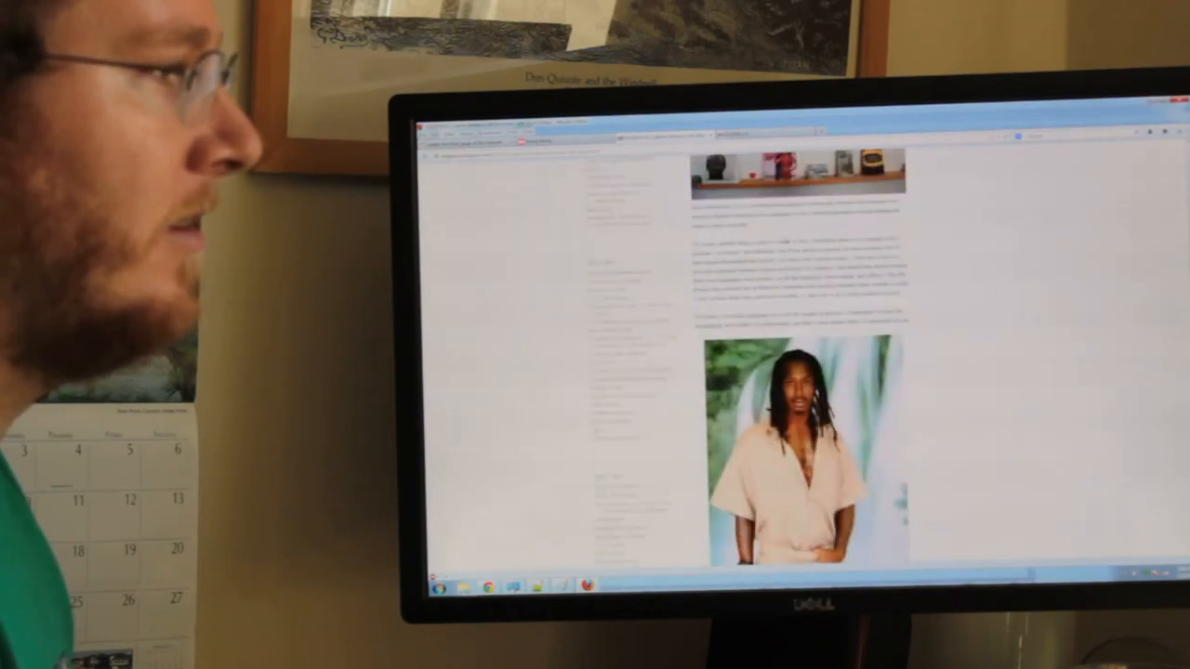
{"action": "scroll", "scroll_direction": "down", "scroll_amount": 3}
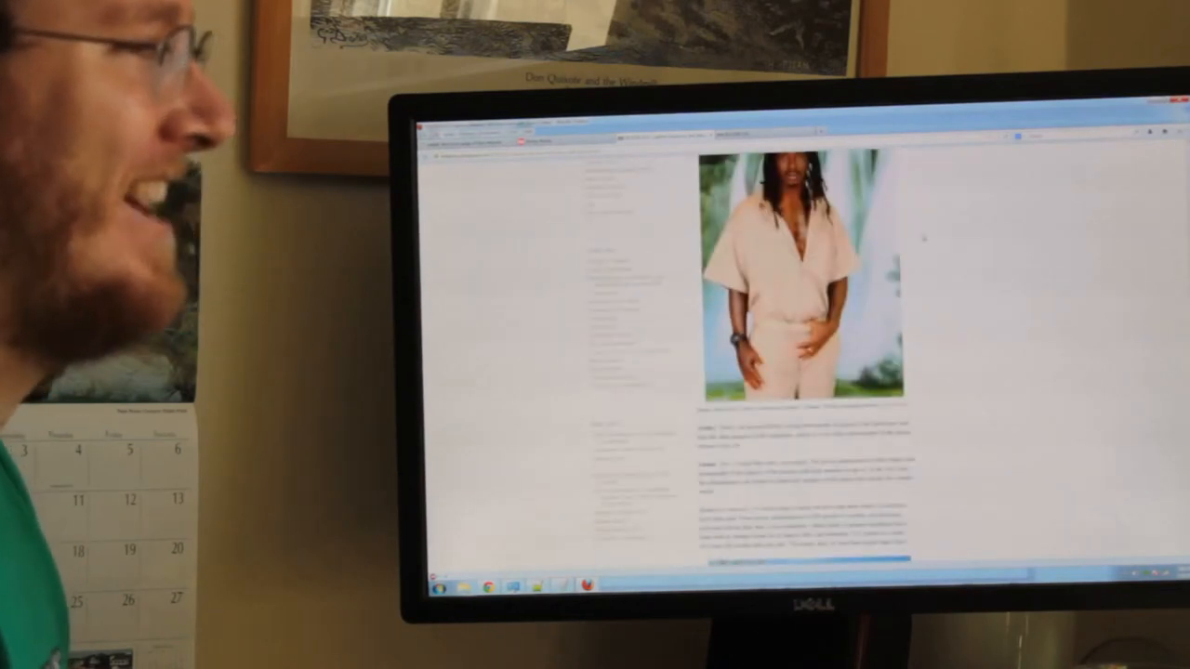
{"action": "scroll", "scroll_direction": "down", "scroll_amount": 3}
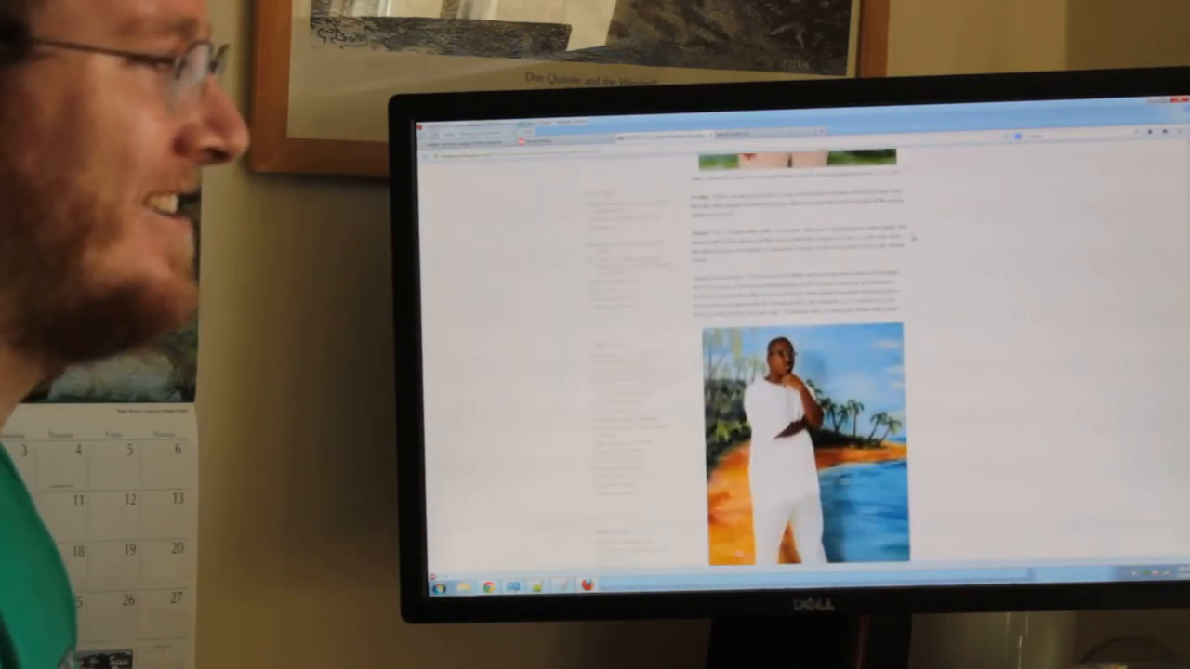
{"action": "scroll", "scroll_direction": "down", "scroll_amount": 3}
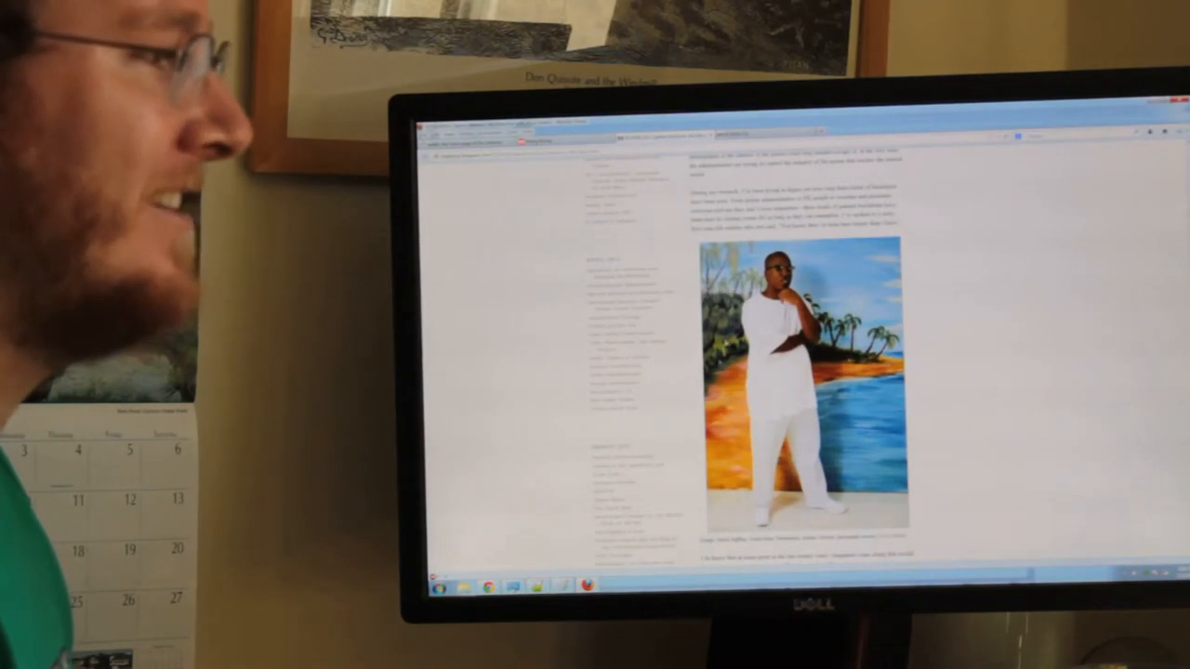
{"action": "scroll", "scroll_direction": "down", "scroll_amount": 3}
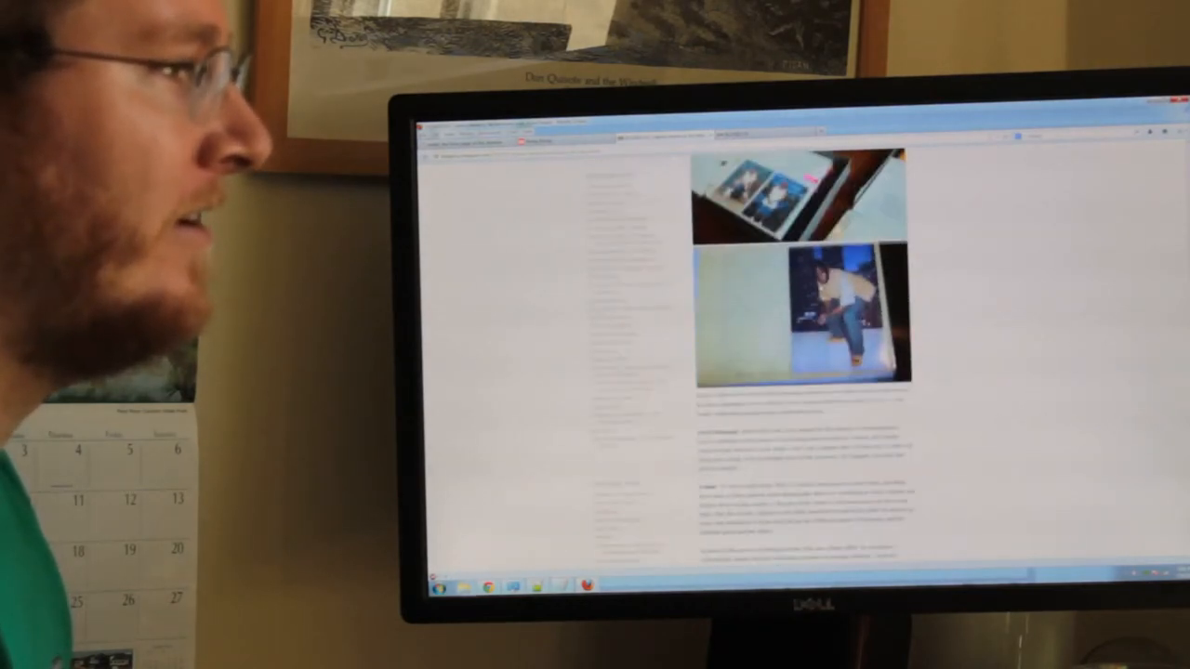
{"action": "scroll", "scroll_direction": "down", "scroll_amount": 3}
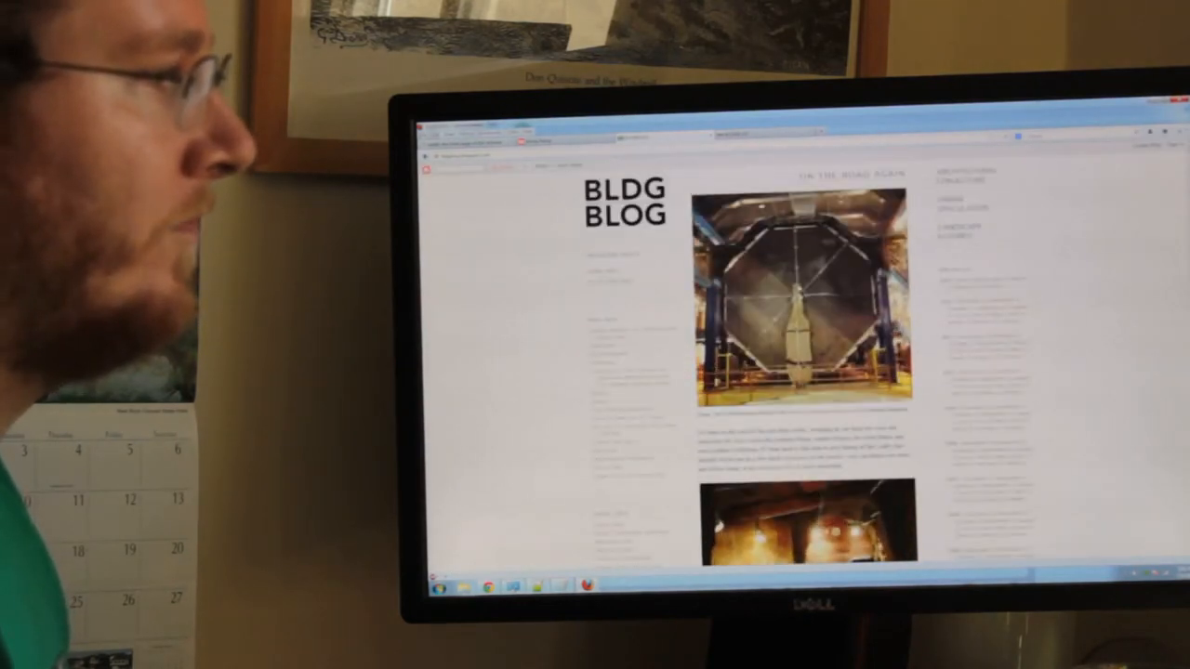
Scroll past the bunker gun emplacement and wooden record posts to the simulated battlefields post
{"action": "scroll", "scroll_direction": "down", "scroll_amount": 3}
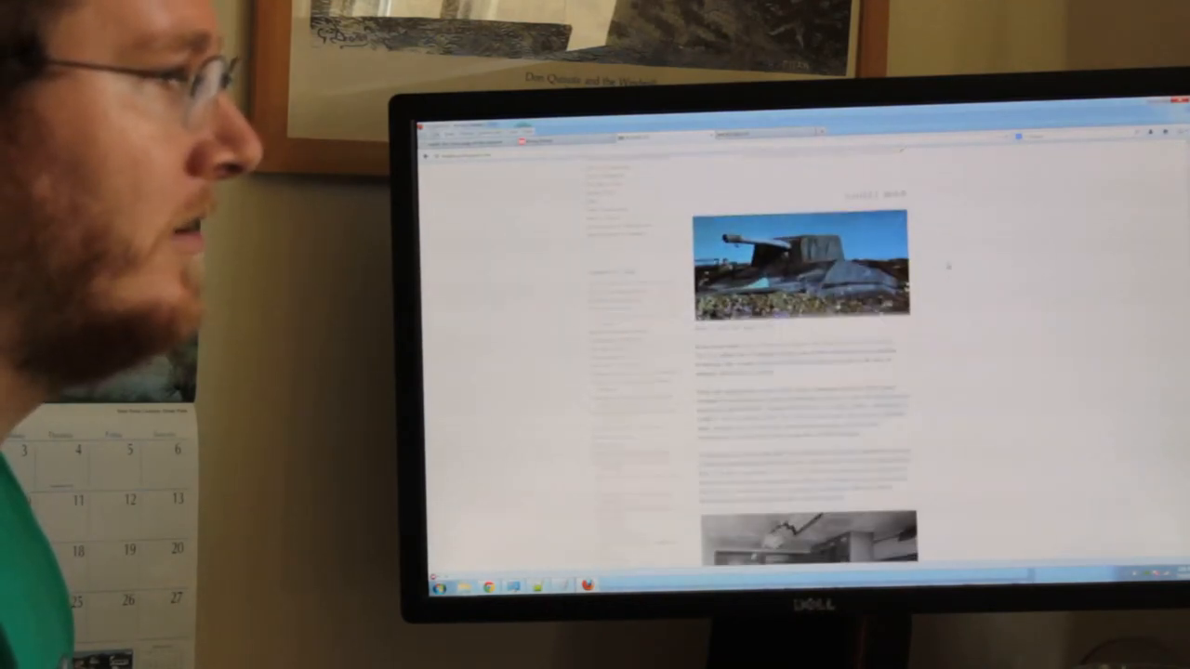
{"action": "scroll", "scroll_direction": "down", "scroll_amount": 3}
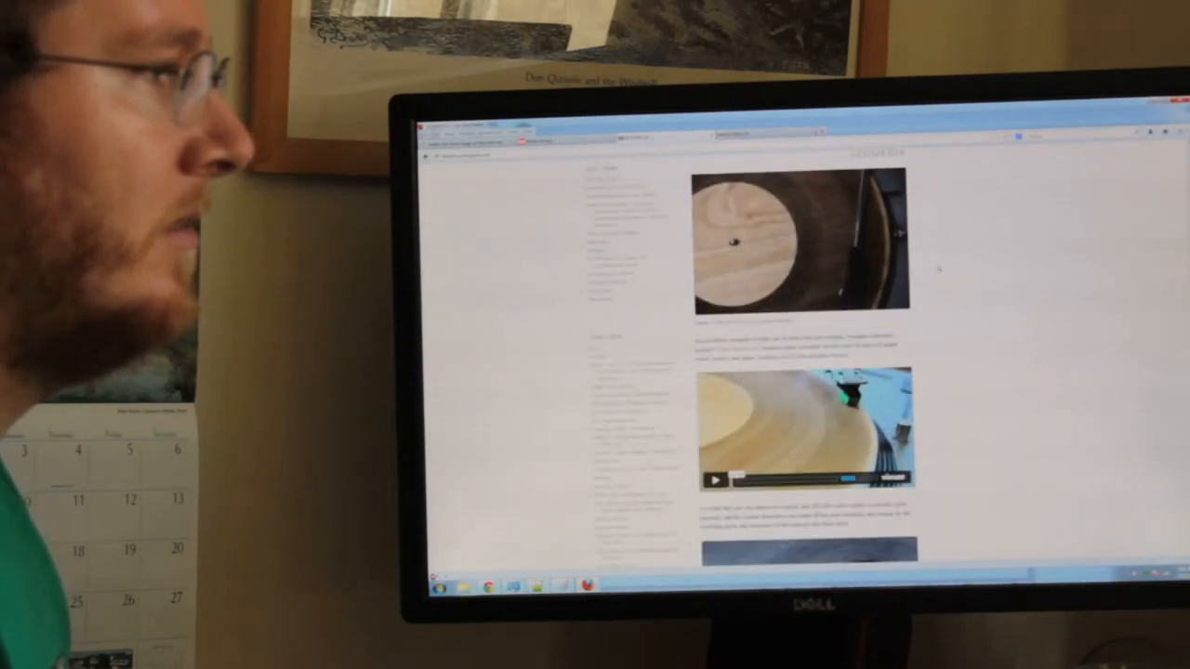
{"action": "scroll", "scroll_direction": "down", "scroll_amount": 3}
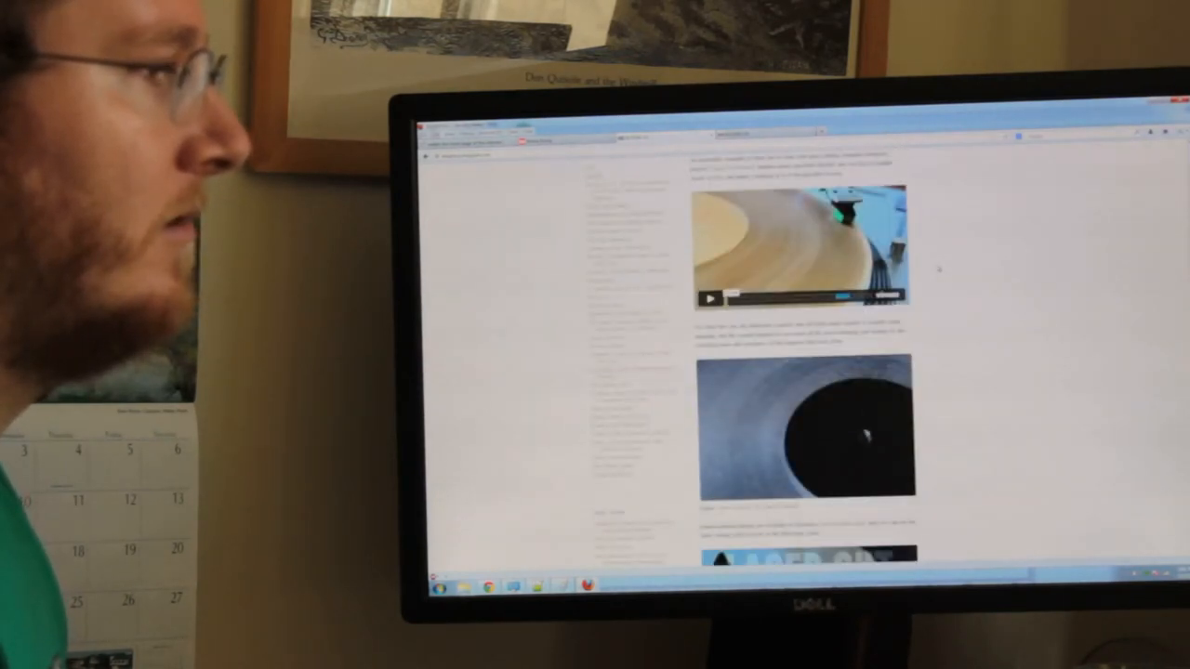
{"action": "scroll", "scroll_direction": "down", "scroll_amount": 3}
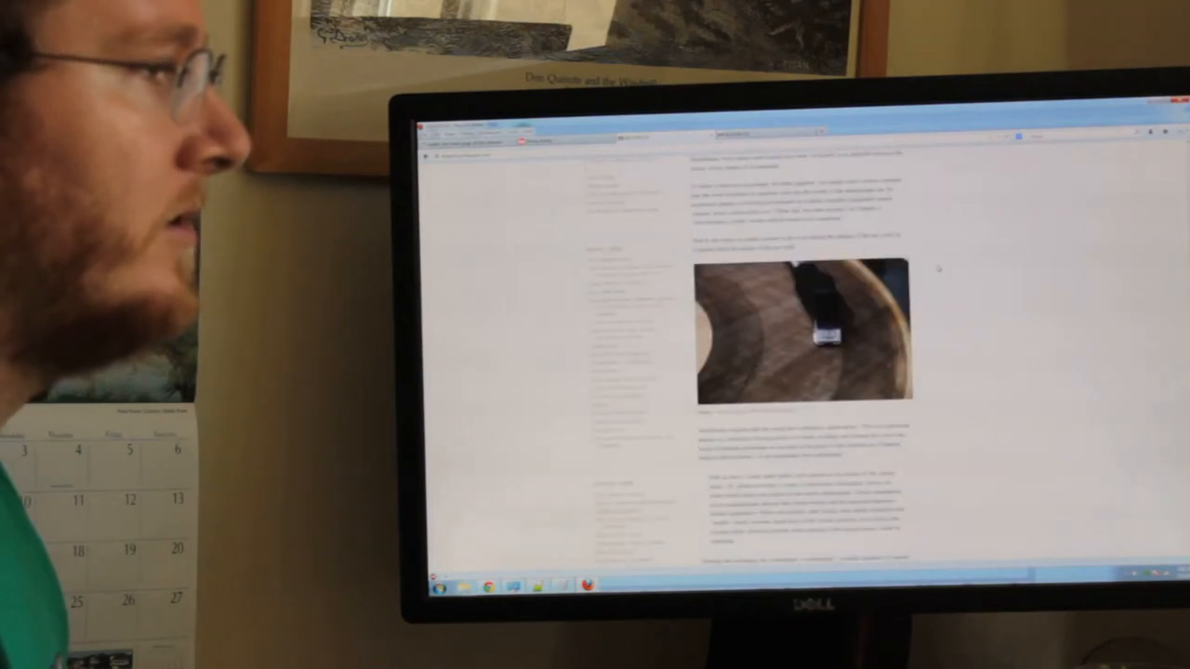
{"action": "scroll", "scroll_direction": "down", "scroll_amount": 3}
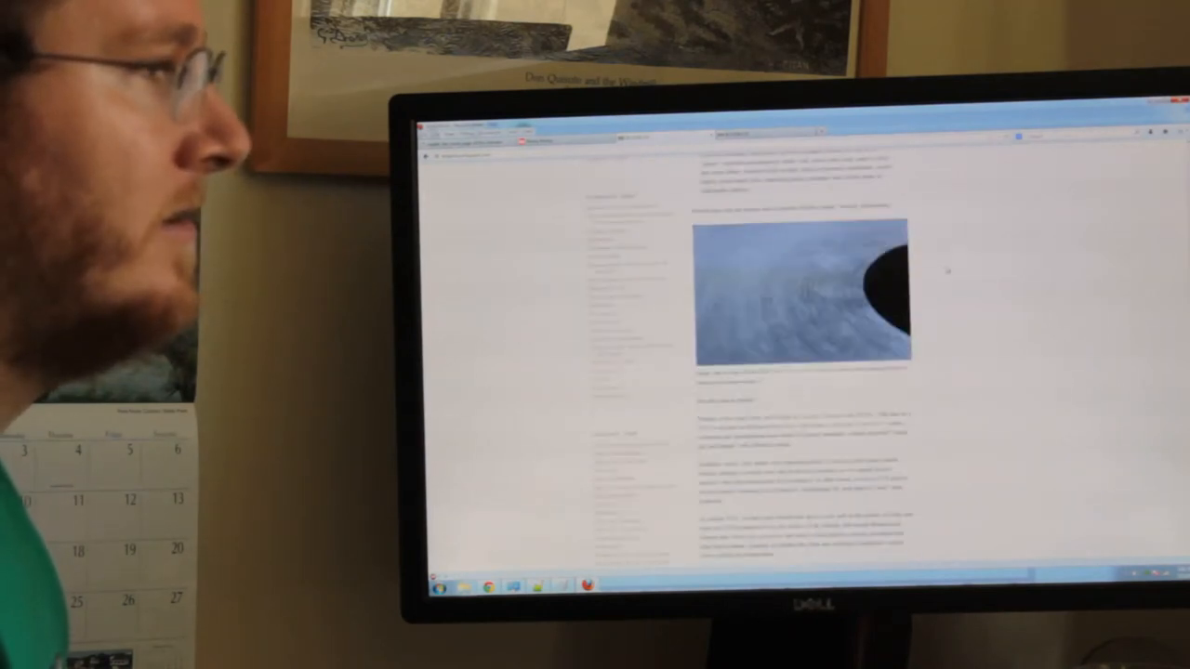
{"action": "scroll", "scroll_direction": "down", "scroll_amount": 3}
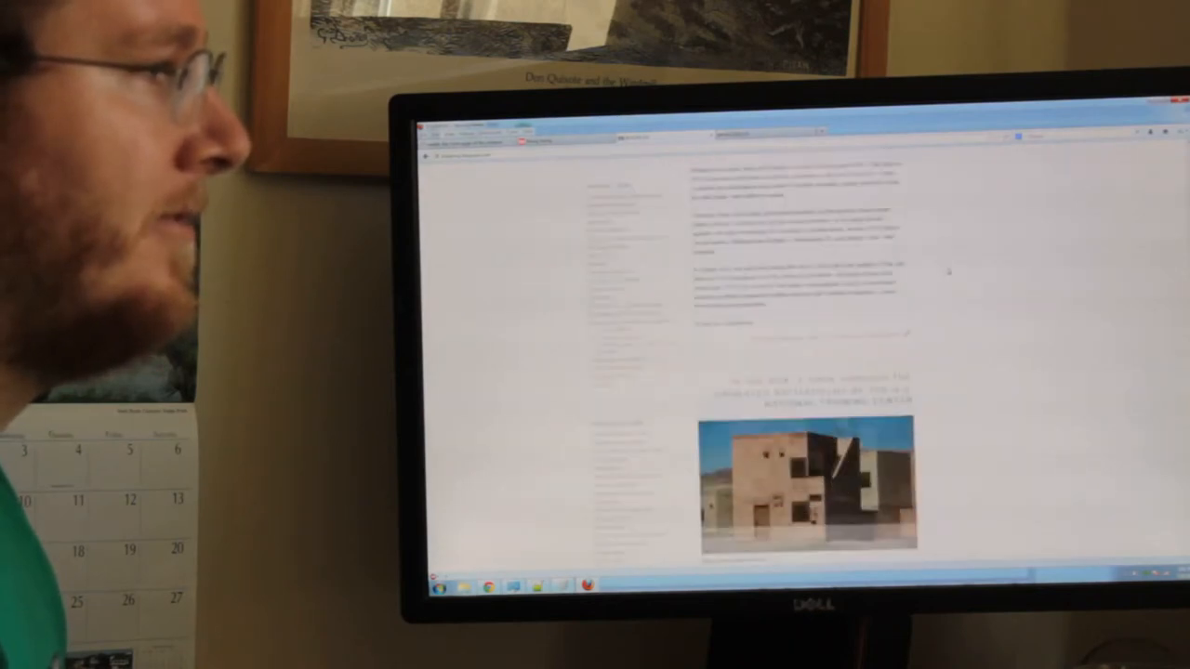
Scroll through the simulated battlefields post past the desert explosion photos
{"action": "scroll", "scroll_direction": "down", "scroll_amount": 3}
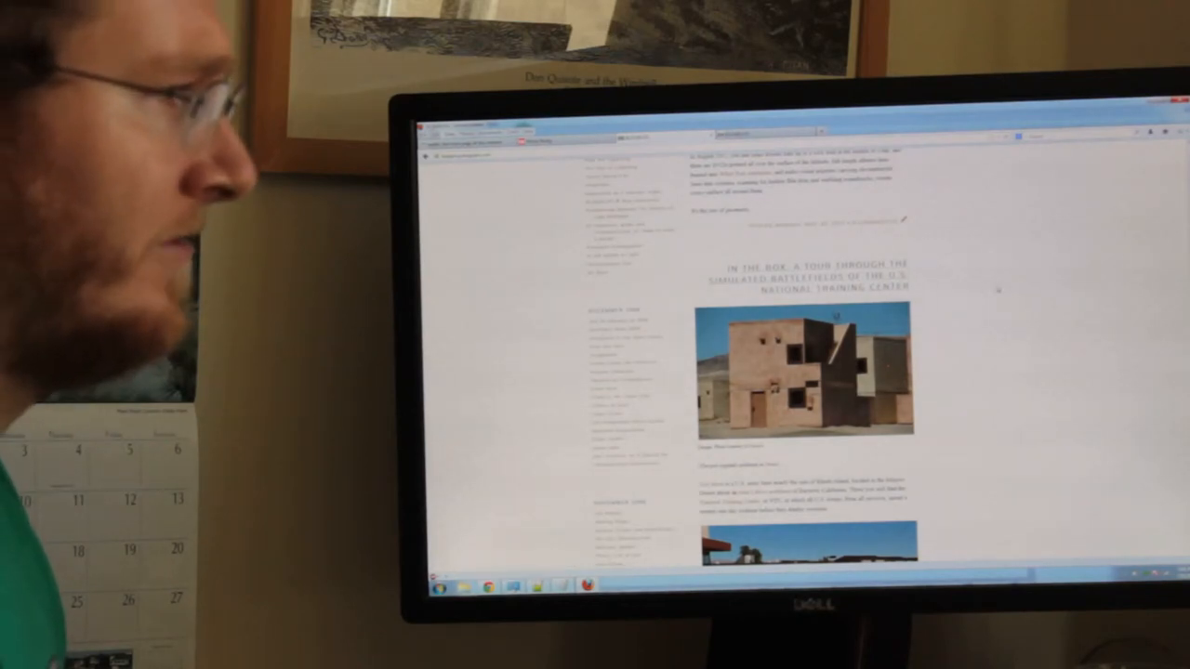
{"action": "scroll", "scroll_direction": "down", "scroll_amount": 3}
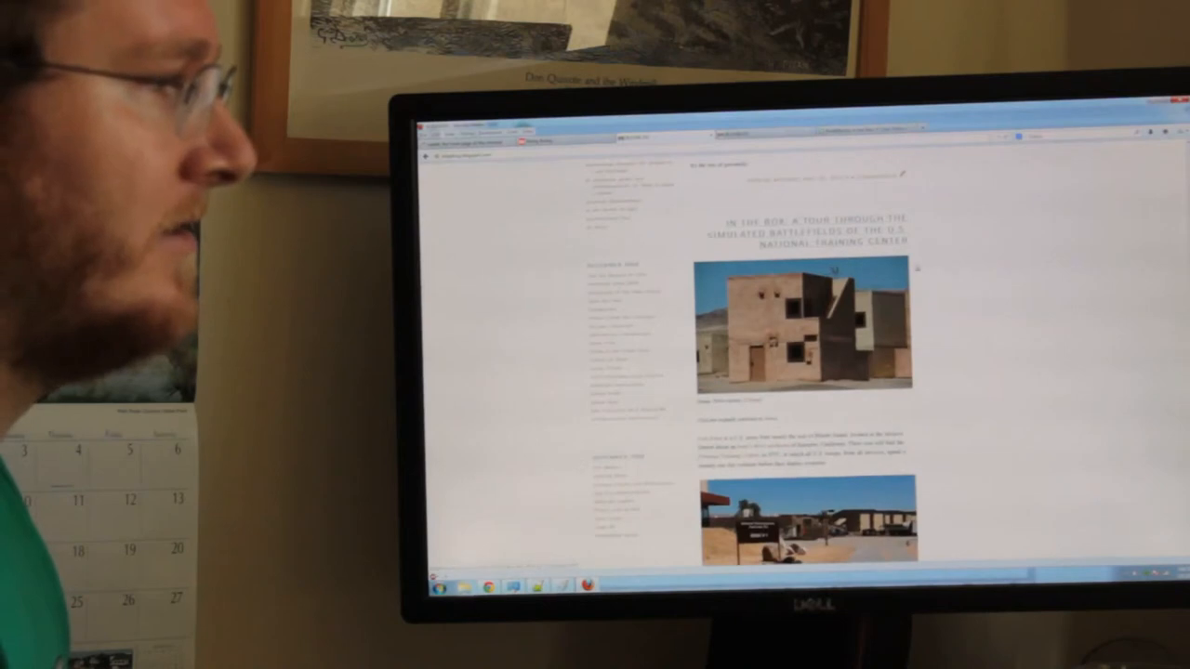
{"action": "scroll", "scroll_direction": "down", "scroll_amount": 3}
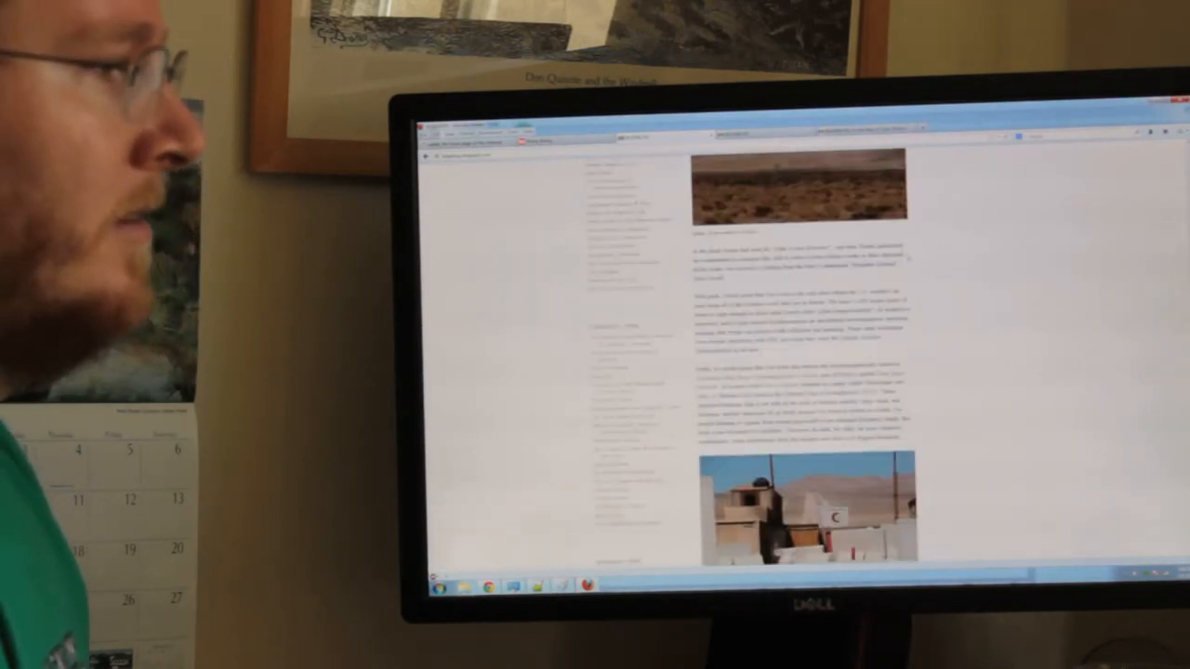
{"action": "scroll", "scroll_direction": "down", "scroll_amount": 3}
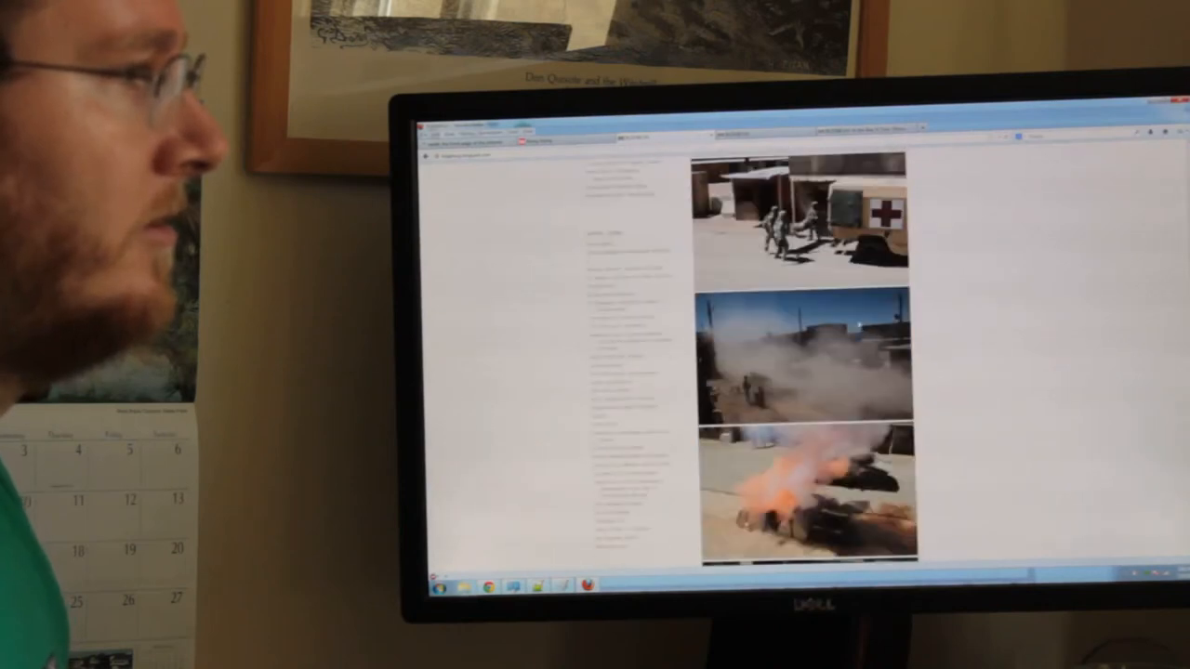
{"action": "scroll", "scroll_direction": "down", "scroll_amount": 3}
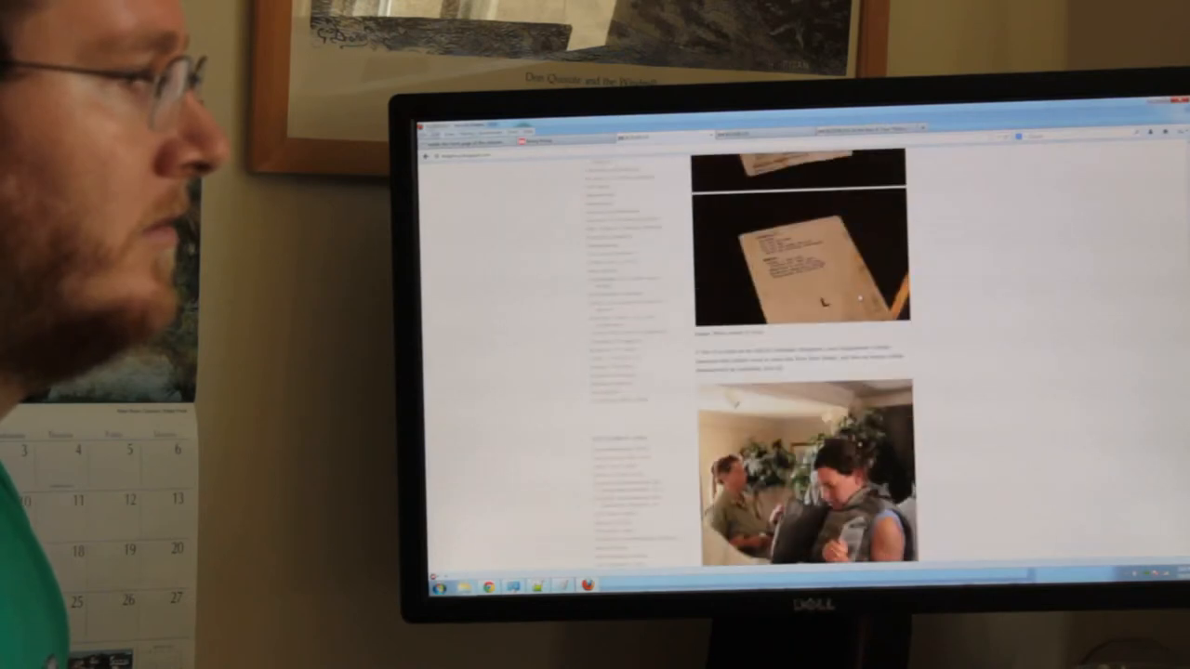
{"action": "scroll", "scroll_direction": "down", "scroll_amount": 3}
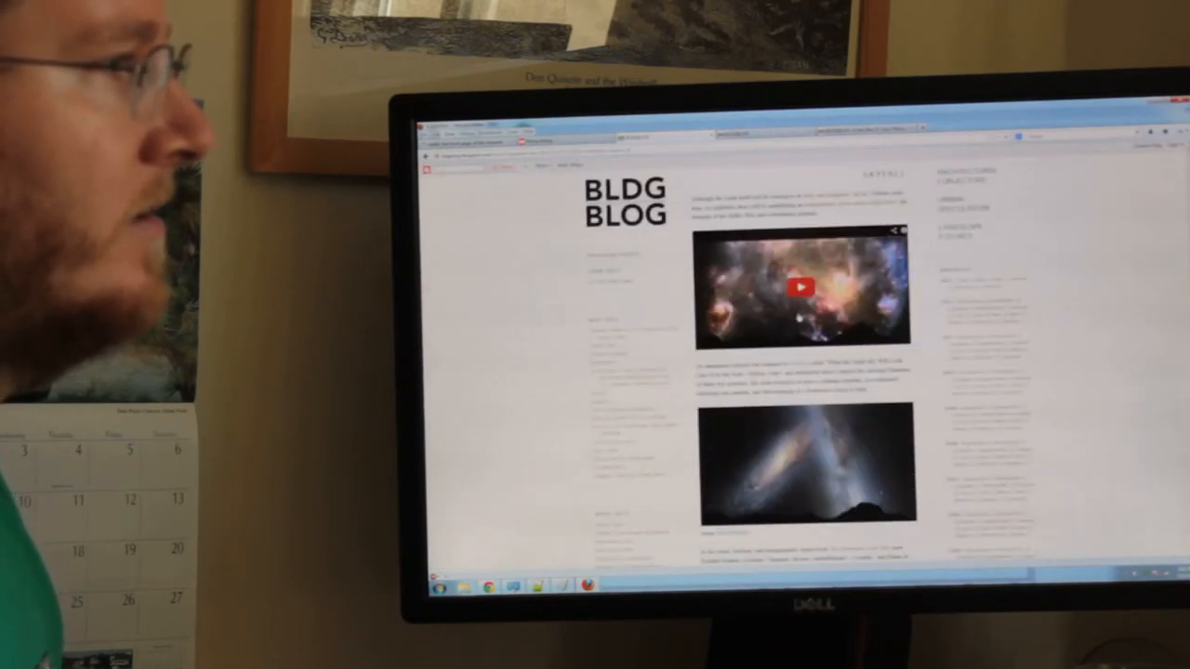
Scroll the BLDG BLOG front page past the space nebula post to the Extinction Orchestra skeletons
{"action": "scroll", "scroll_direction": "down", "scroll_amount": 3}
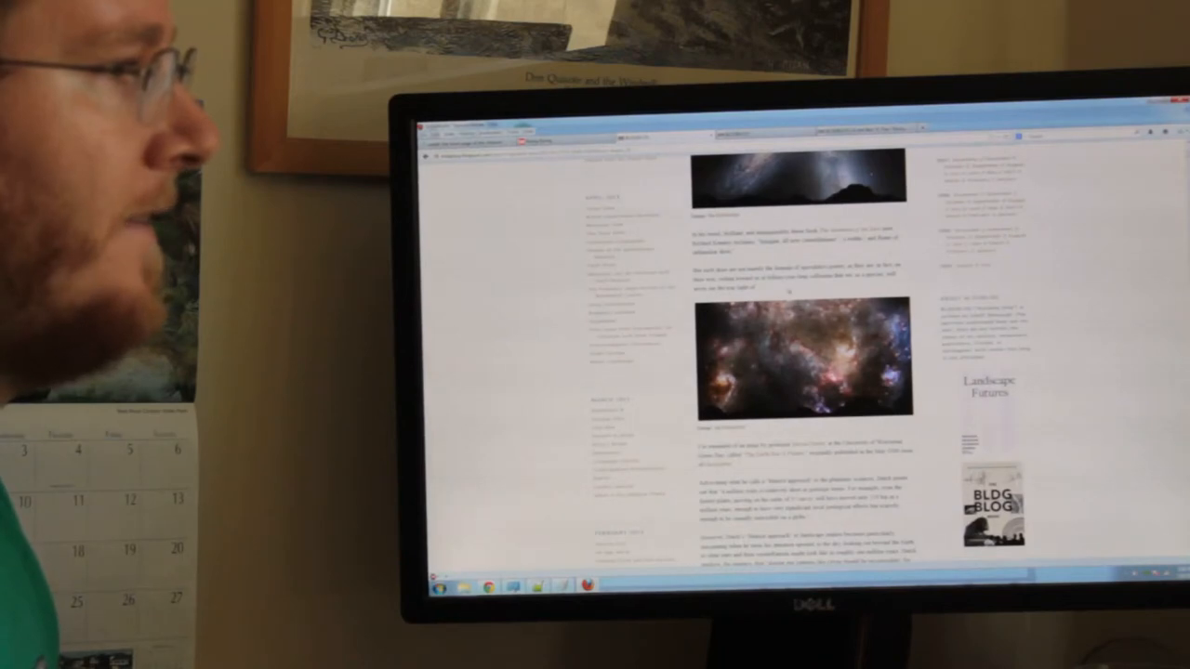
{"action": "scroll", "scroll_direction": "down", "scroll_amount": 3}
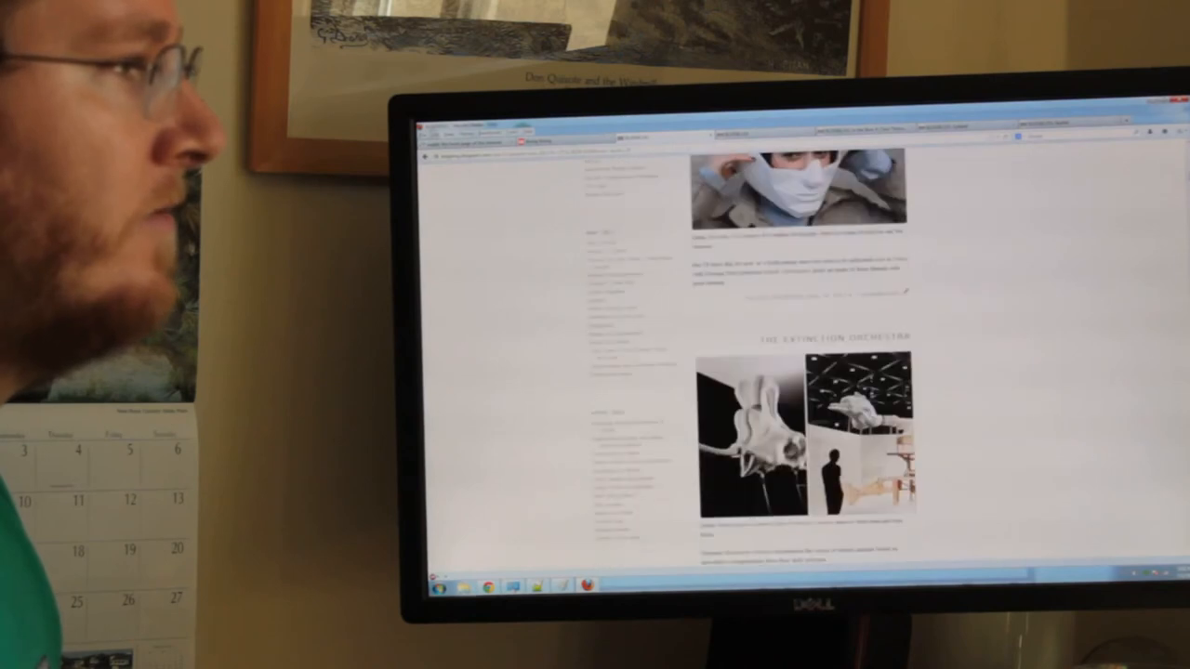
{"action": "scroll", "scroll_direction": "down", "scroll_amount": 3}
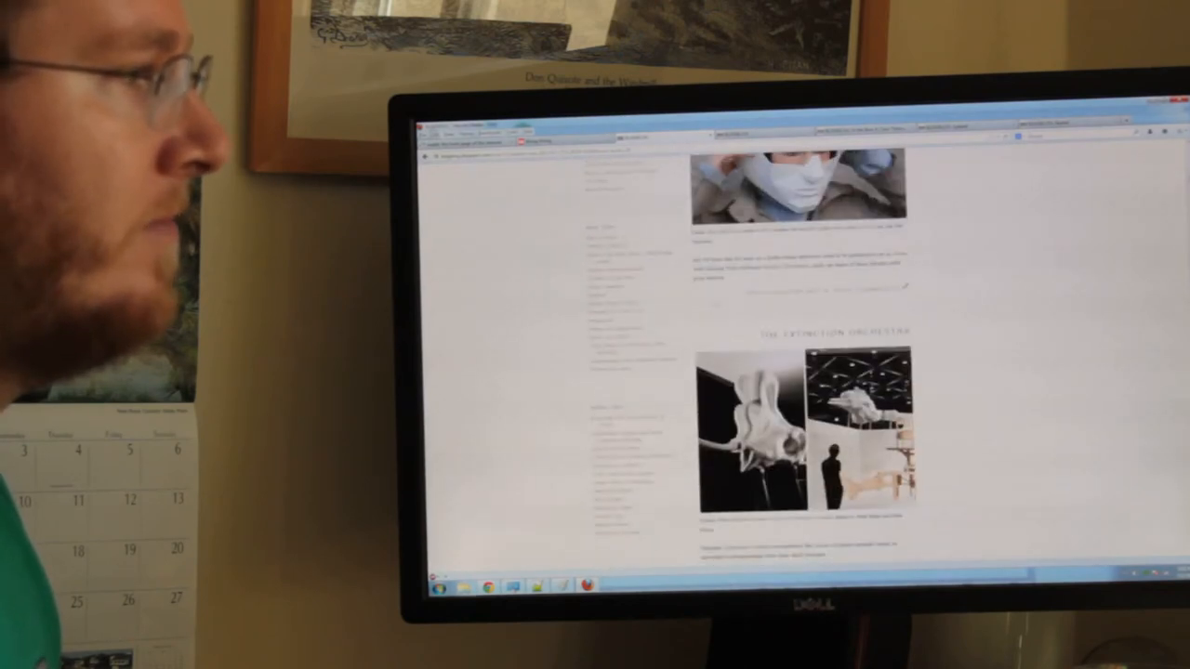
{"action": "scroll", "scroll_direction": "down", "scroll_amount": 3}
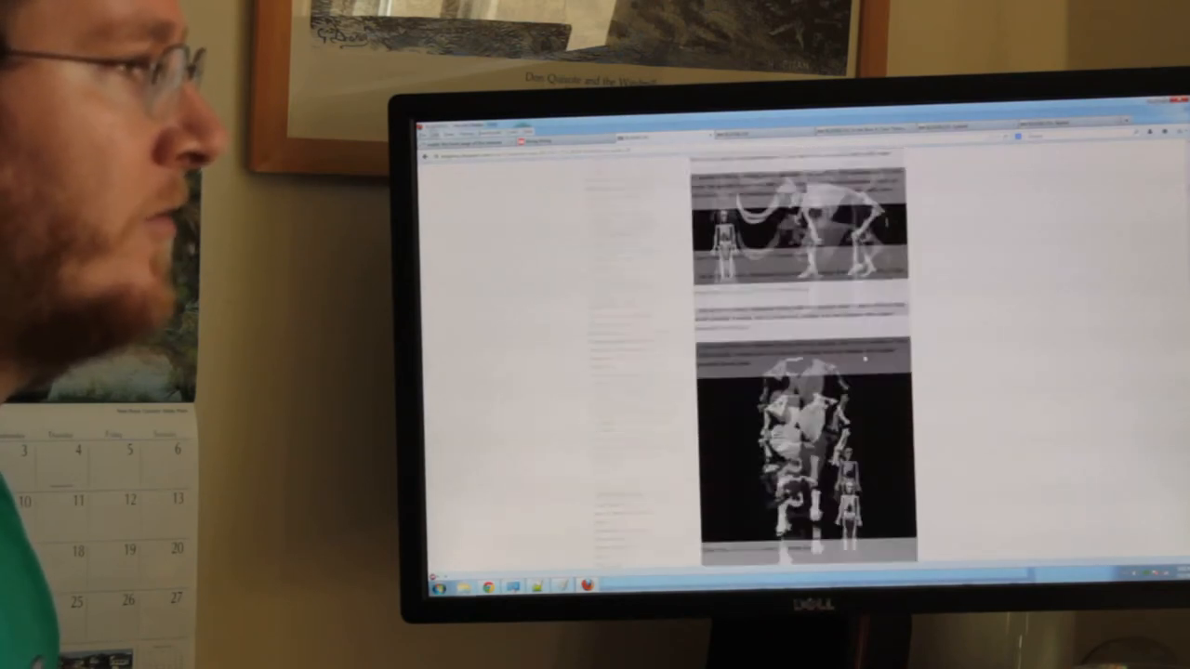
{"action": "scroll", "scroll_direction": "down", "scroll_amount": 3}
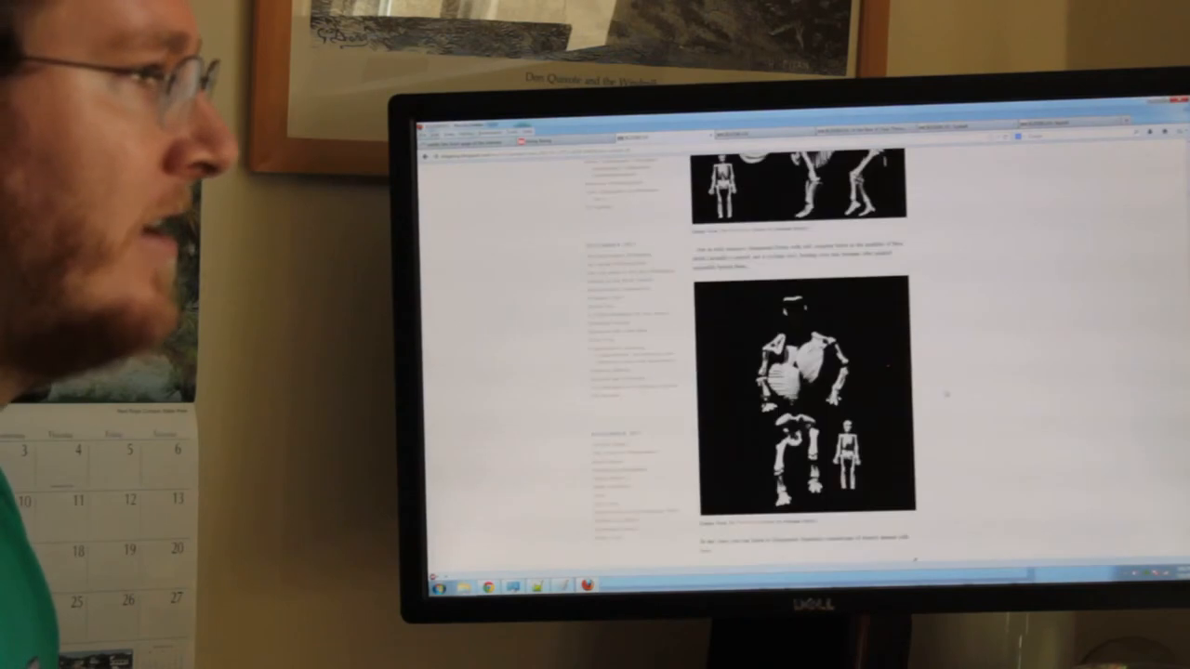
{"action": "scroll", "scroll_direction": "down", "scroll_amount": 3}
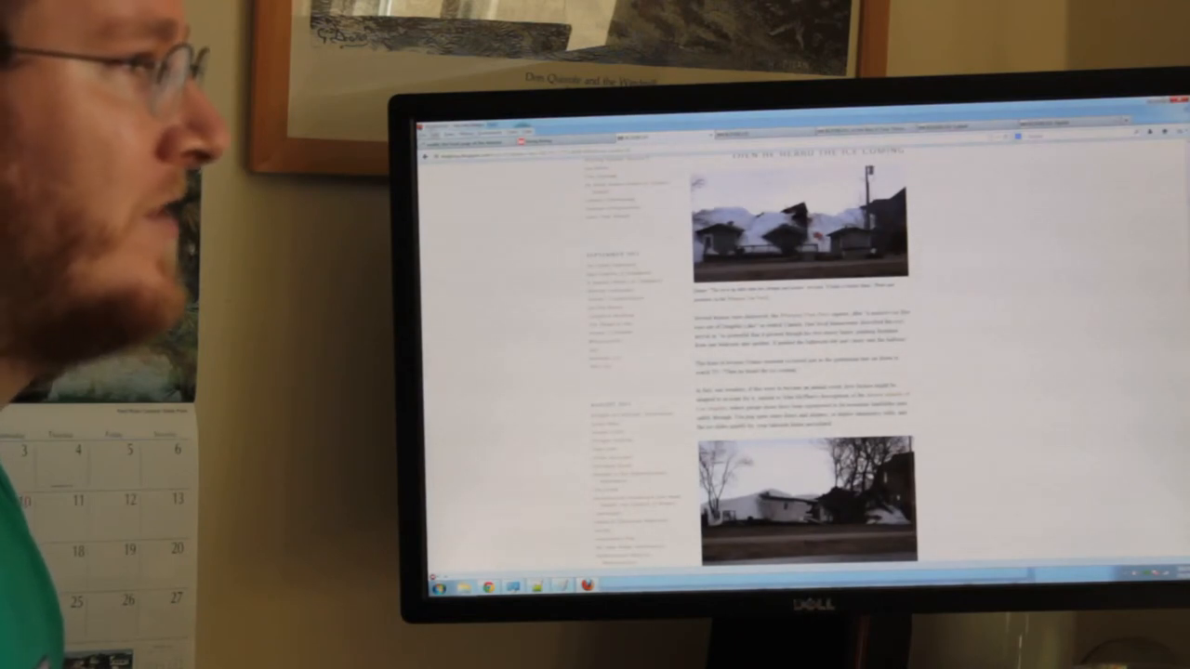
Scroll through the interview post with aerial city photos and the night-time building rendering
{"action": "scroll", "scroll_direction": "down", "scroll_amount": 3}
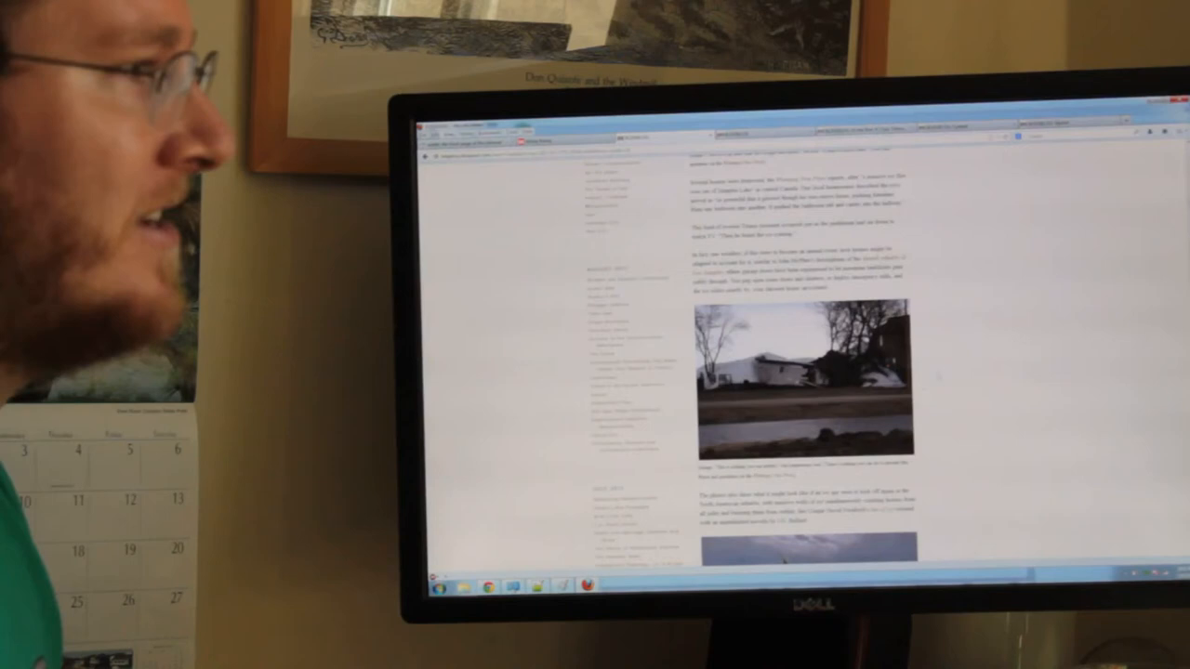
{"action": "scroll", "scroll_direction": "down", "scroll_amount": 3}
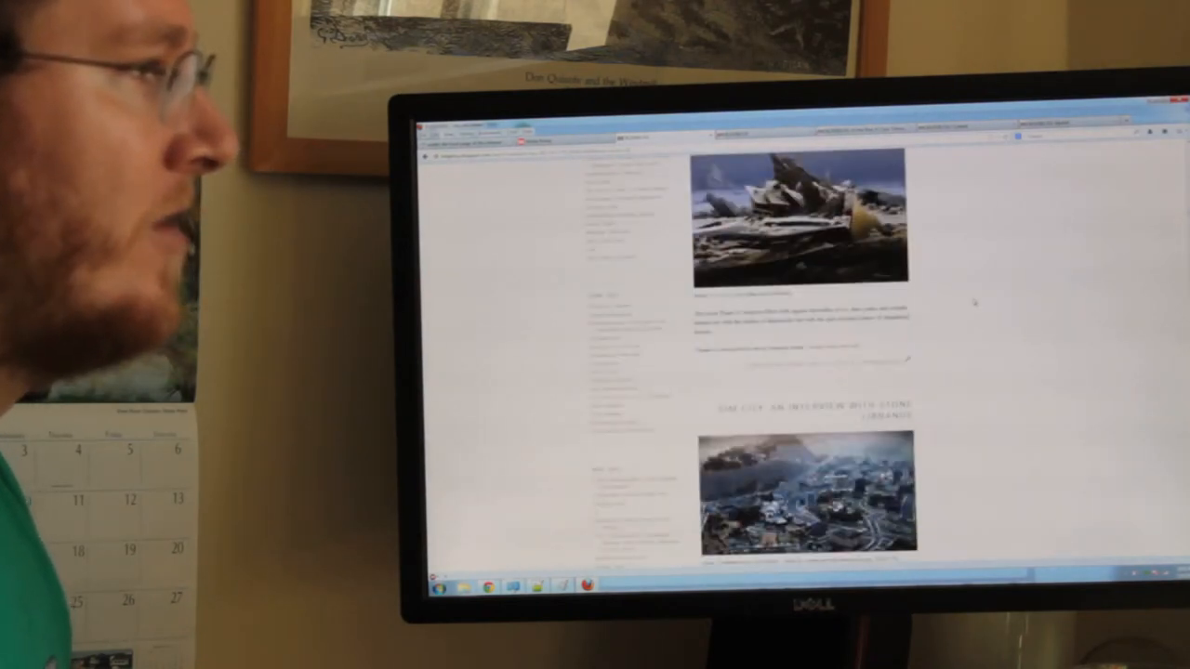
{"action": "scroll", "scroll_direction": "down", "scroll_amount": 3}
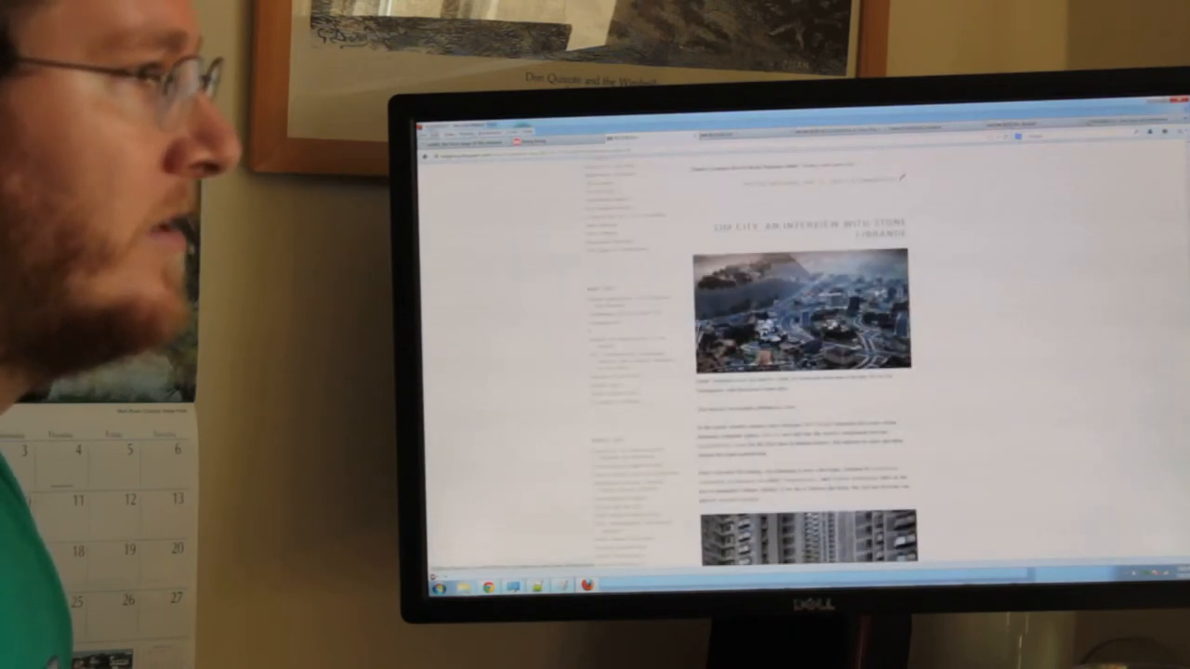
{"action": "scroll", "scroll_direction": "down", "scroll_amount": 3}
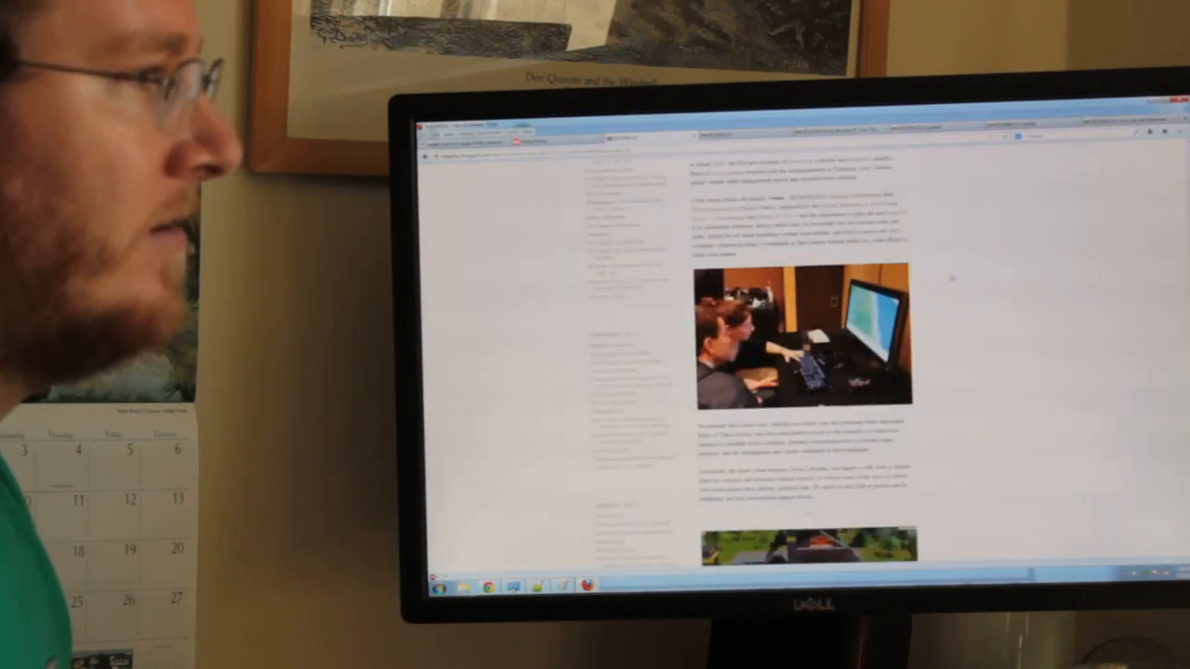
{"action": "scroll", "scroll_direction": "down", "scroll_amount": 3}
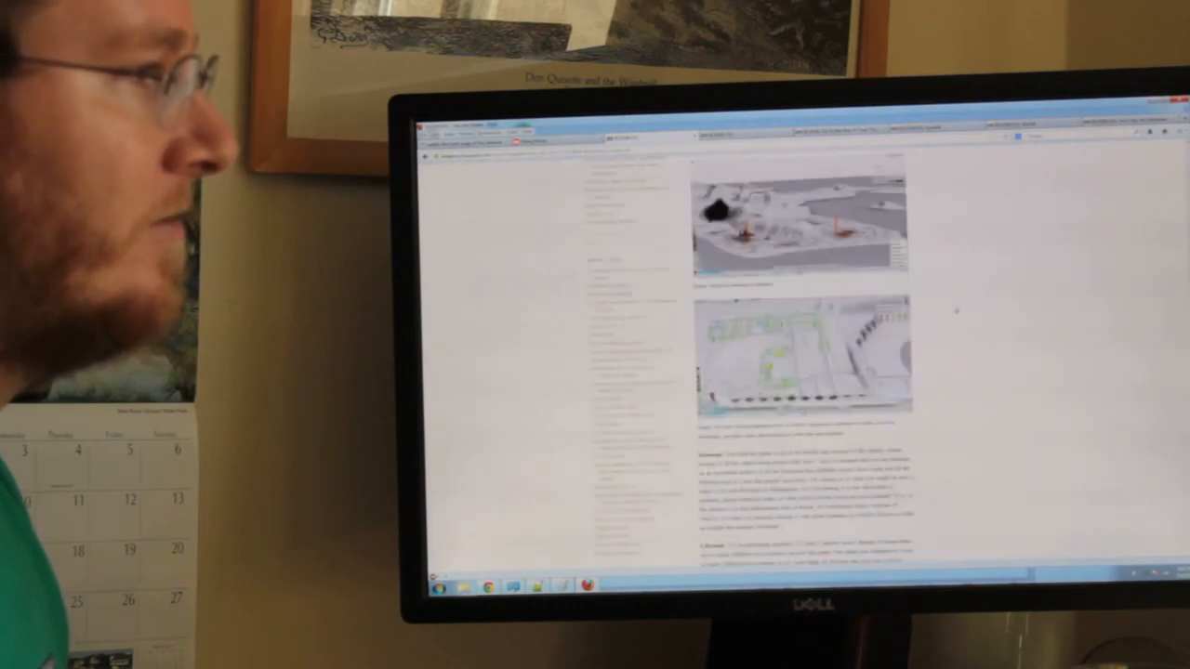
{"action": "scroll", "scroll_direction": "down", "scroll_amount": 3}
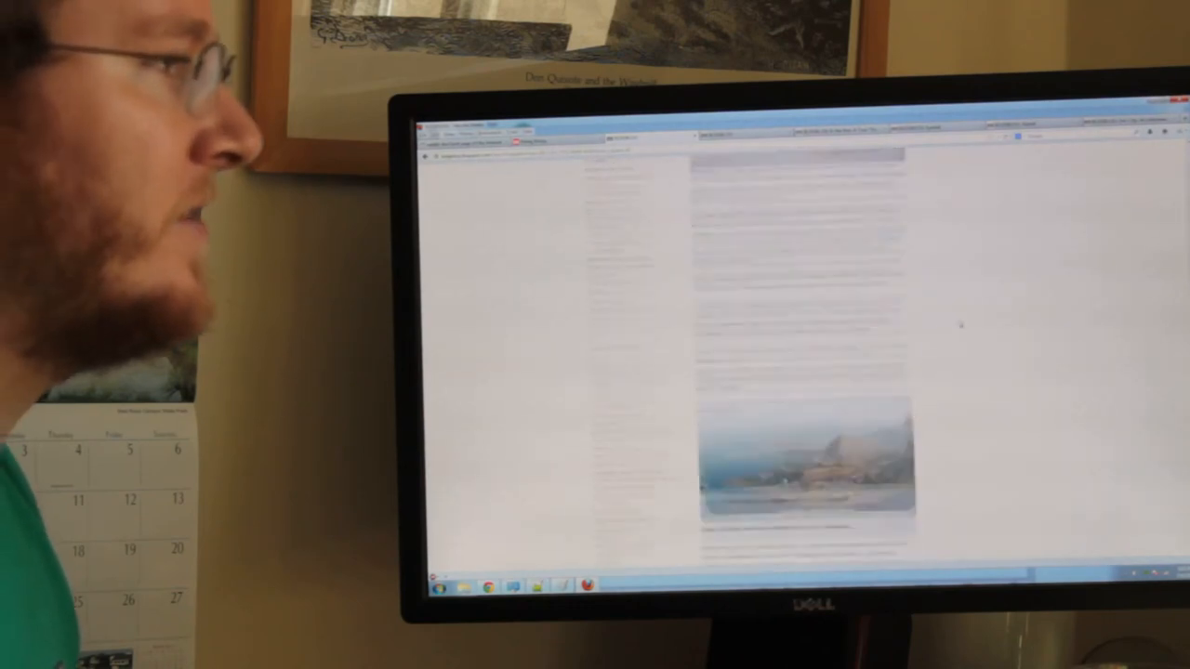
{"action": "scroll", "scroll_direction": "down", "scroll_amount": 3}
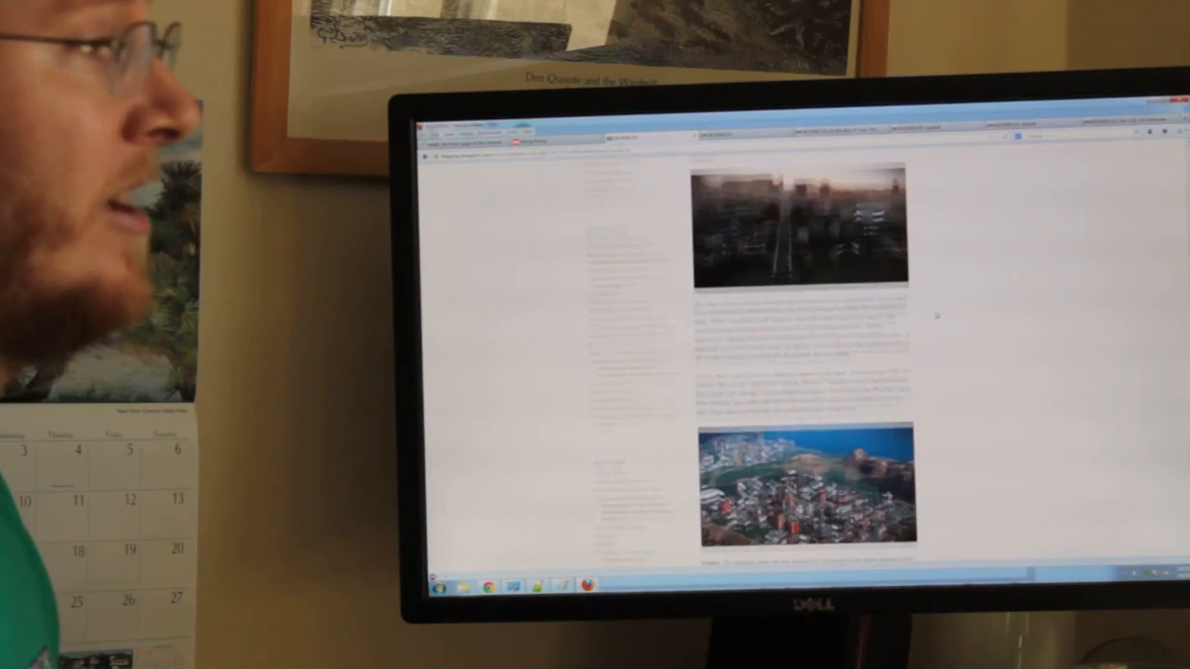
{"action": "scroll", "scroll_direction": "down", "scroll_amount": 3}
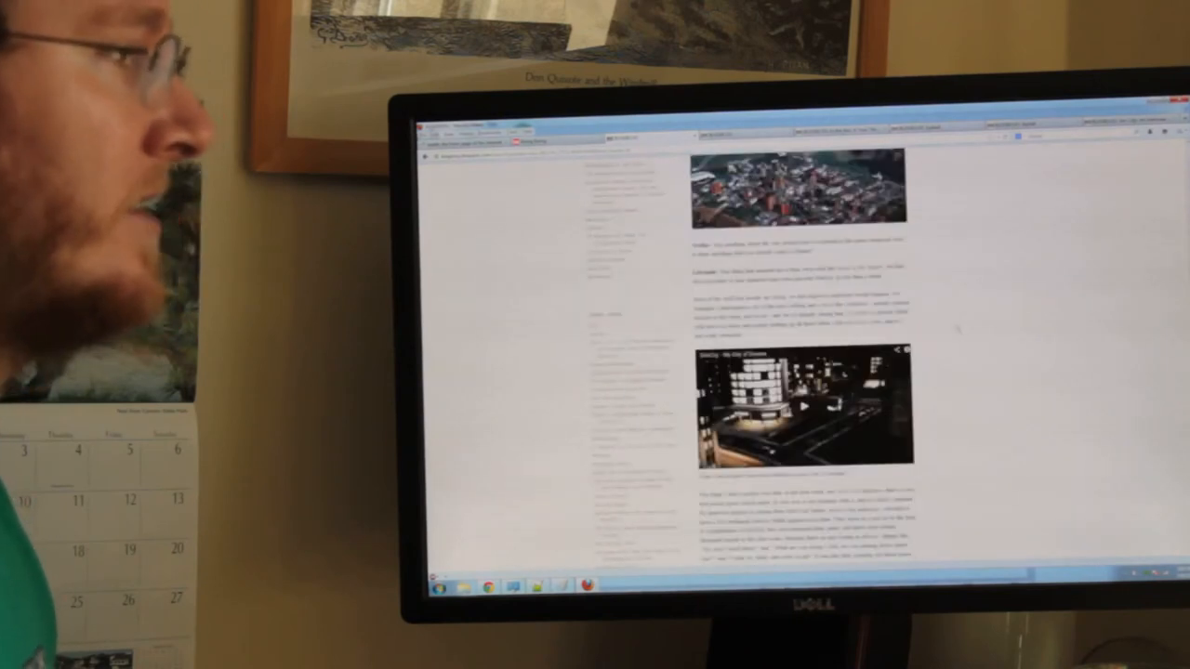
{"action": "scroll", "scroll_direction": "down", "scroll_amount": 3}
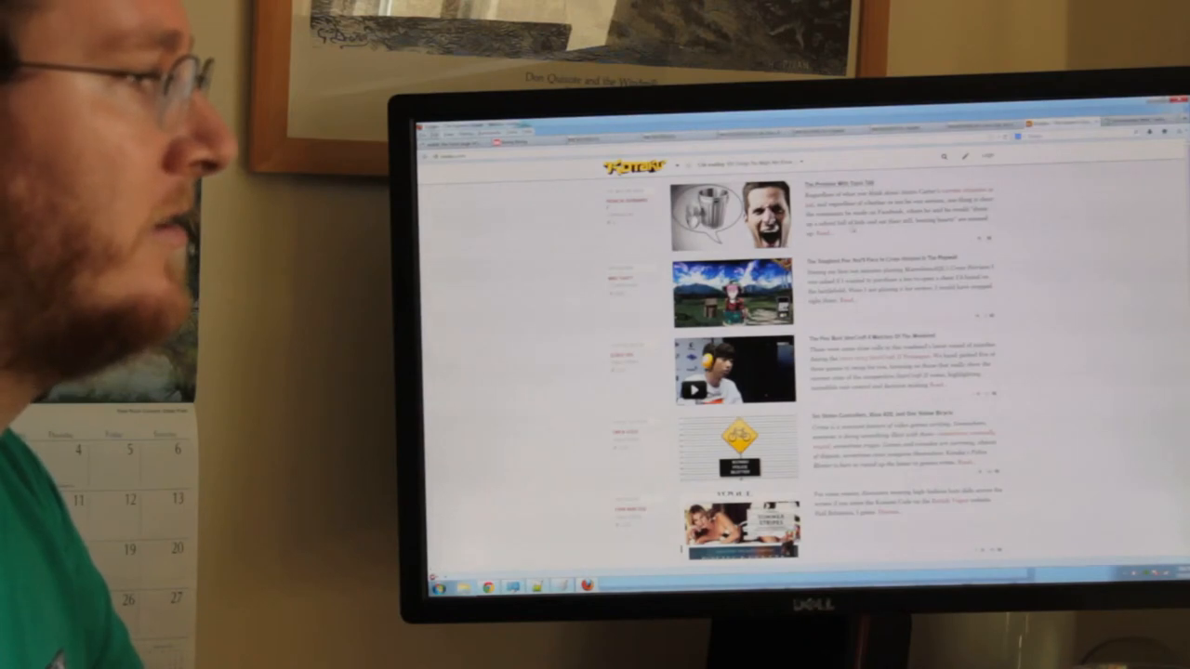
Scroll Kotaku's feed past the Guide to the Economy and Candy Crush posts to the Big Hollywood Games feature
{"action": "scroll", "scroll_direction": "down", "scroll_amount": 3}
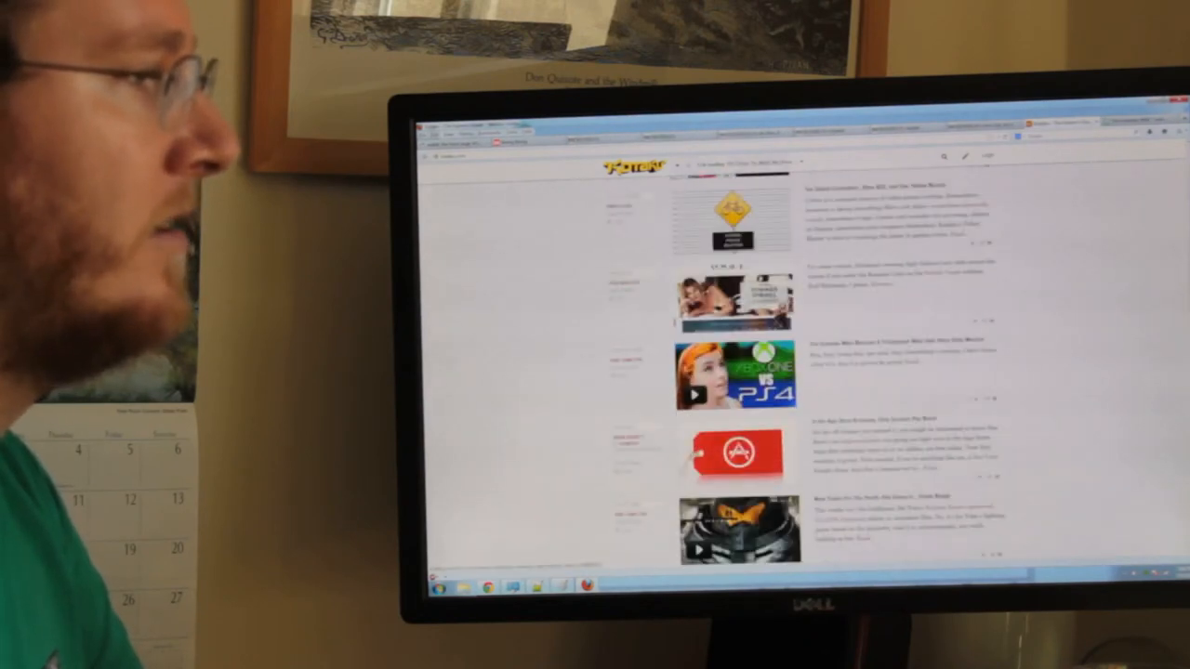
{"action": "scroll", "scroll_direction": "down", "scroll_amount": 3}
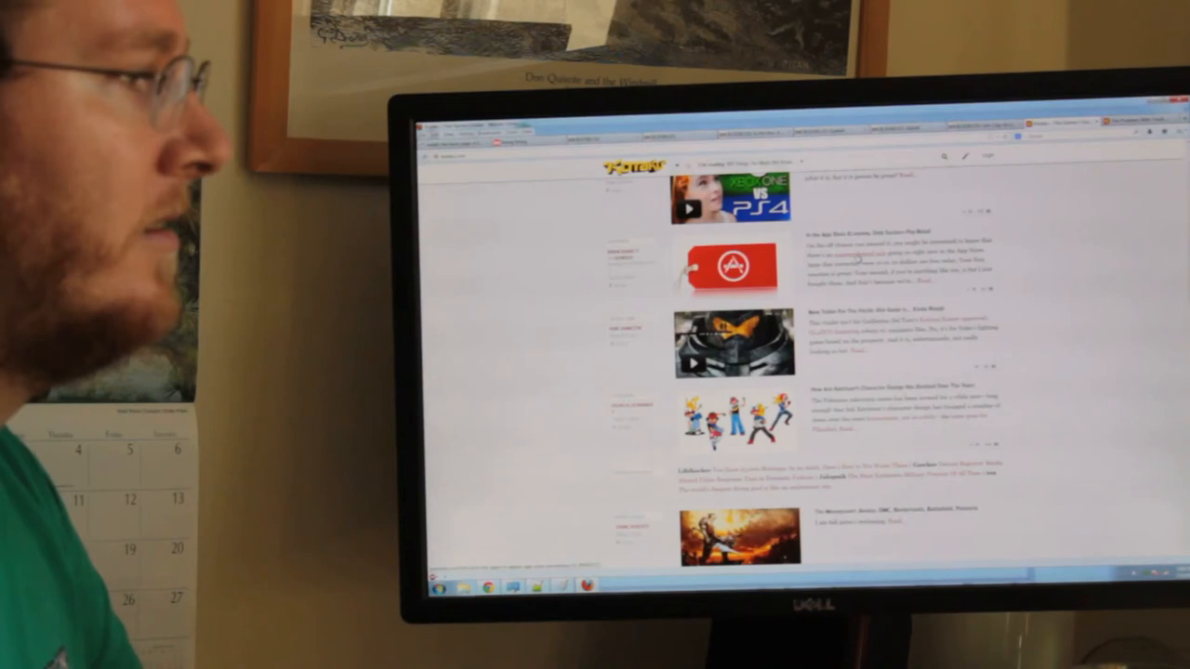
{"action": "scroll", "scroll_direction": "down", "scroll_amount": 3}
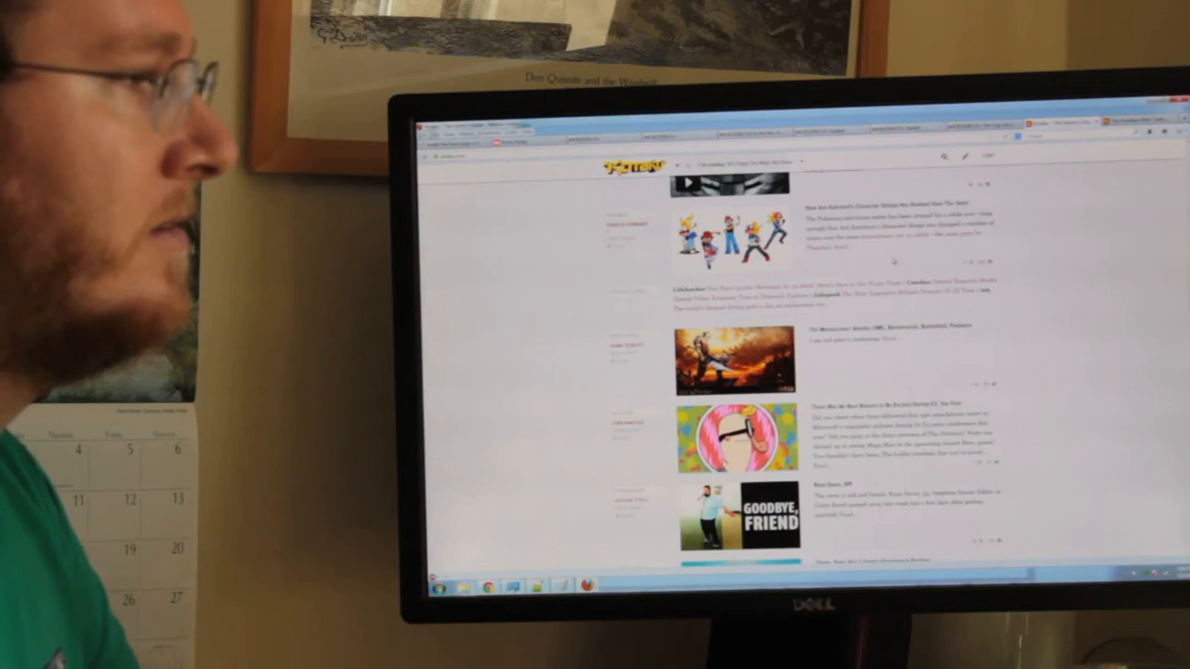
{"action": "scroll", "scroll_direction": "down", "scroll_amount": 3}
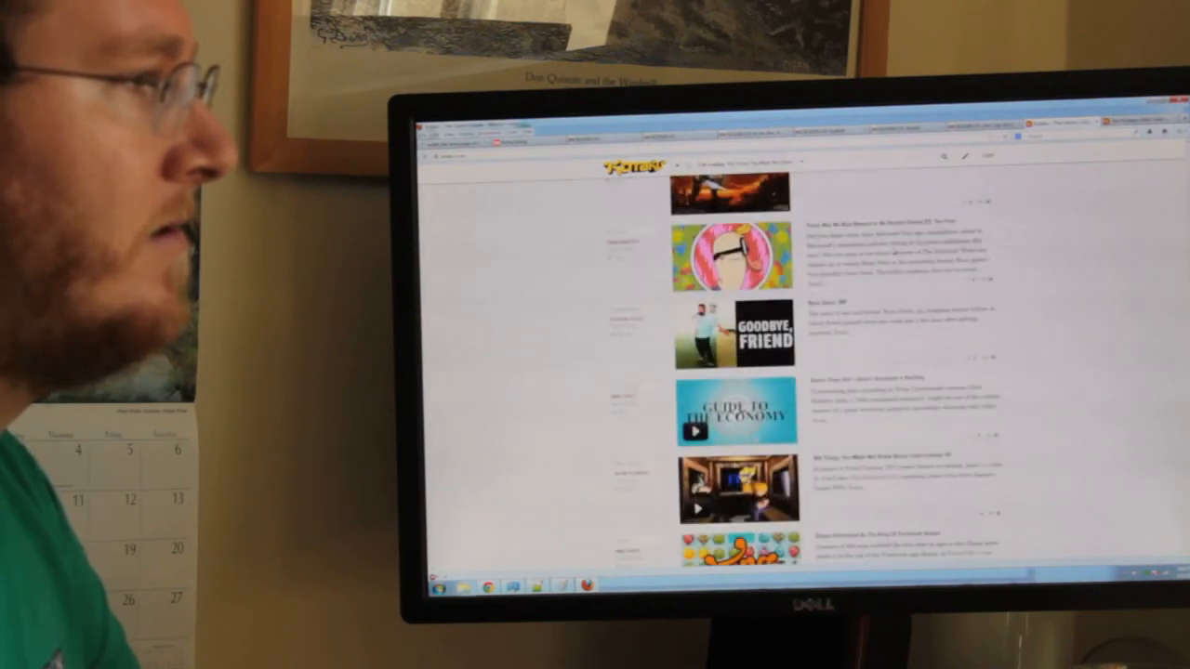
{"action": "scroll", "scroll_direction": "down", "scroll_amount": 3}
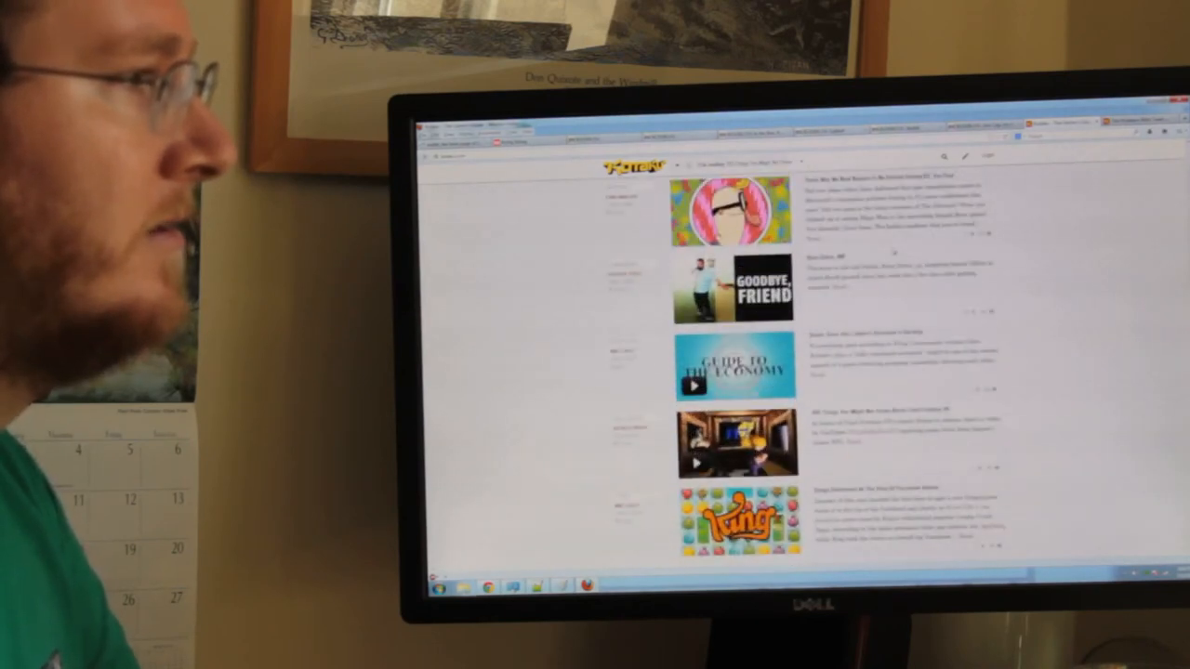
{"action": "scroll", "scroll_direction": "down", "scroll_amount": 3}
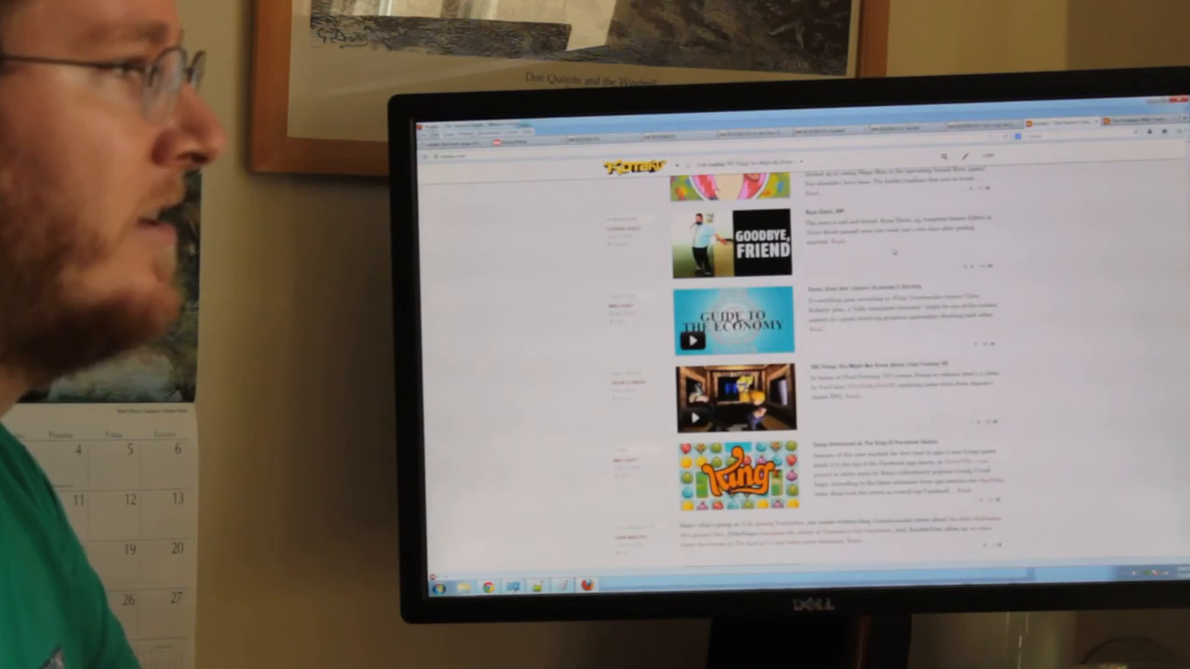
{"action": "scroll", "scroll_direction": "down", "scroll_amount": 3}
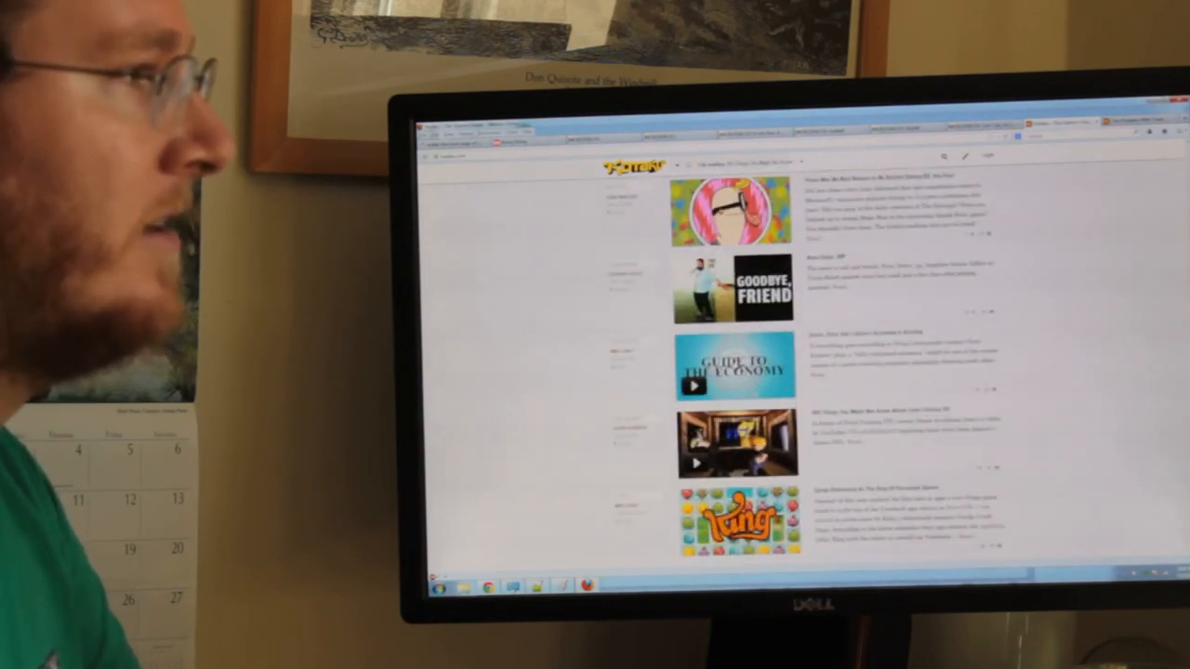
{"action": "scroll", "scroll_direction": "down", "scroll_amount": 3}
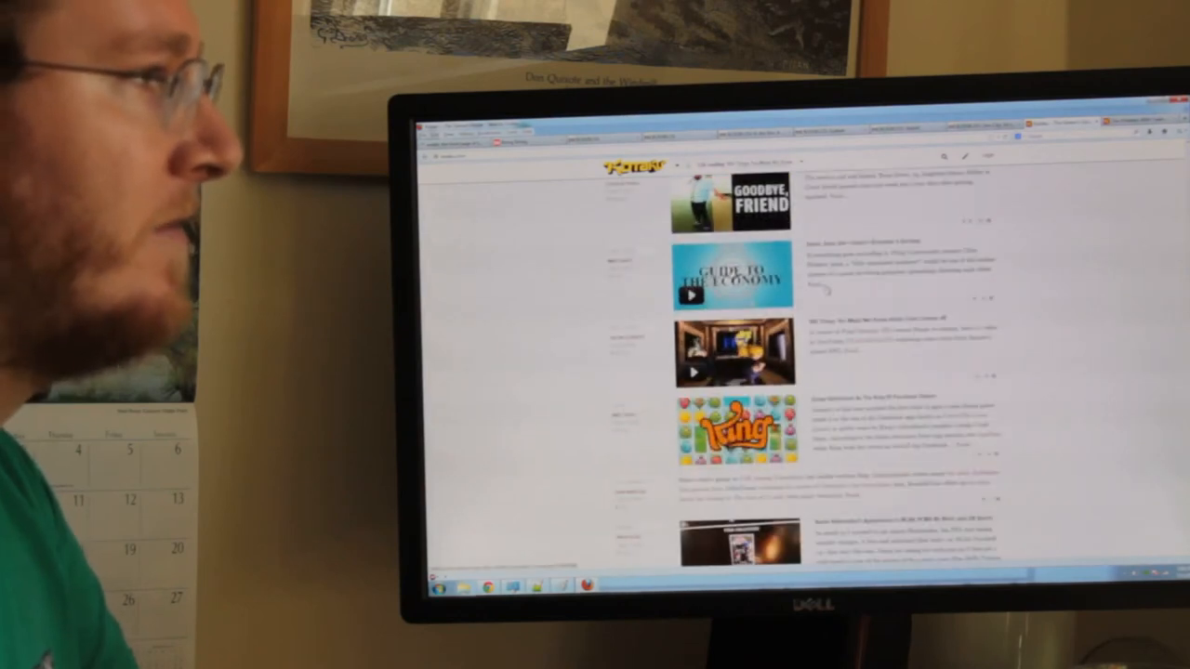
{"action": "scroll", "scroll_direction": "down", "scroll_amount": 3}
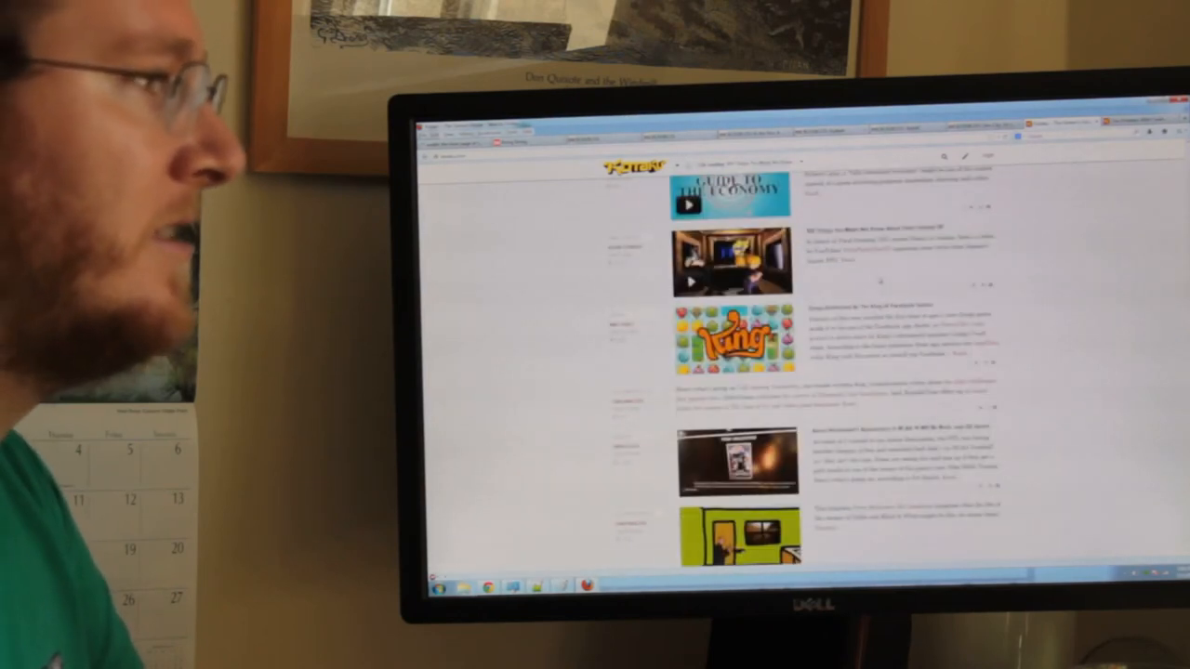
{"action": "scroll", "scroll_direction": "down", "scroll_amount": 3}
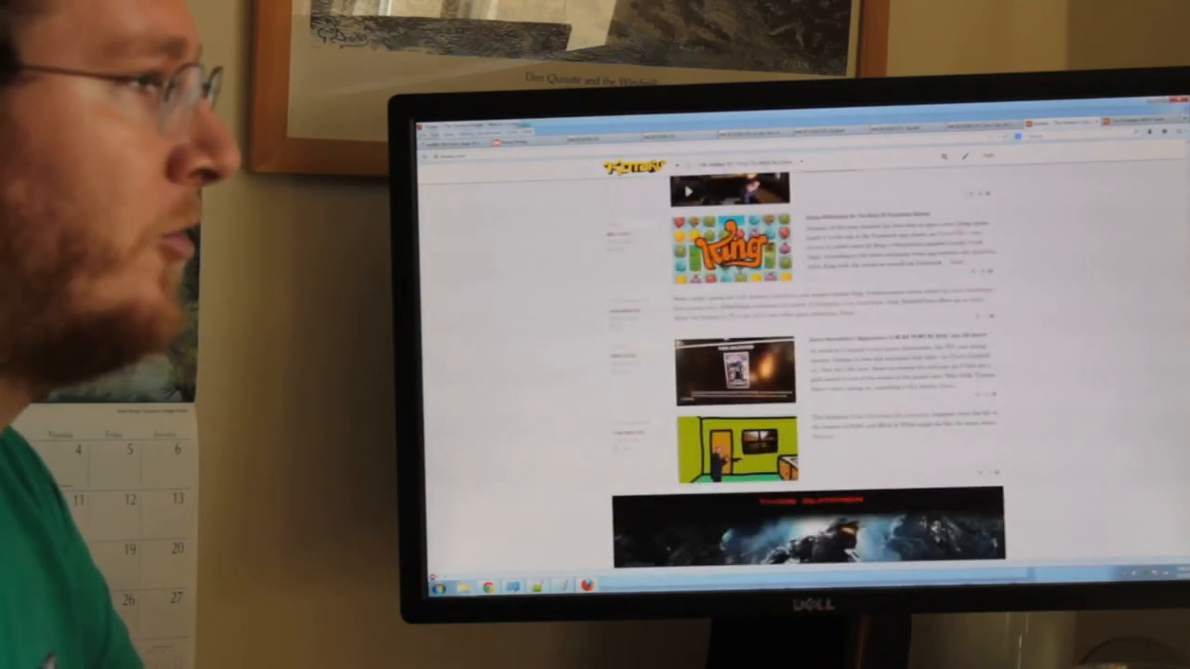
{"action": "scroll", "scroll_direction": "down", "scroll_amount": 3}
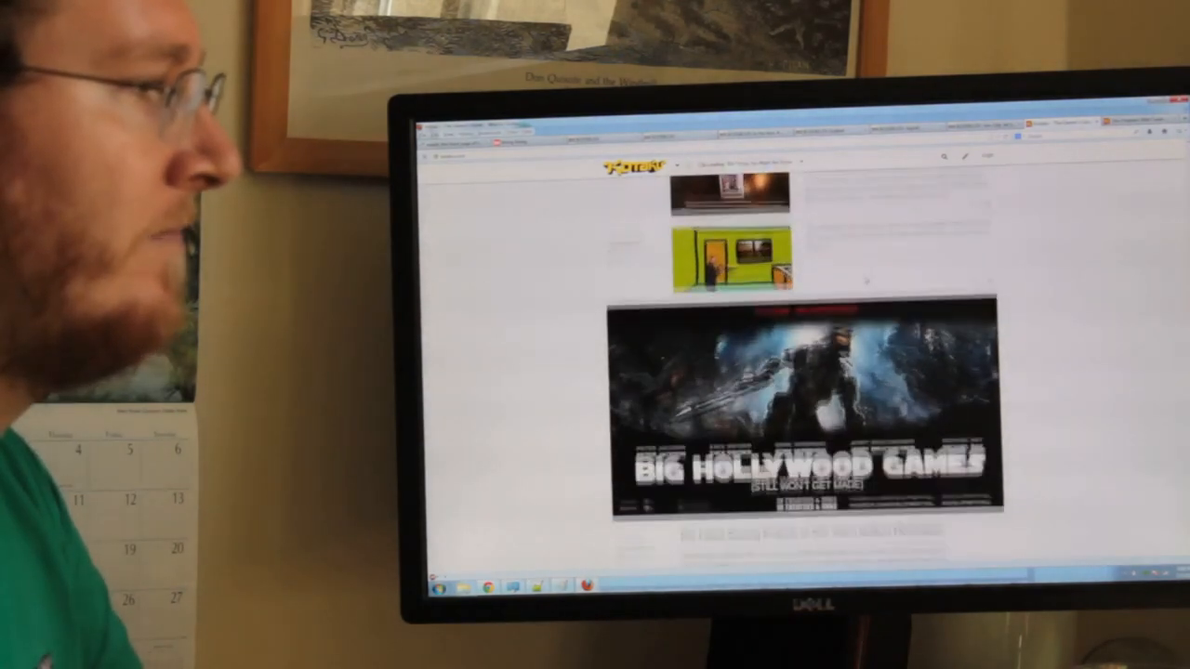
Scroll the Kotaku feed past the Civilization V: Brave New World review to the shorter news items
{"action": "scroll", "scroll_direction": "down", "scroll_amount": 3}
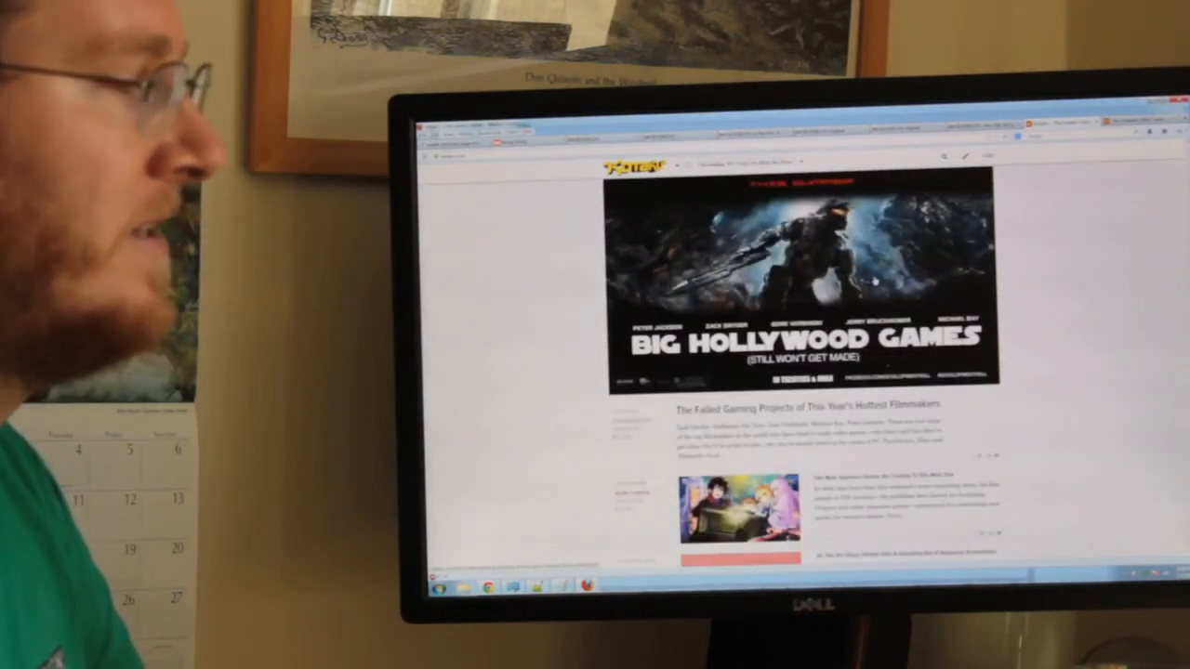
{"action": "scroll", "scroll_direction": "down", "scroll_amount": 3}
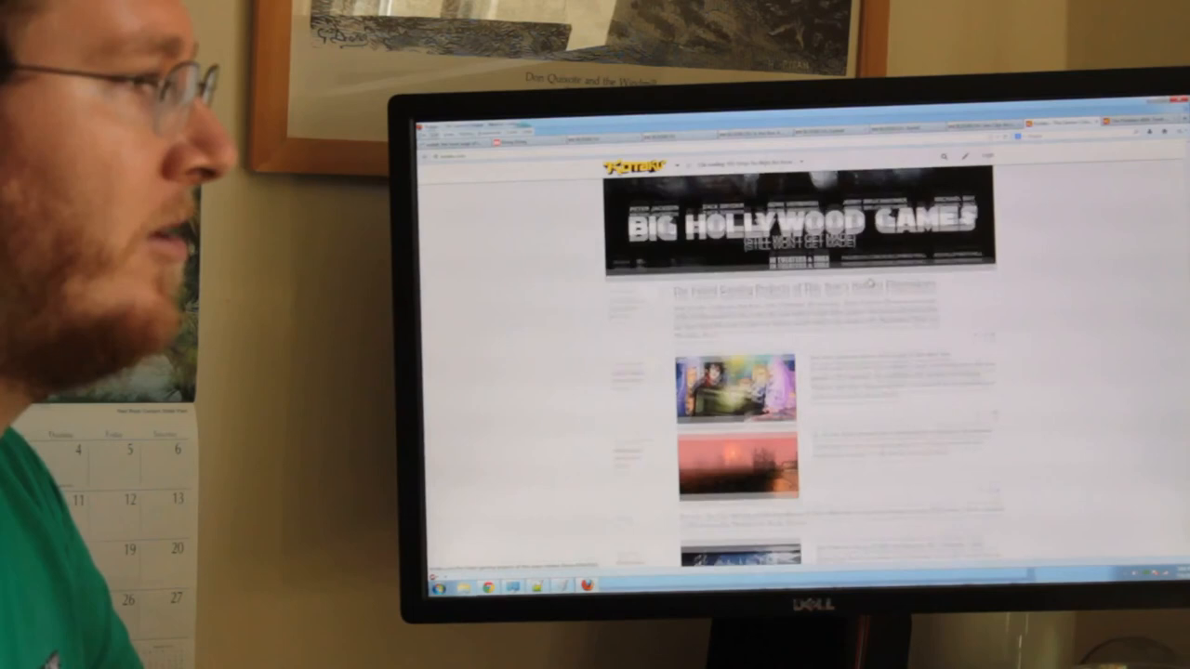
{"action": "scroll", "scroll_direction": "down", "scroll_amount": 3}
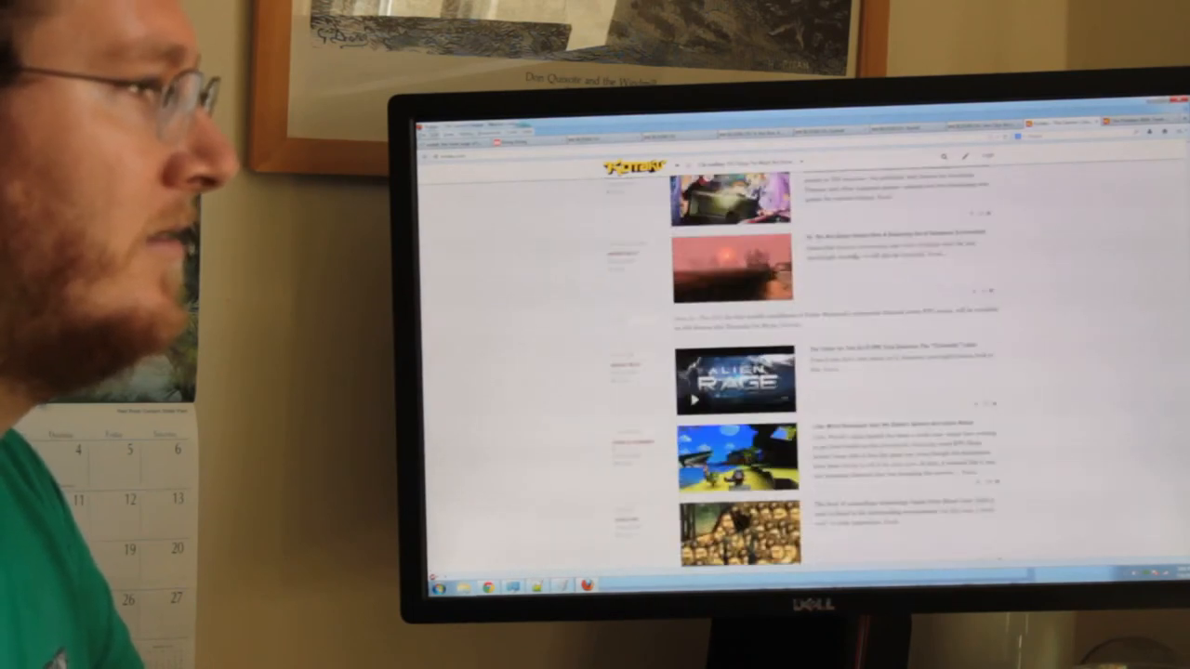
{"action": "scroll", "scroll_direction": "down", "scroll_amount": 3}
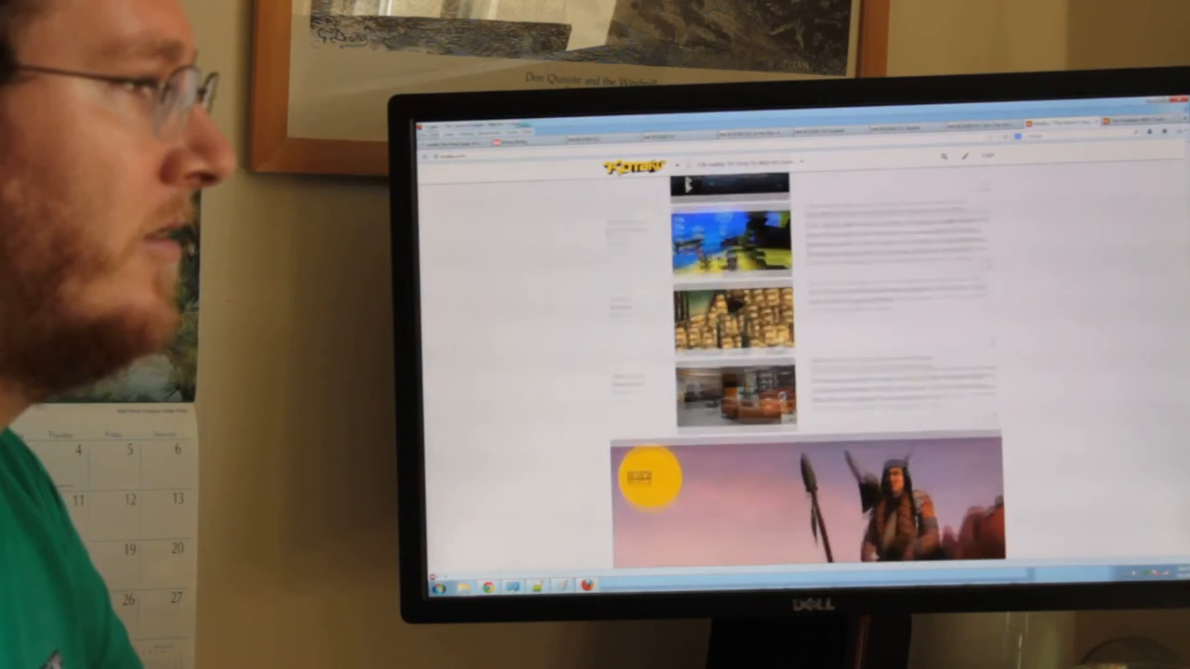
{"action": "scroll", "scroll_direction": "down", "scroll_amount": 3}
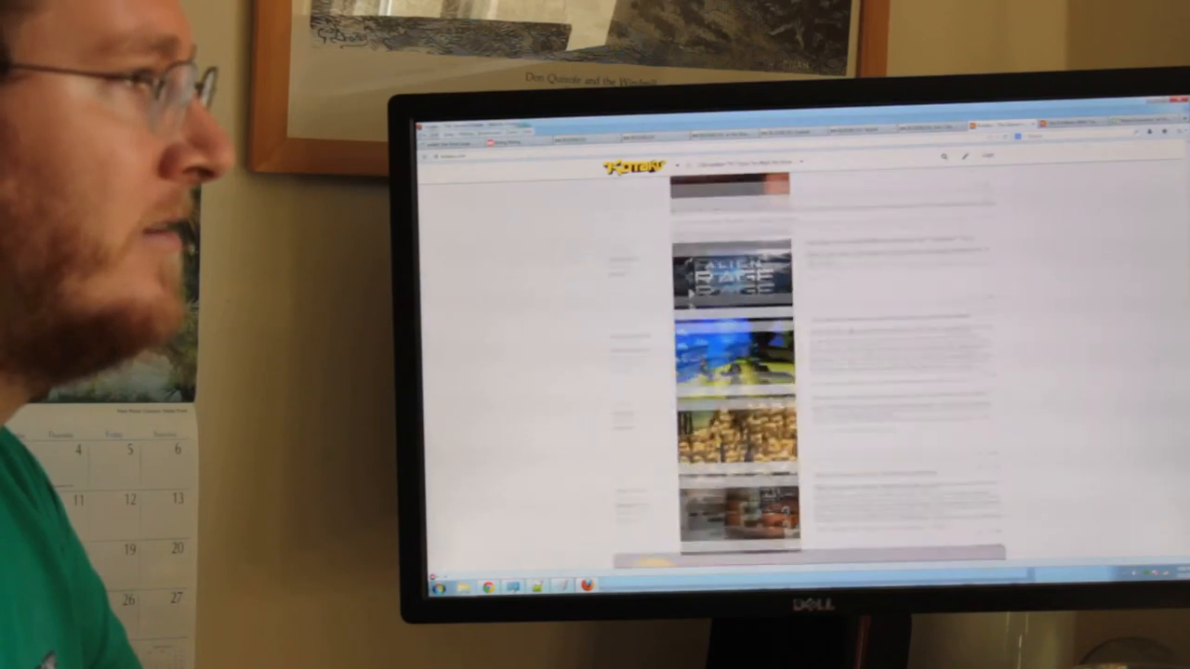
{"action": "scroll", "scroll_direction": "down", "scroll_amount": 3}
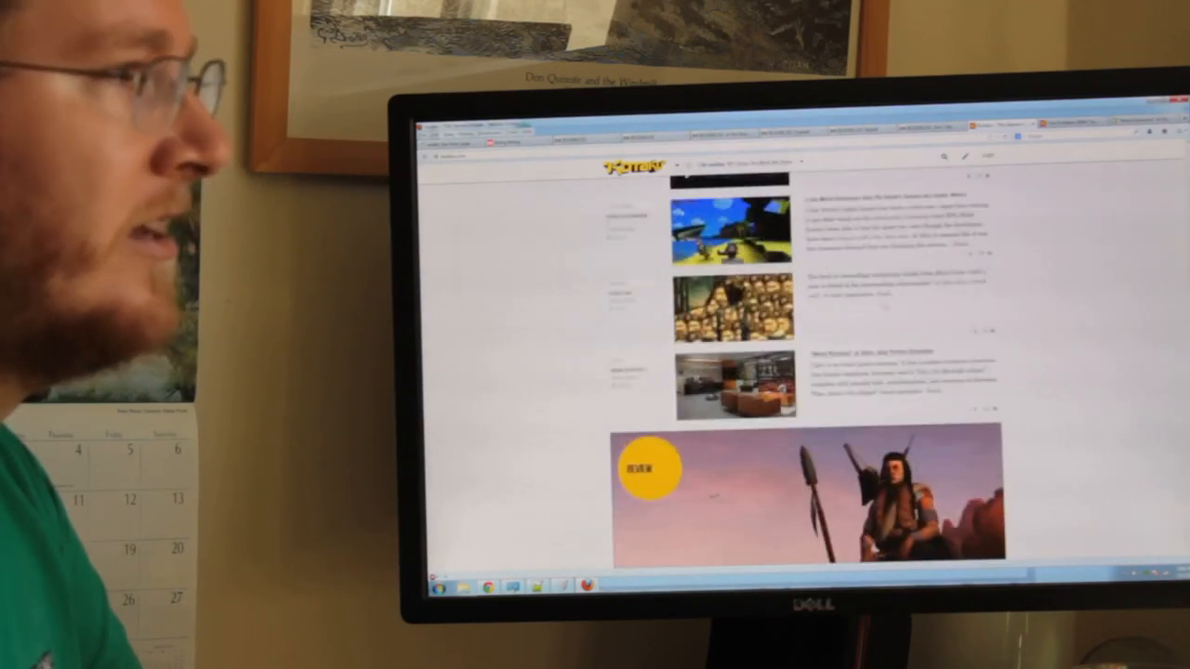
{"action": "scroll", "scroll_direction": "down", "scroll_amount": 3}
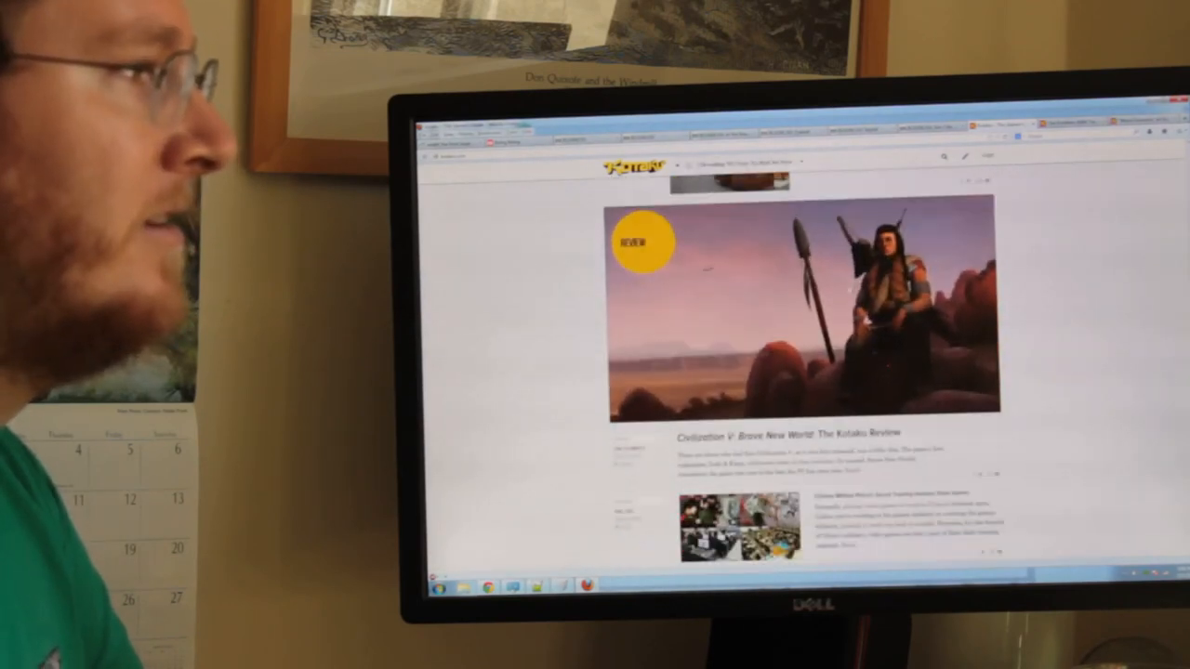
{"action": "scroll", "scroll_direction": "down", "scroll_amount": 3}
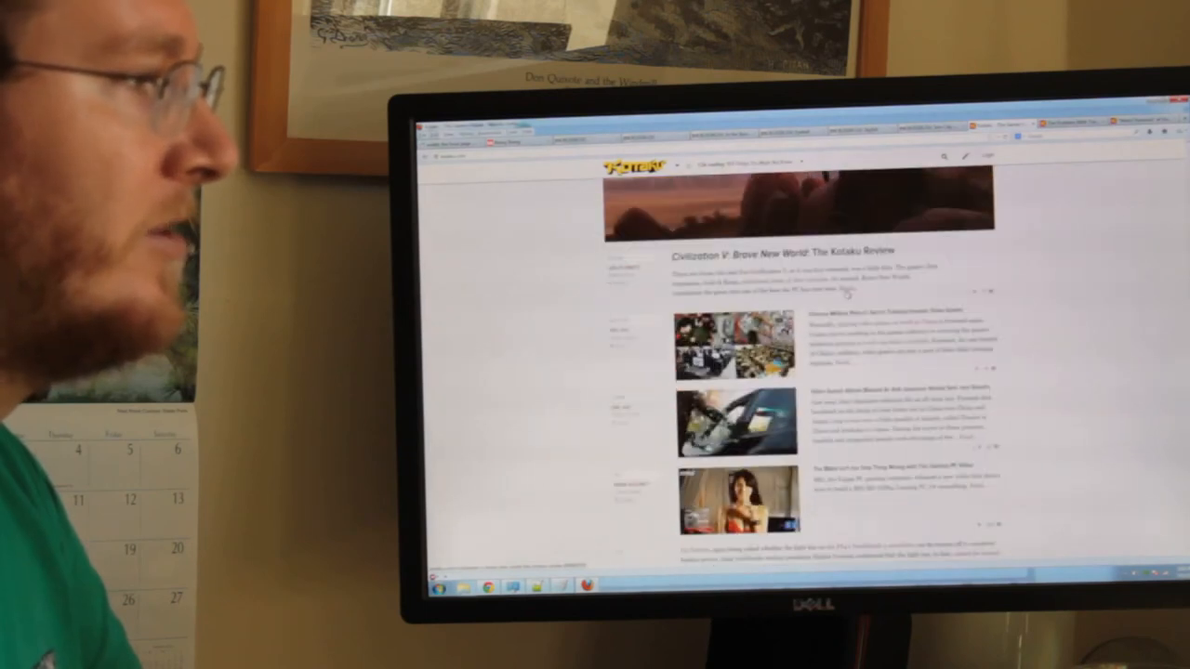
{"action": "scroll", "scroll_direction": "down", "scroll_amount": 3}
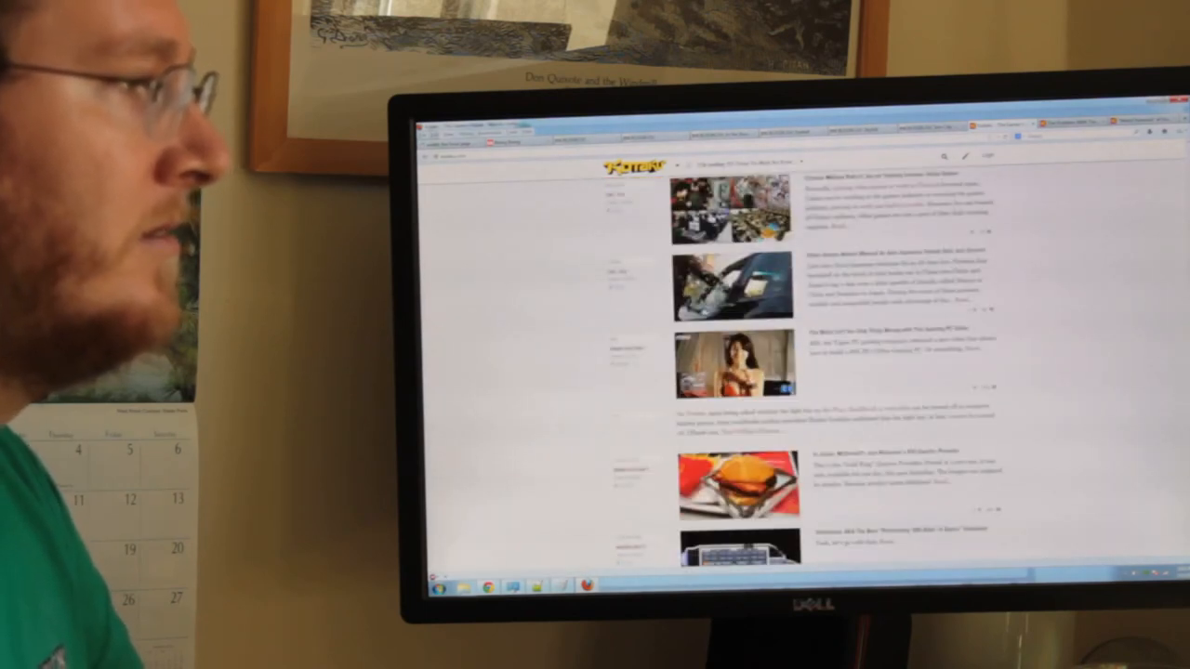
{"action": "scroll", "scroll_direction": "down", "scroll_amount": 3}
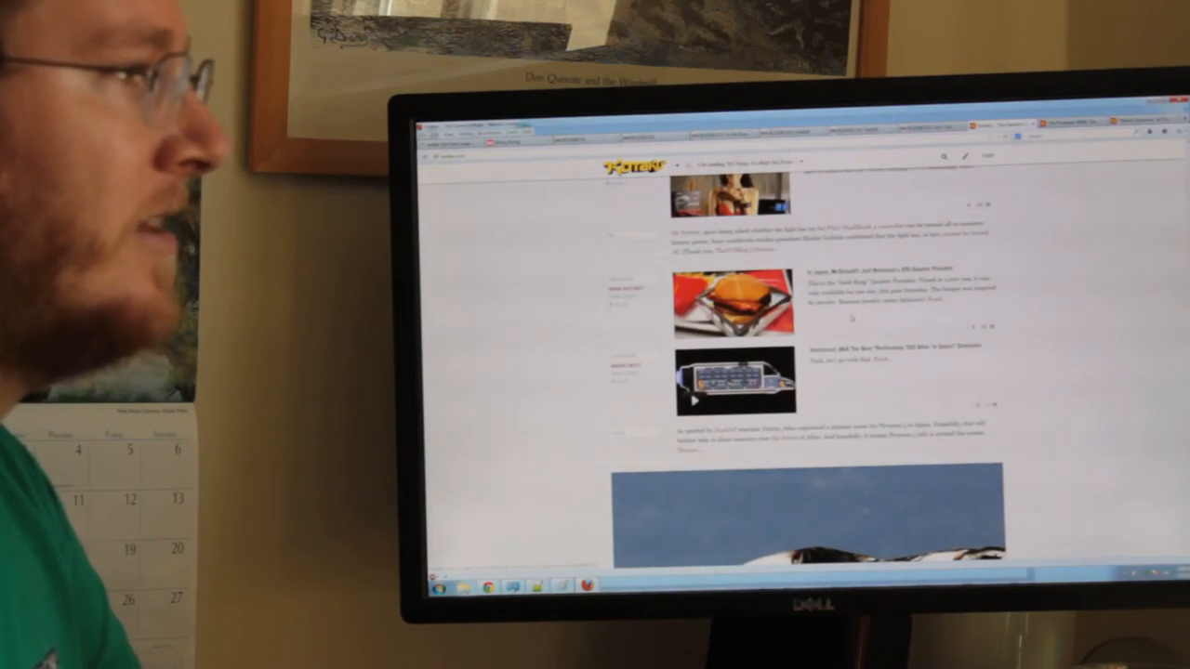
Scroll past the Asiana Airlines, free iPhone games, cosplay and Game of Thrones stories to the NFL Pros article
{"action": "scroll", "scroll_direction": "down", "scroll_amount": 3}
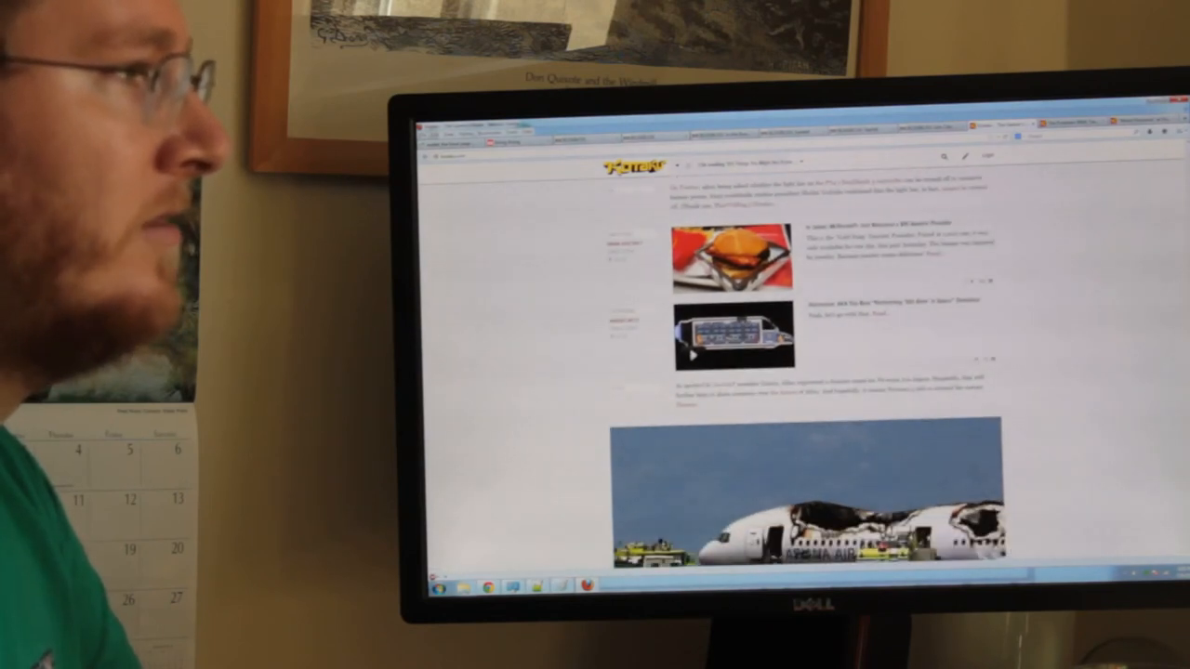
{"action": "scroll", "scroll_direction": "down", "scroll_amount": 3}
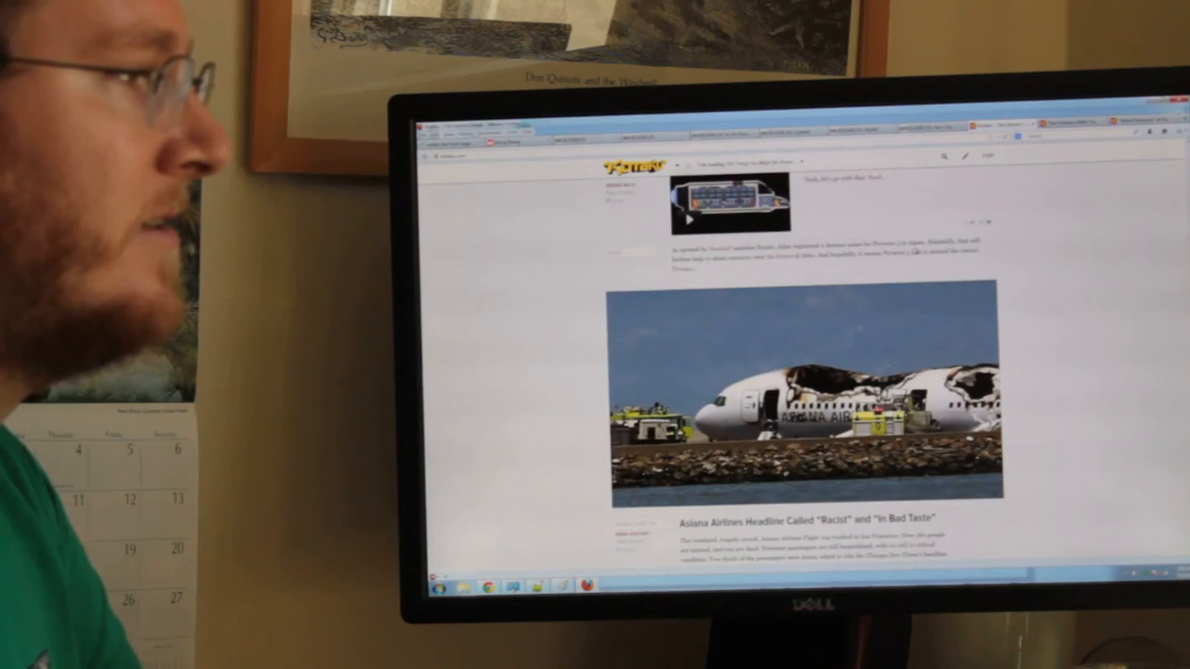
{"action": "scroll", "scroll_direction": "down", "scroll_amount": 3}
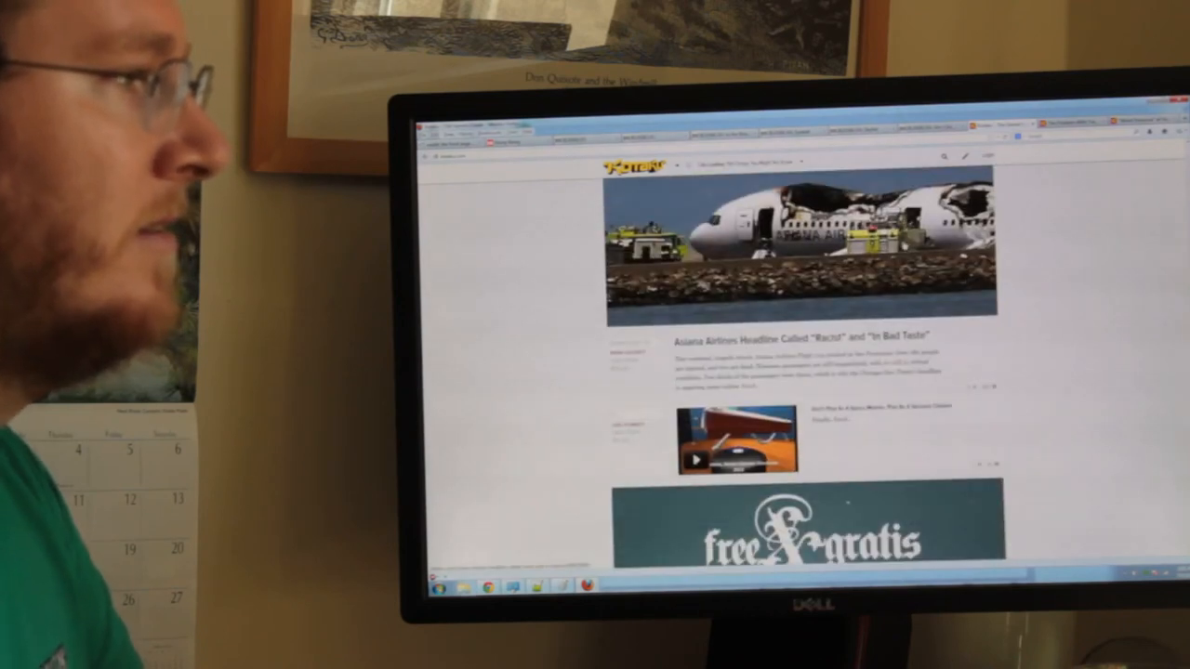
{"action": "scroll", "scroll_direction": "down", "scroll_amount": 3}
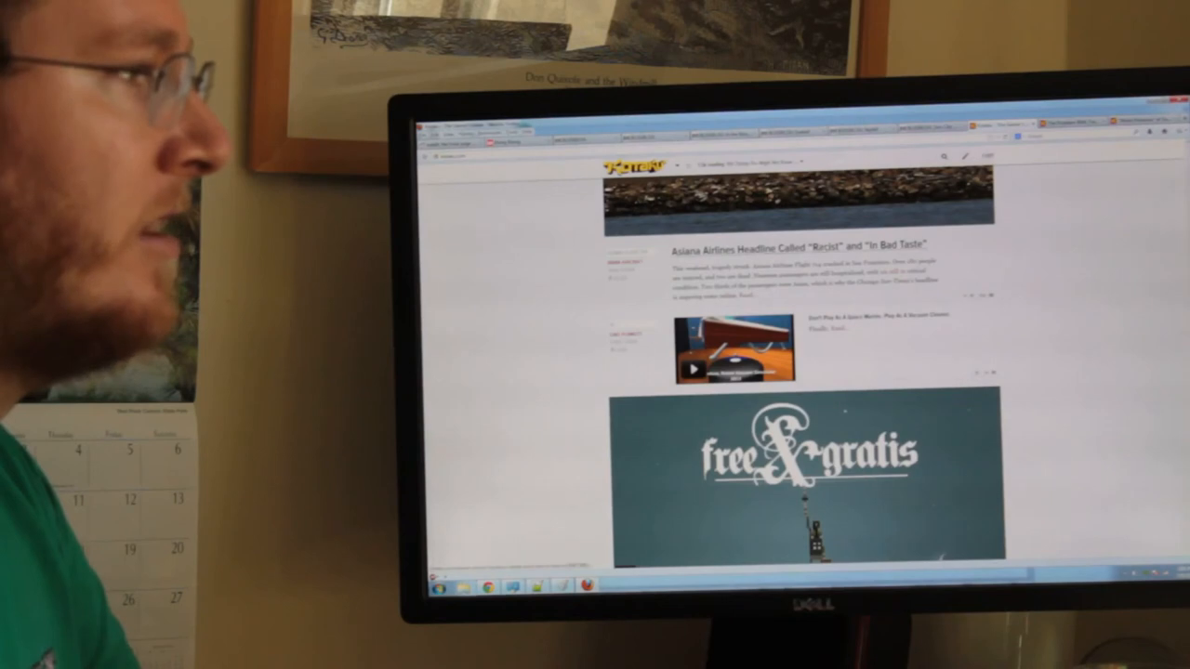
{"action": "scroll", "scroll_direction": "down", "scroll_amount": 3}
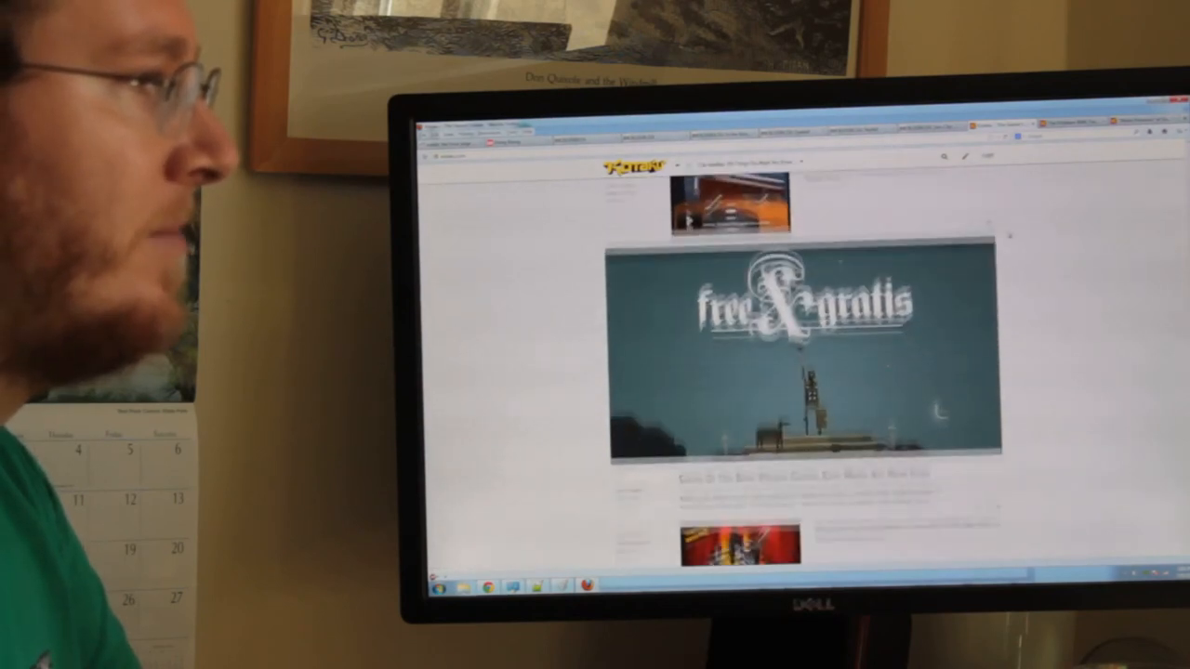
{"action": "scroll", "scroll_direction": "down", "scroll_amount": 3}
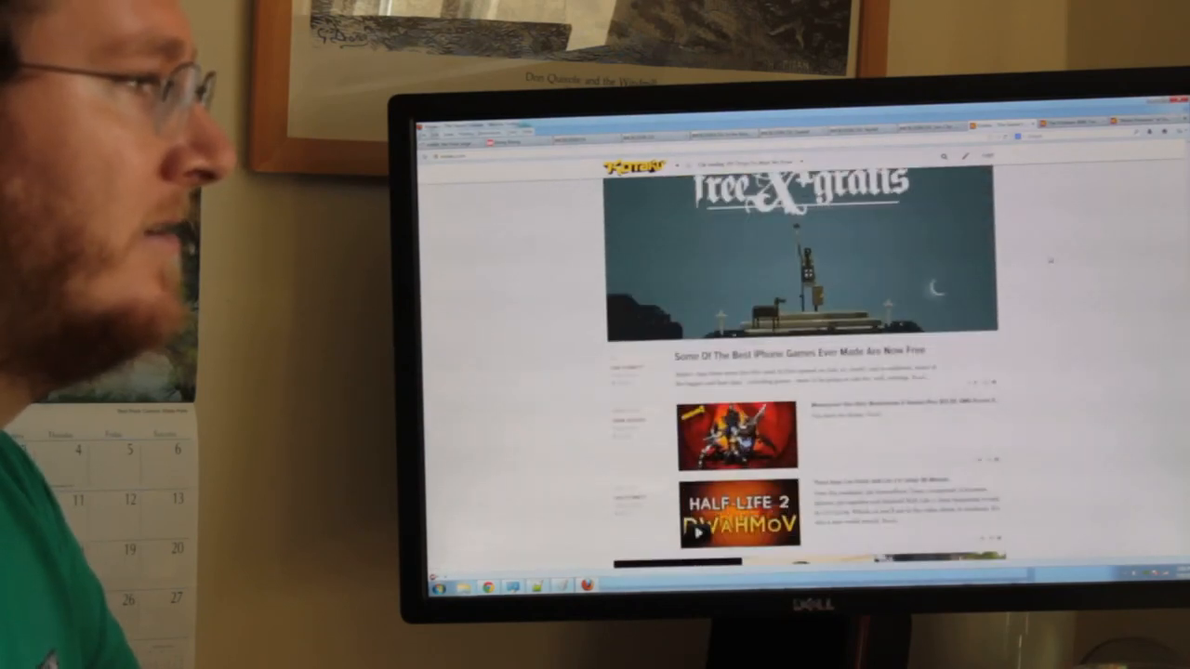
{"action": "scroll", "scroll_direction": "down", "scroll_amount": 3}
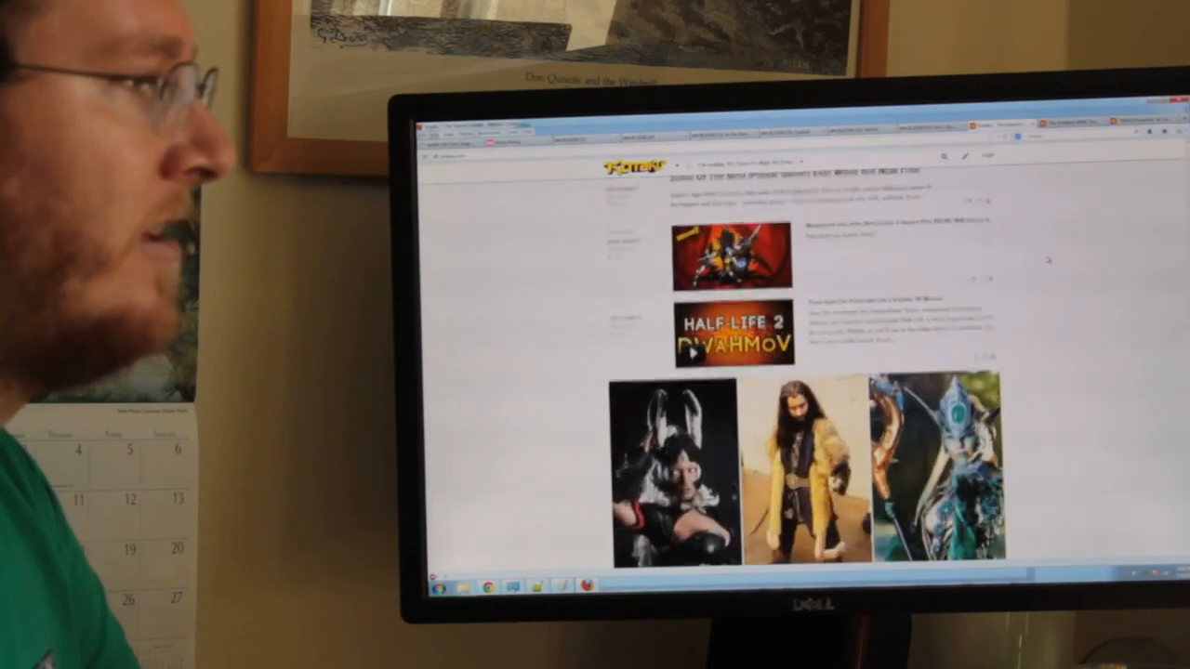
{"action": "scroll", "scroll_direction": "down", "scroll_amount": 3}
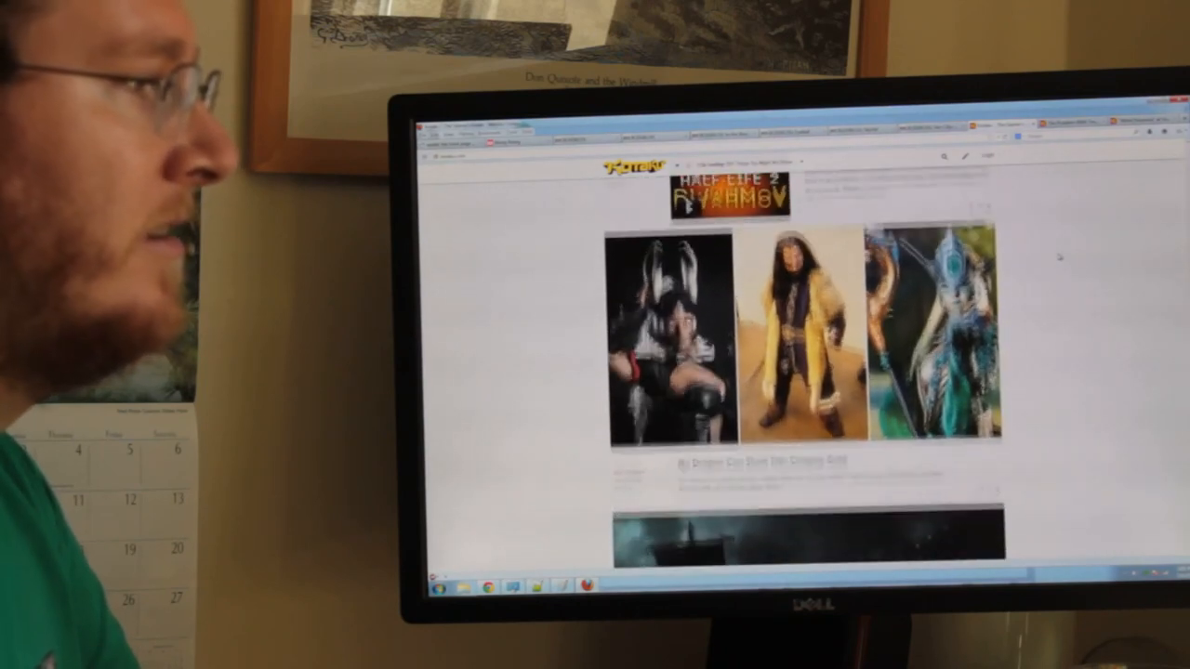
{"action": "scroll", "scroll_direction": "down", "scroll_amount": 3}
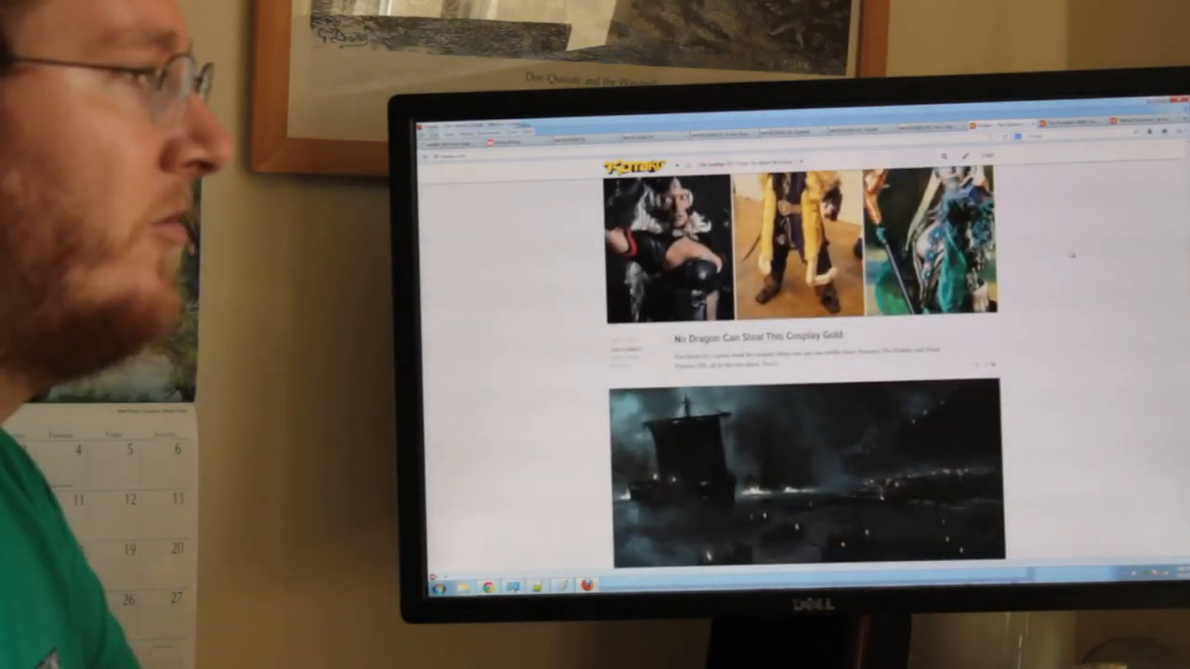
{"action": "scroll", "scroll_direction": "down", "scroll_amount": 3}
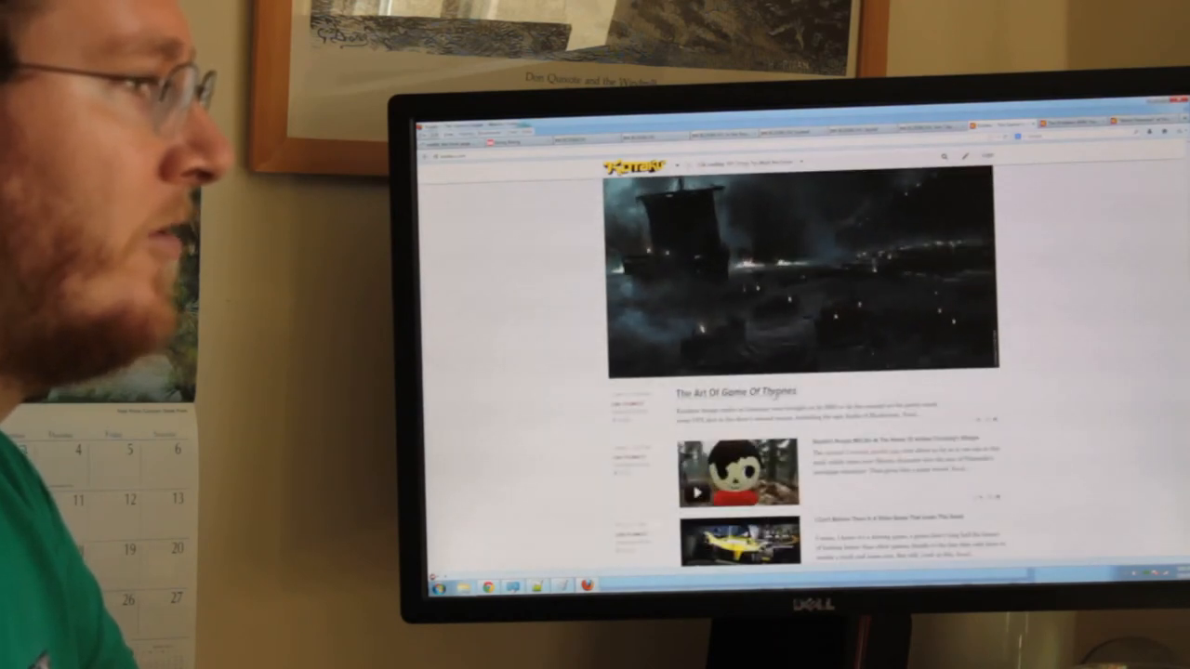
{"action": "scroll", "scroll_direction": "down", "scroll_amount": 3}
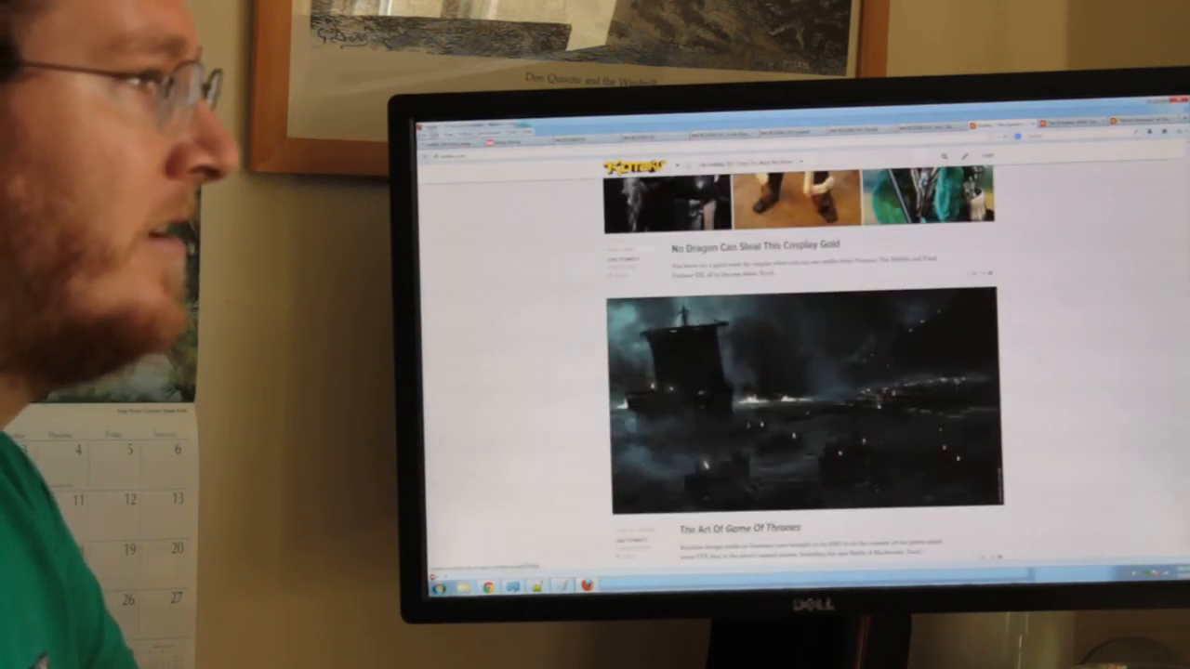
{"action": "scroll", "scroll_direction": "down", "scroll_amount": 3}
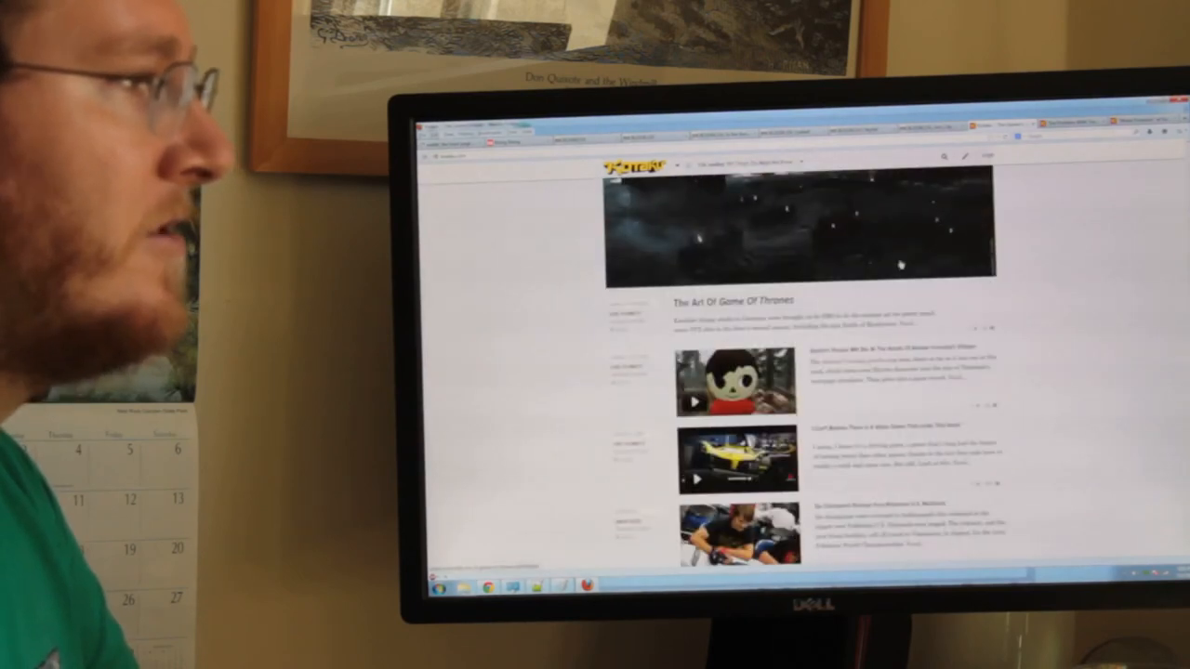
{"action": "scroll", "scroll_direction": "down", "scroll_amount": 3}
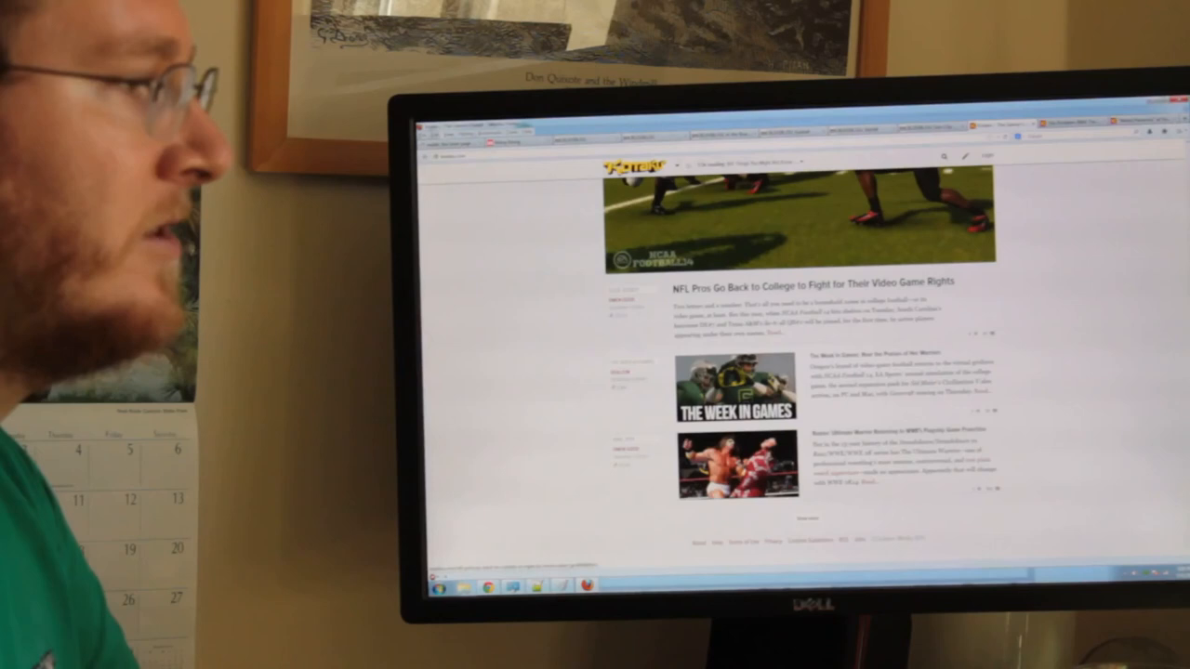
Scroll past the Bitcoin and Don Mattrick posts to The Best Of Kotaku, Week of July 1st roundup
{"action": "scroll", "scroll_direction": "down", "scroll_amount": 3}
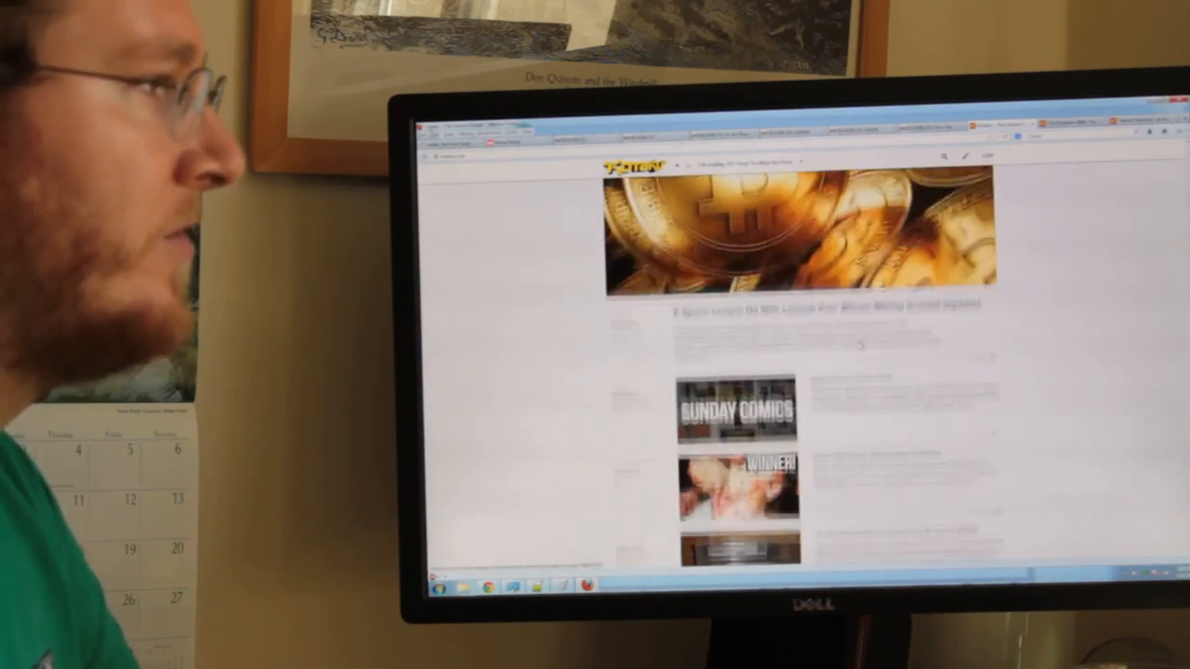
{"action": "scroll", "scroll_direction": "down", "scroll_amount": 3}
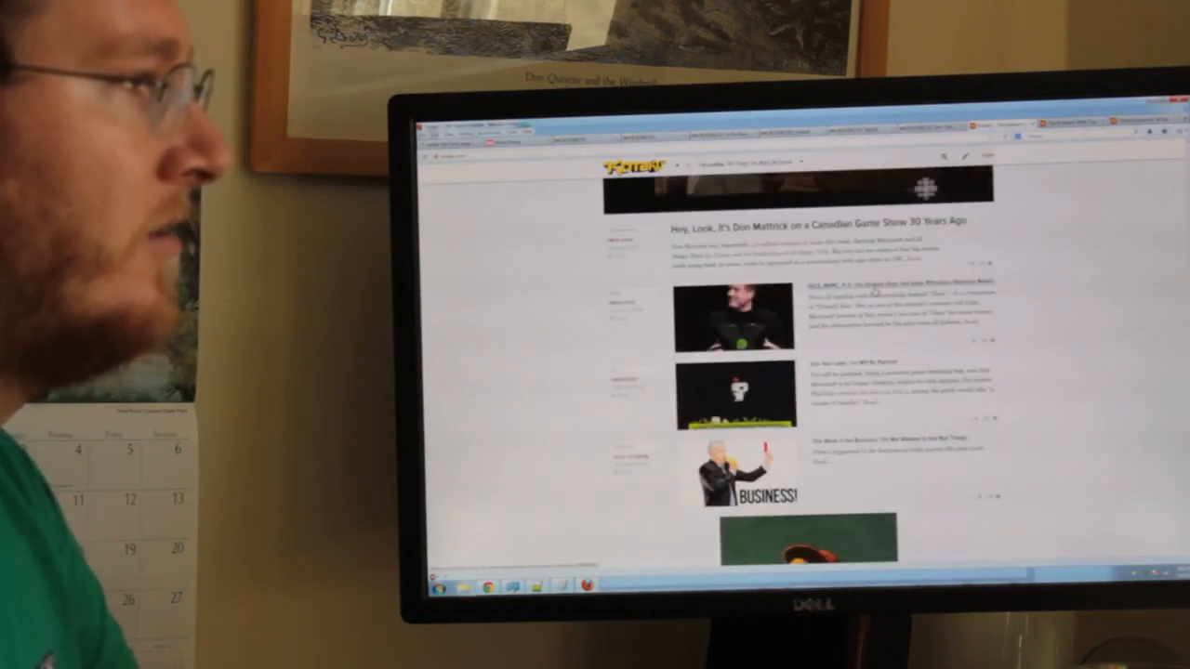
{"action": "scroll", "scroll_direction": "down", "scroll_amount": 3}
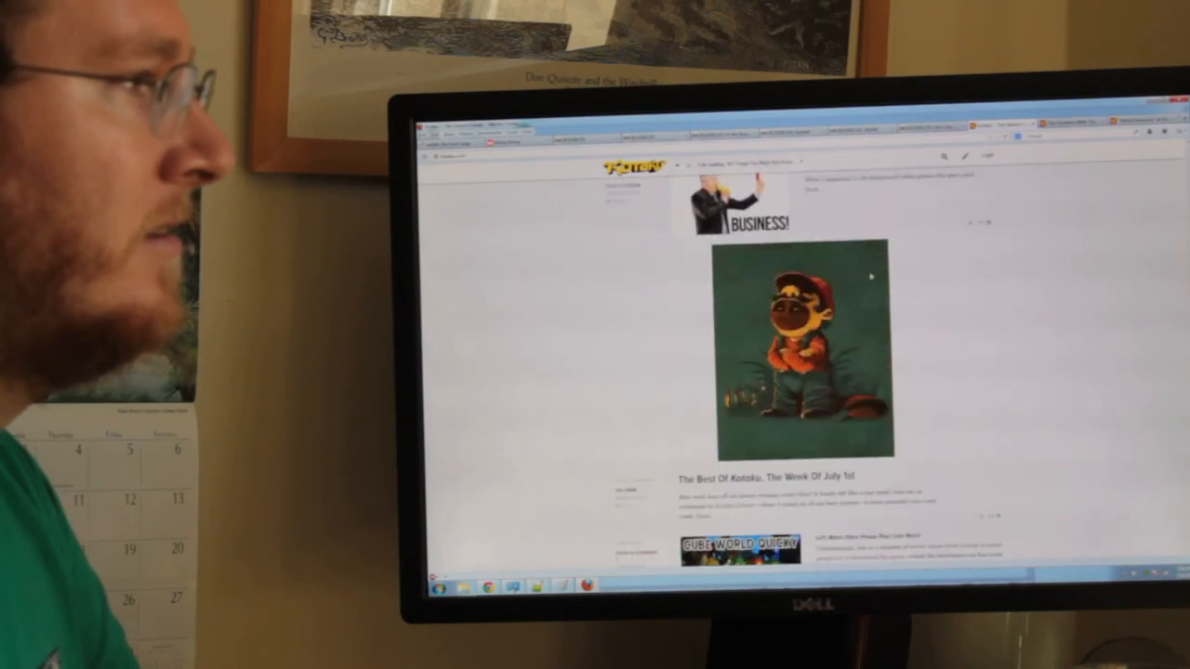
{"action": "scroll", "scroll_direction": "down", "scroll_amount": 3}
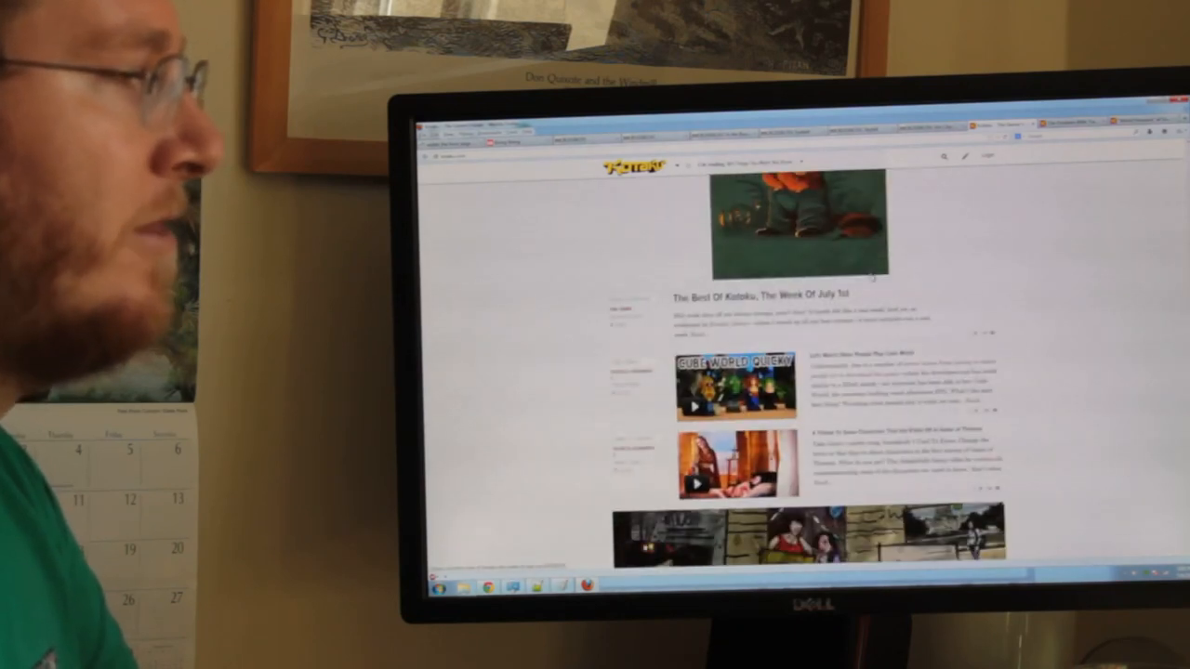